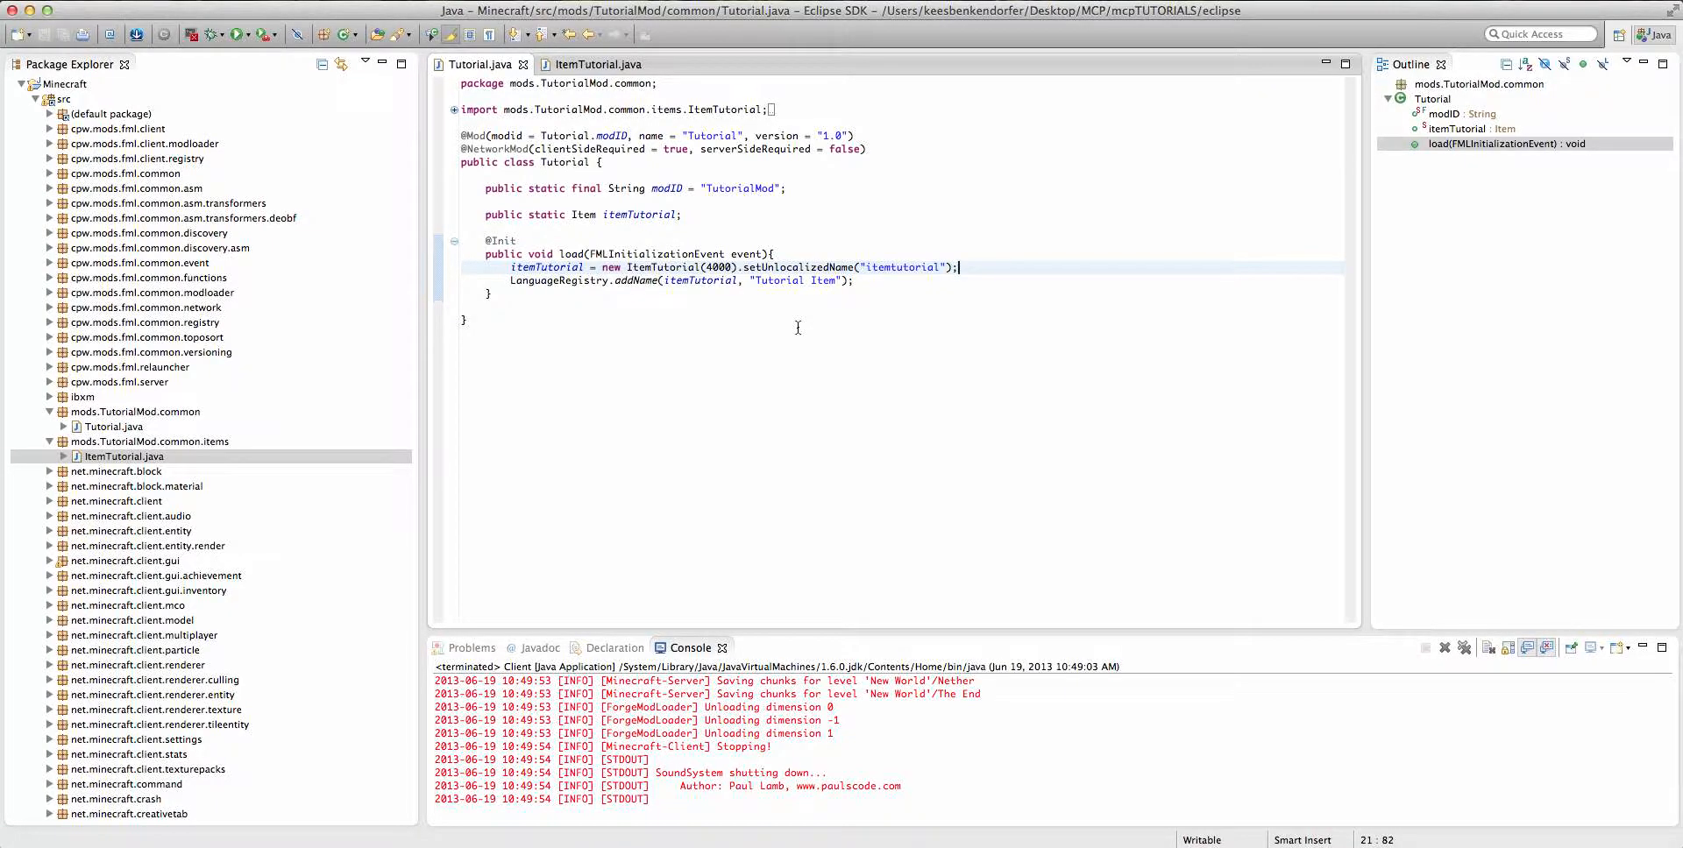
mouse_move(760, 225)
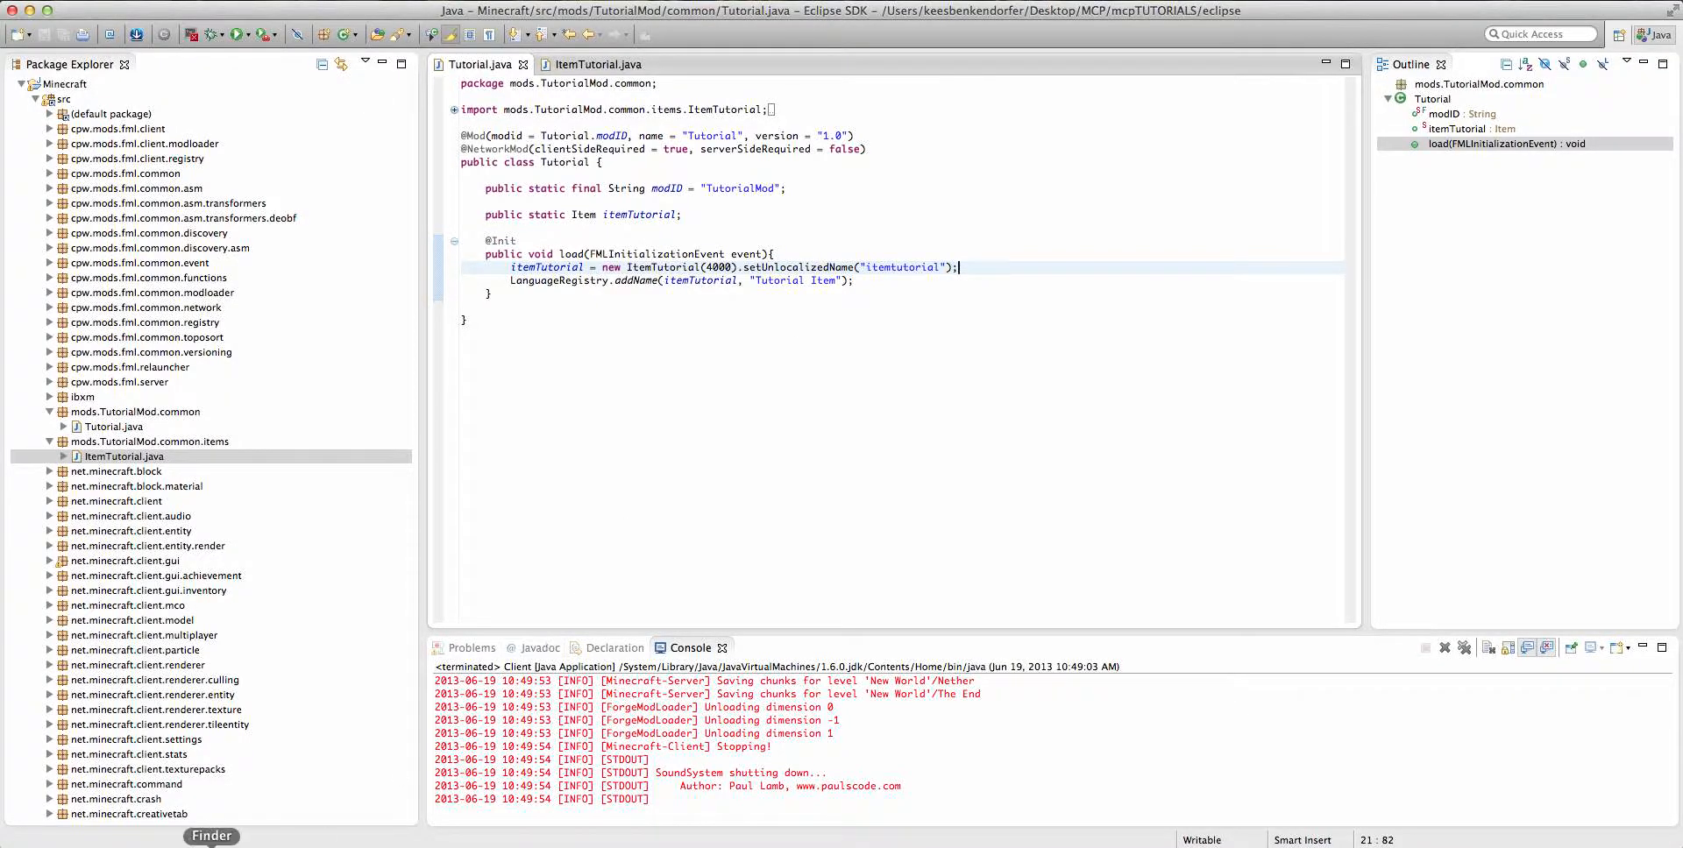
Browse in Finder from mcpTUTORIALS into src, minecraft, mods and TutorialMod.
left_click(211, 837)
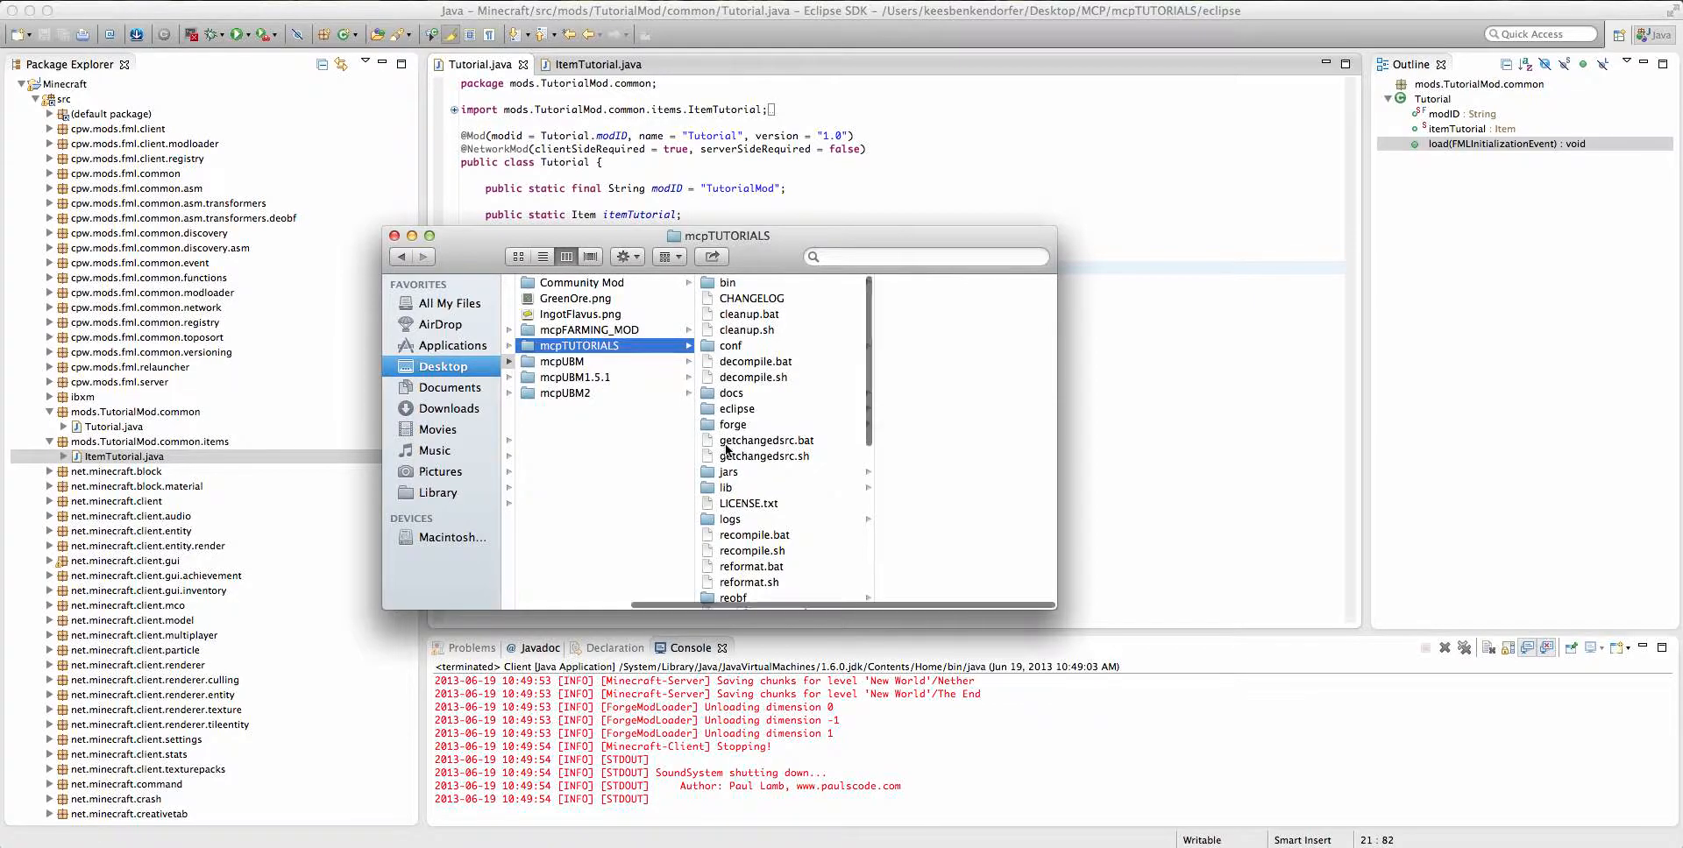
scroll("down", 3)
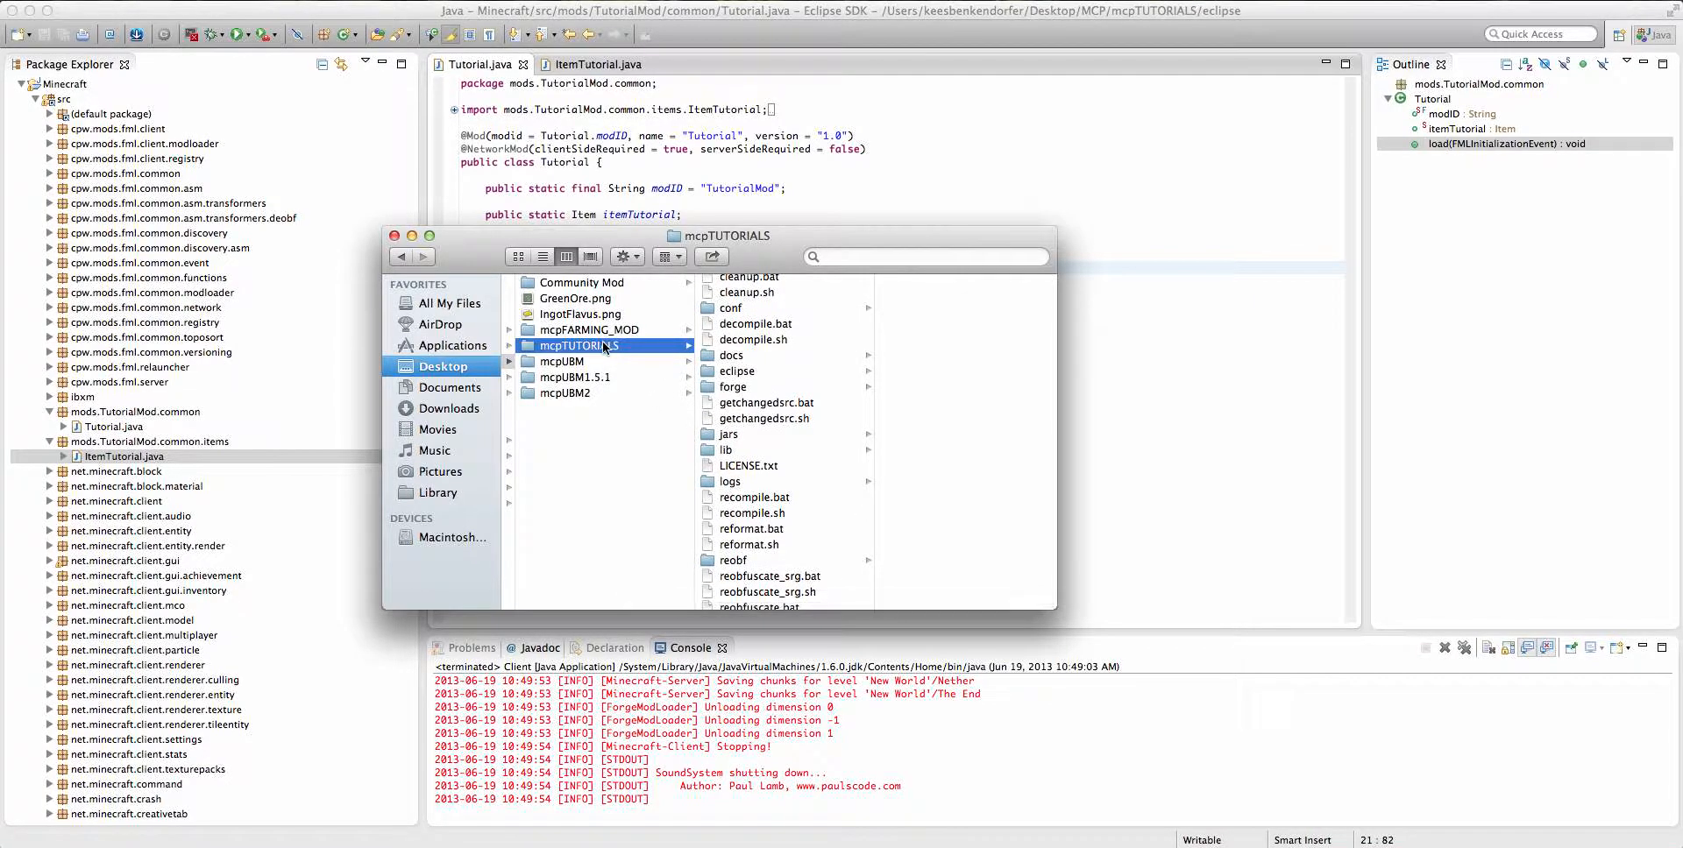
scroll("down", 3)
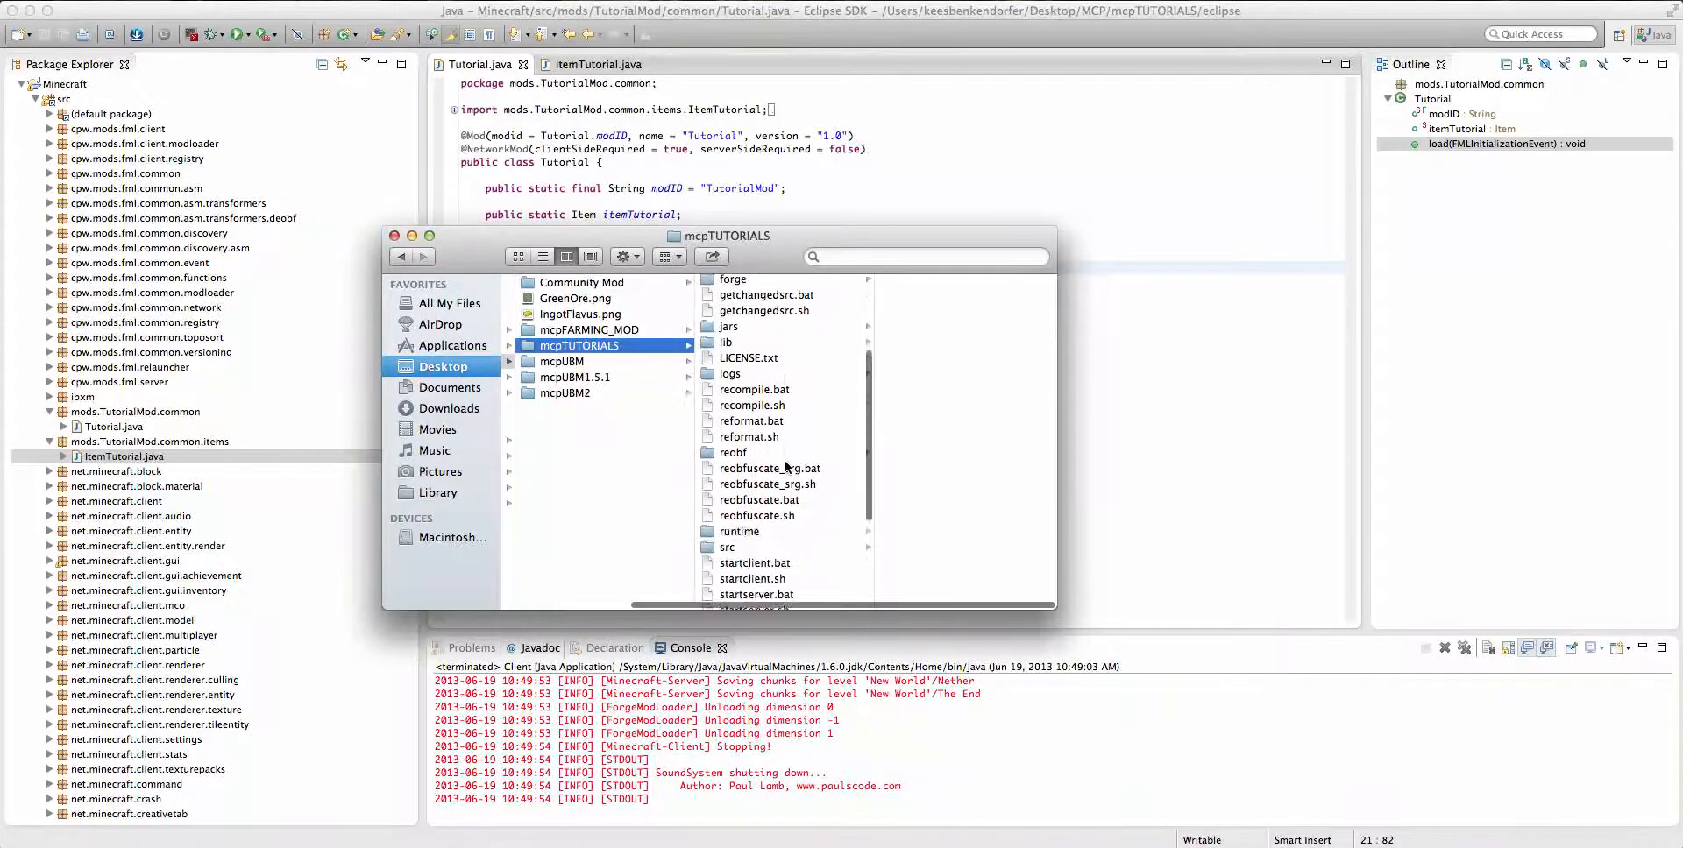
left_click(737, 534)
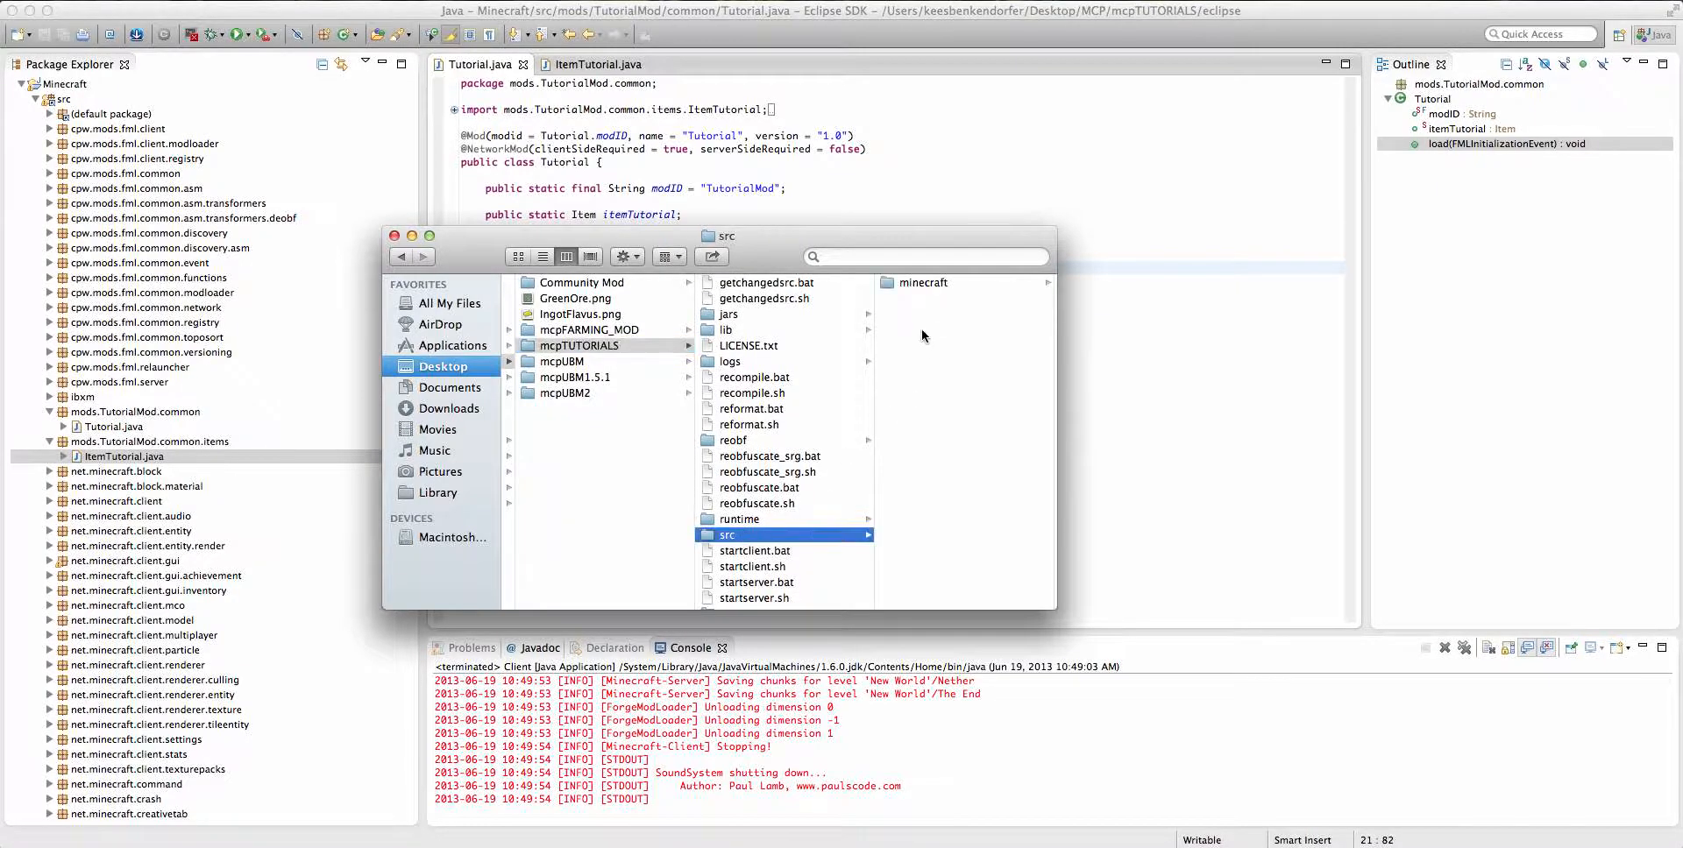
left_click(921, 283)
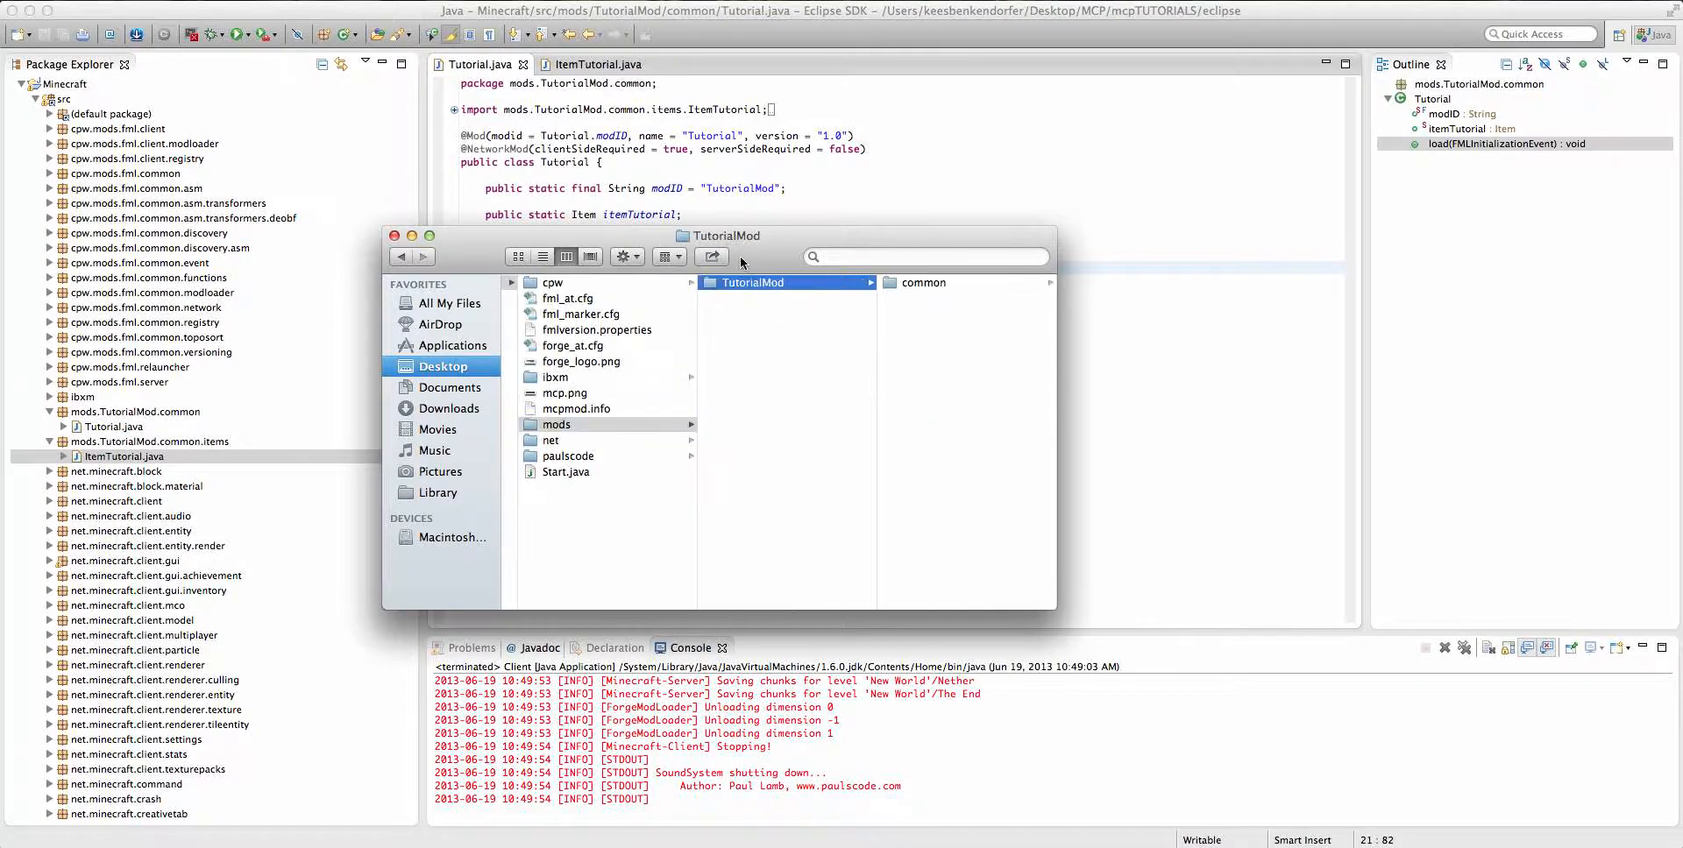
mouse_move(902, 322)
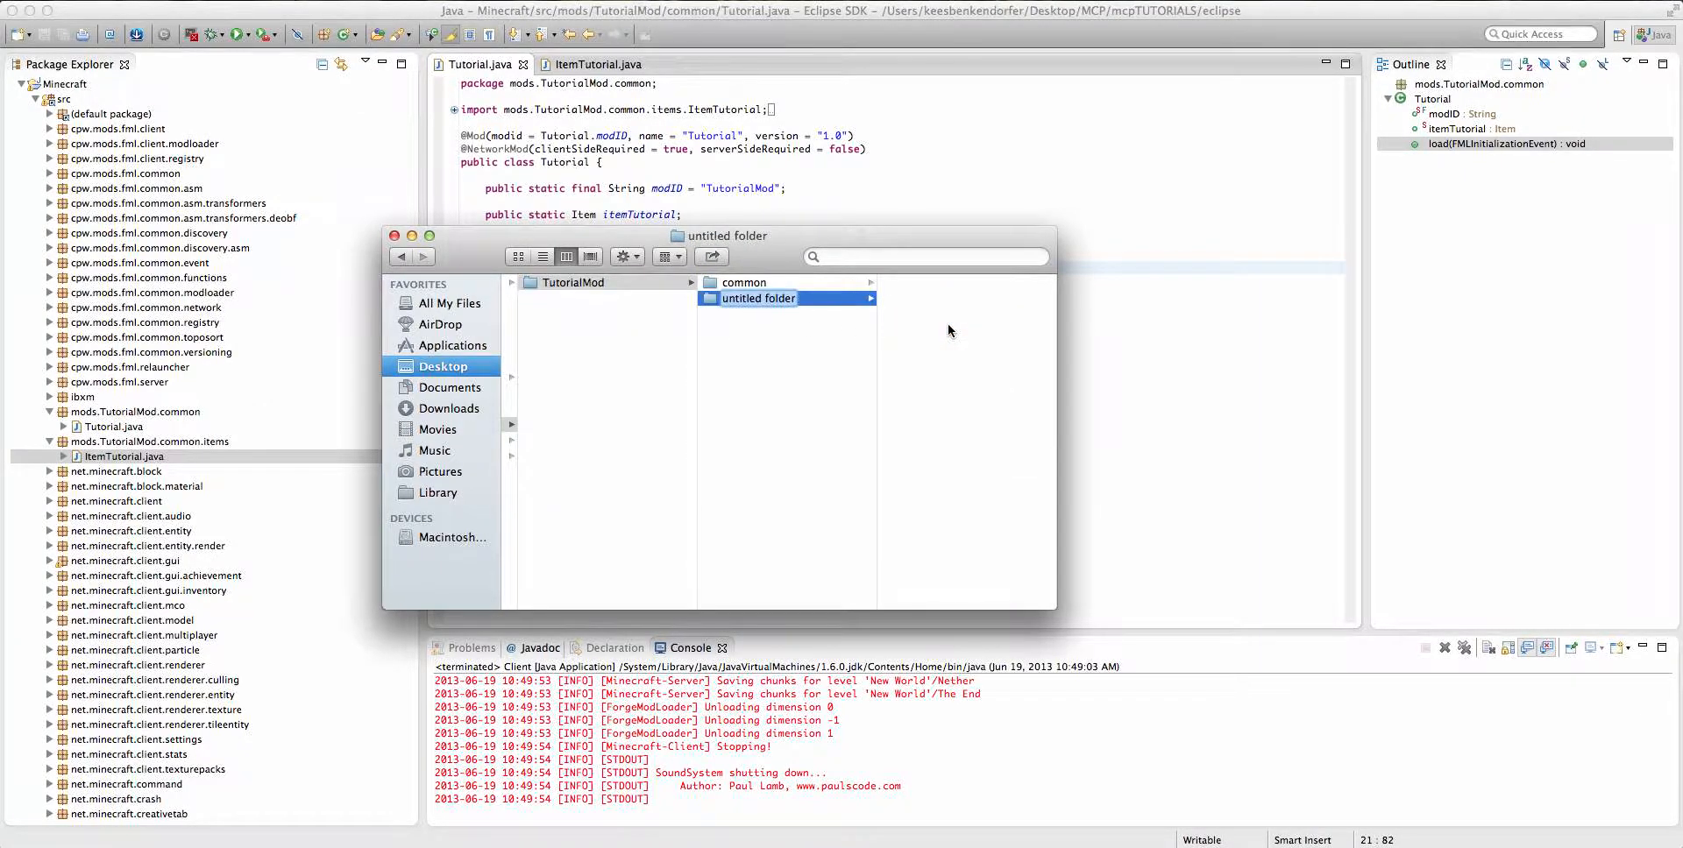
Create a 'textures' folder in TutorialMod with 'items' and 'blocks' subfolders.
type("textures")
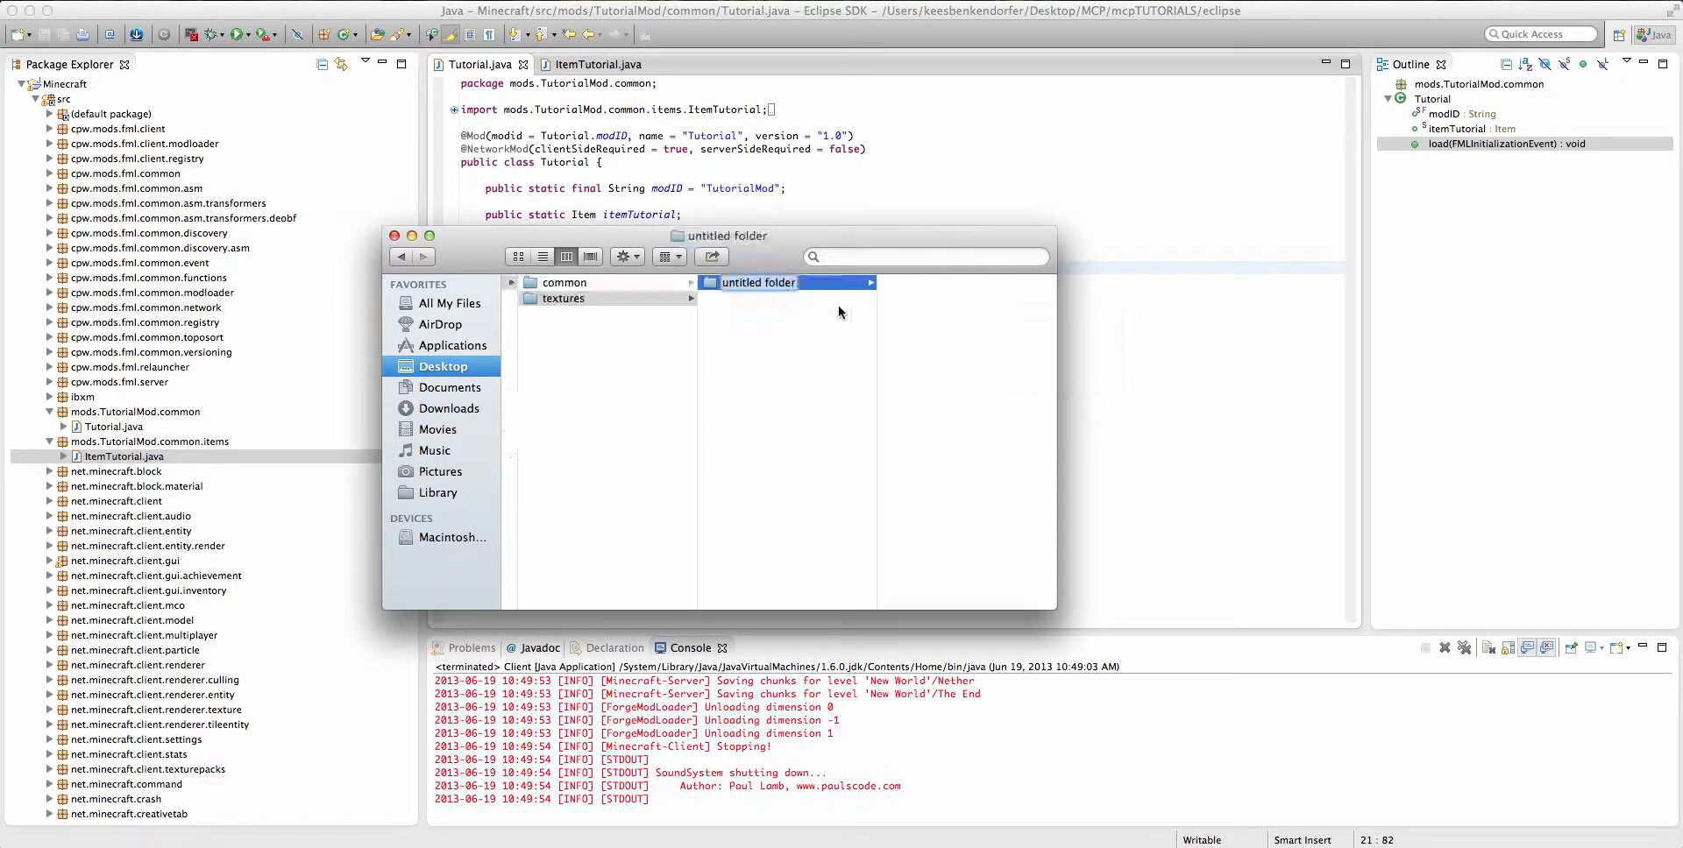
type("items")
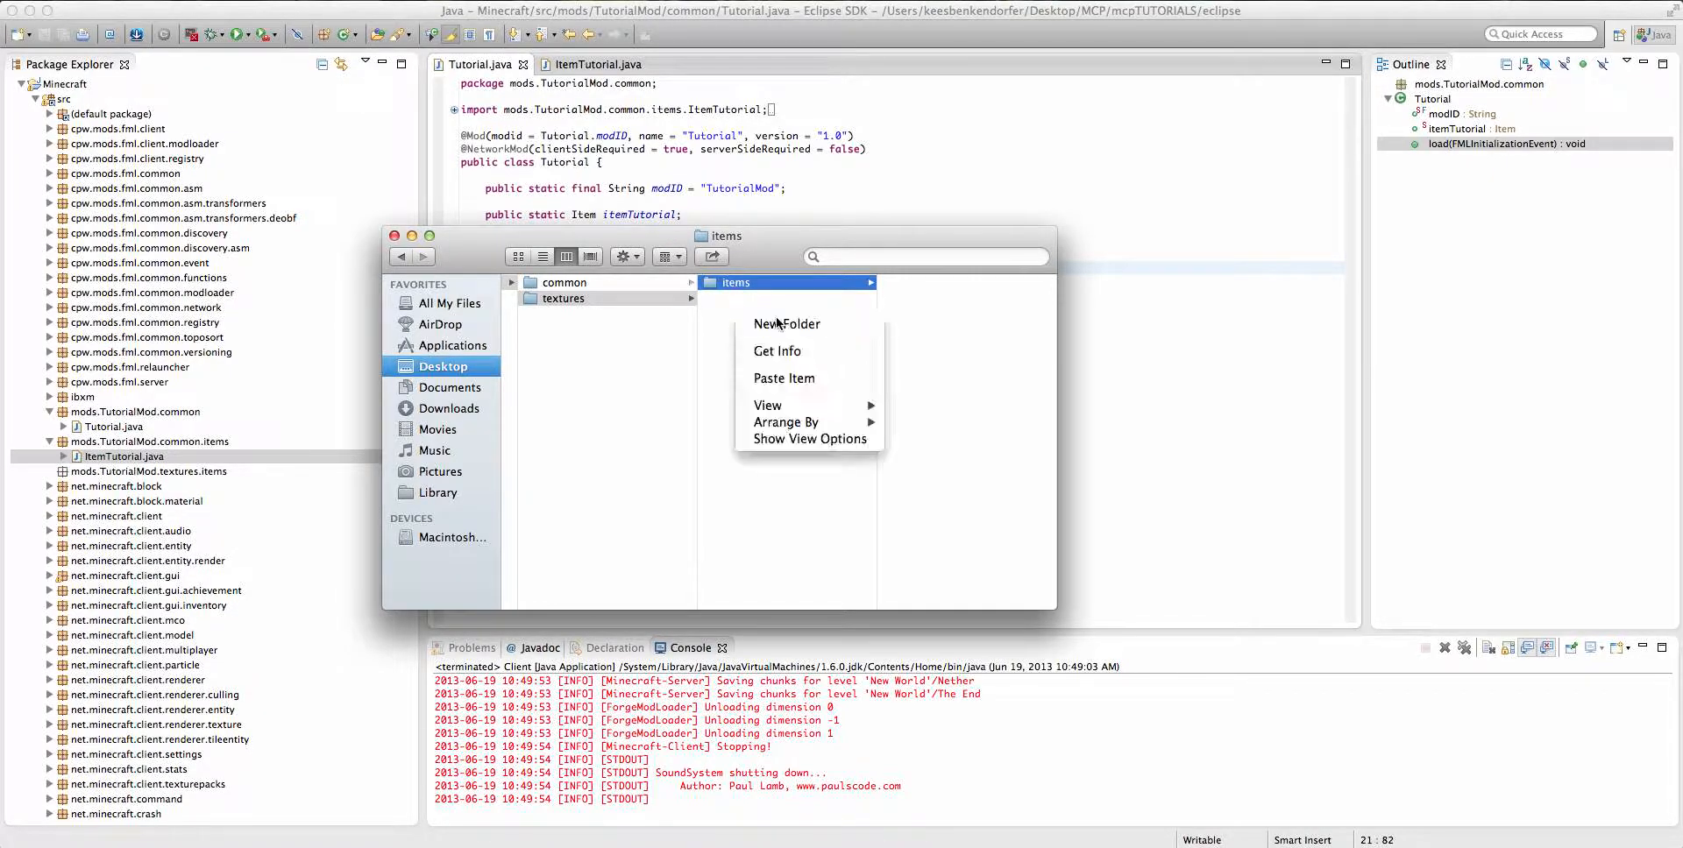
left_click(785, 324)
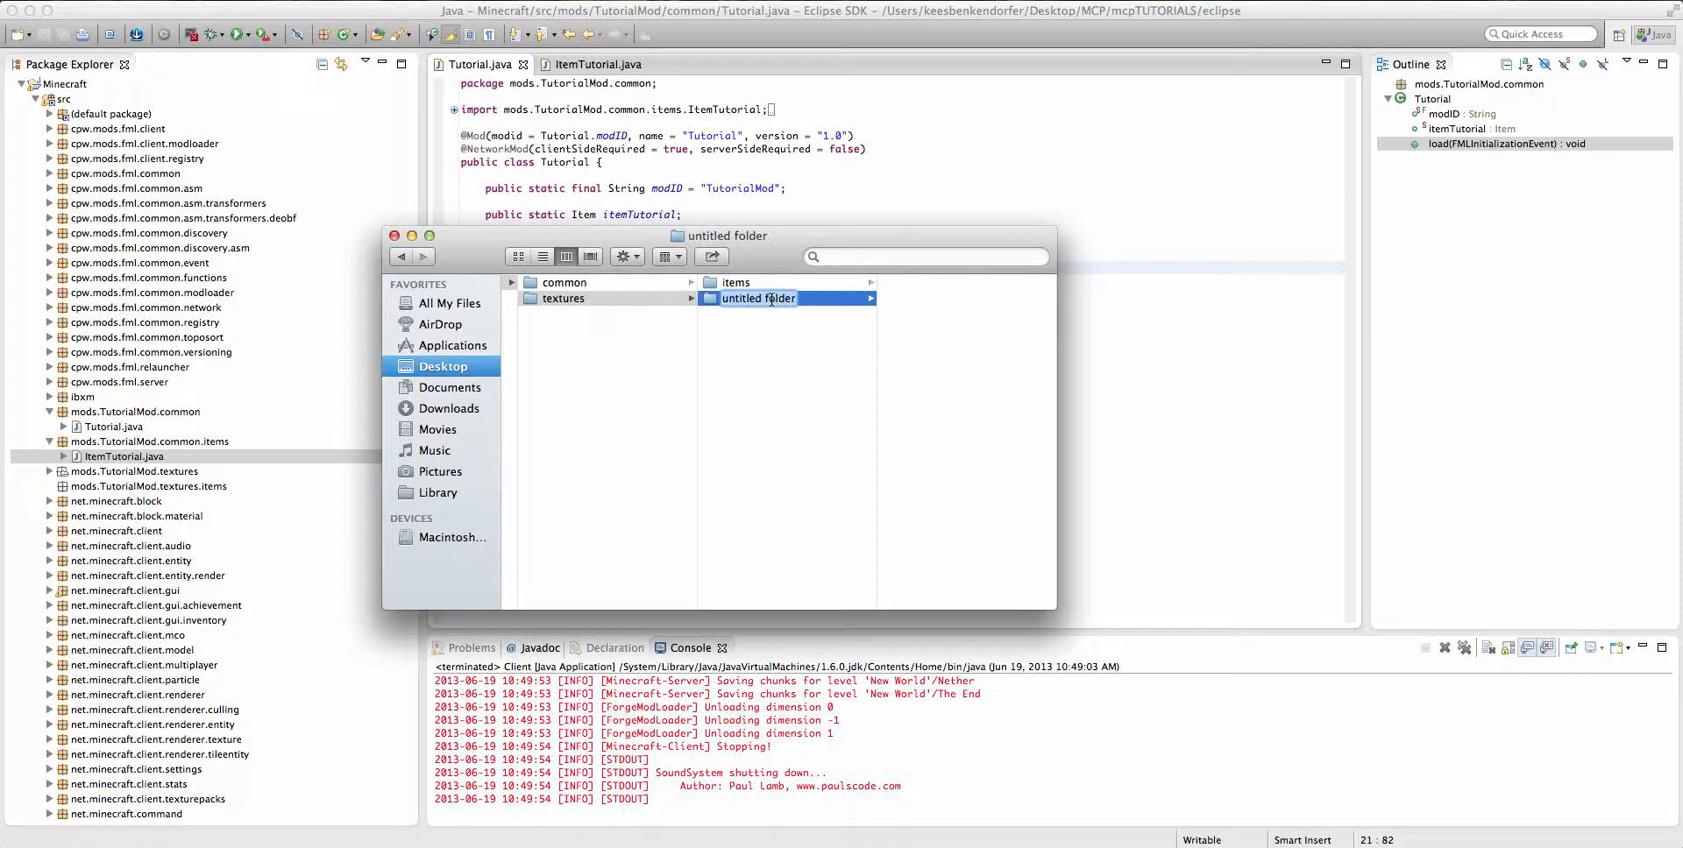
type("blocks")
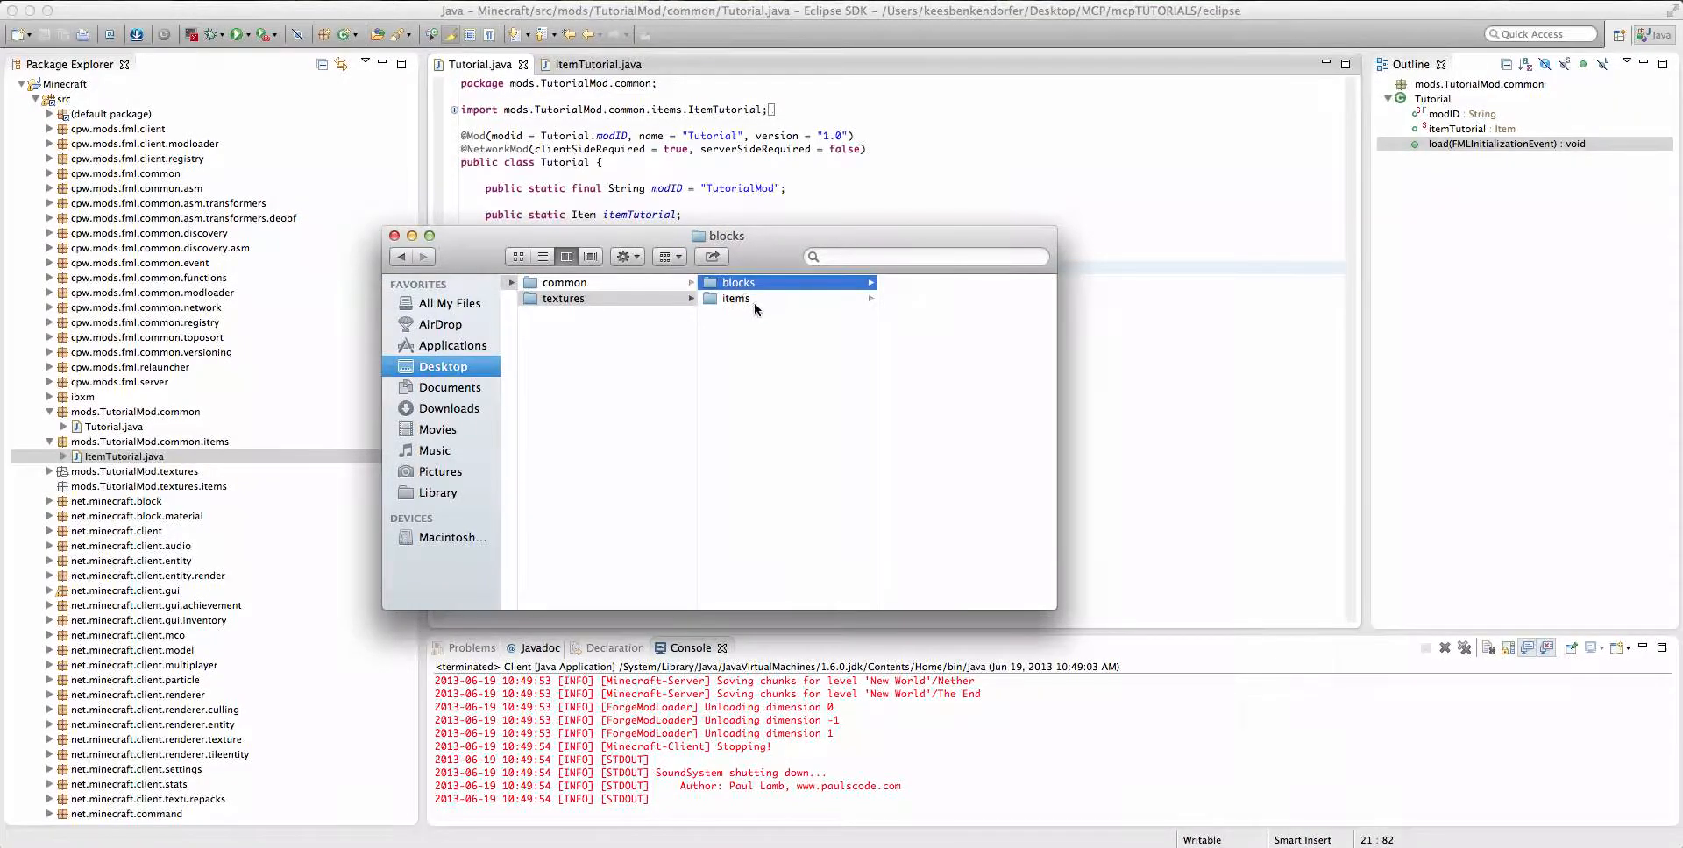
left_click(737, 298)
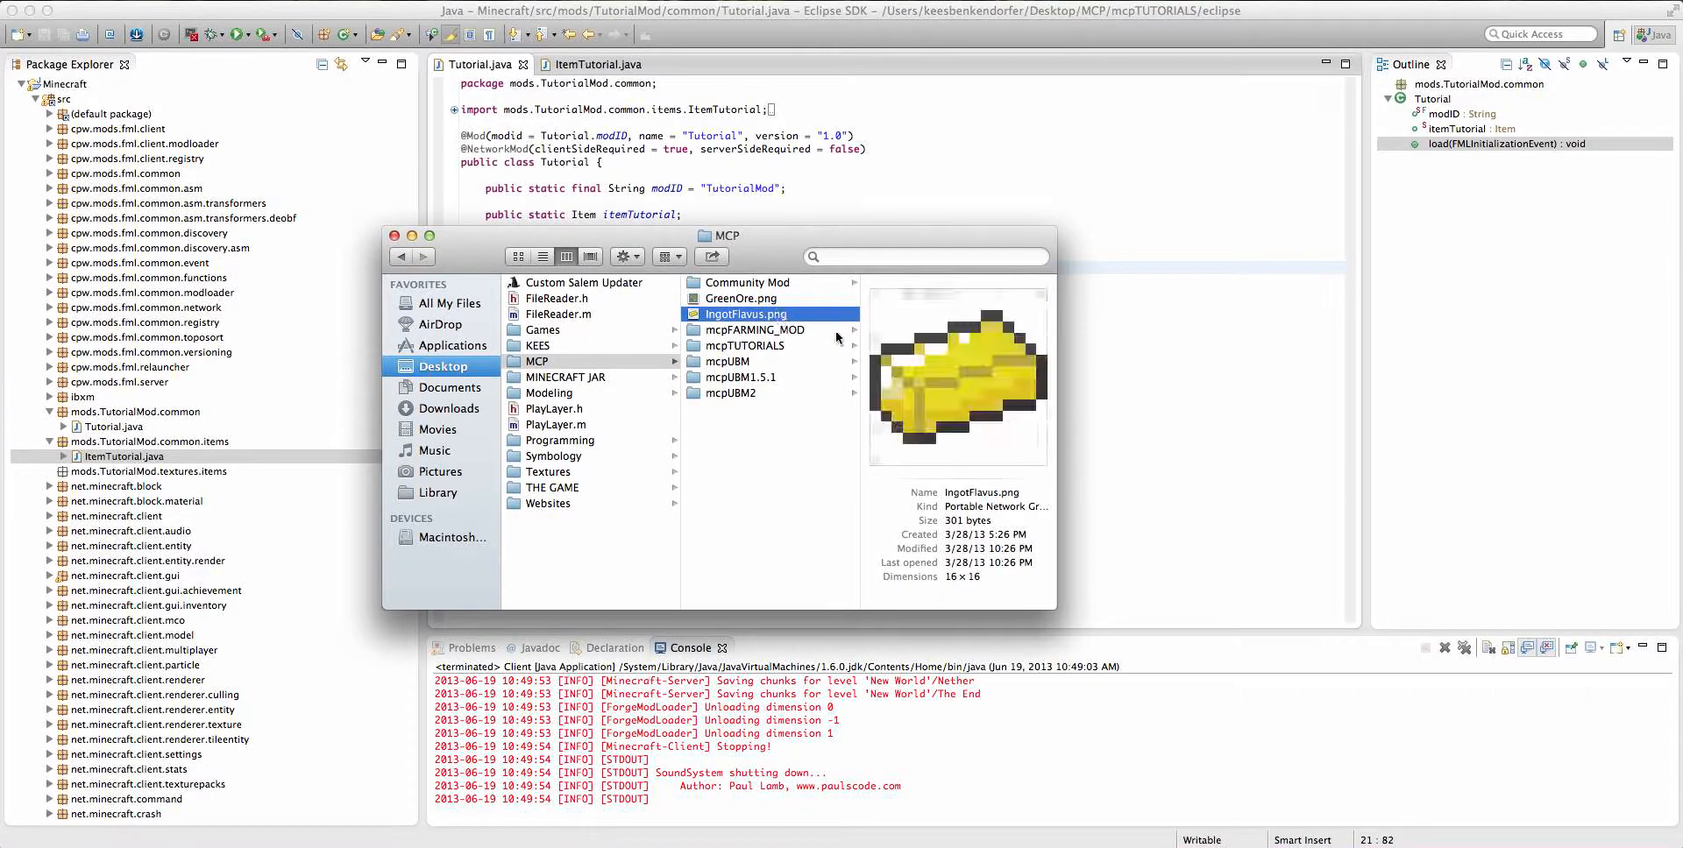
mouse_move(913, 375)
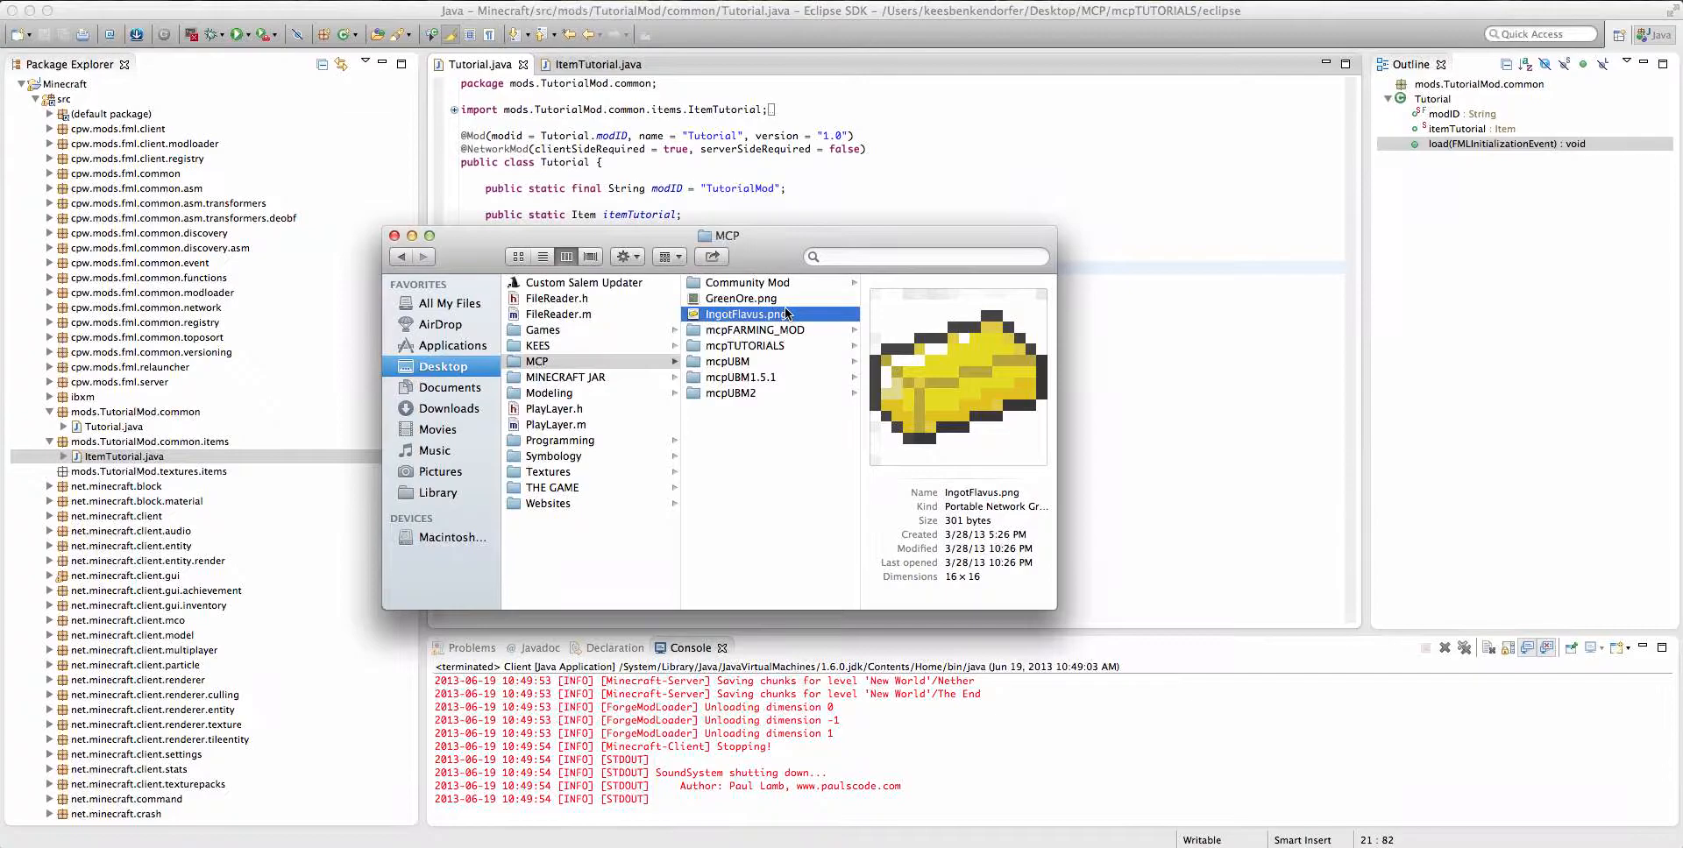
mouse_move(770, 361)
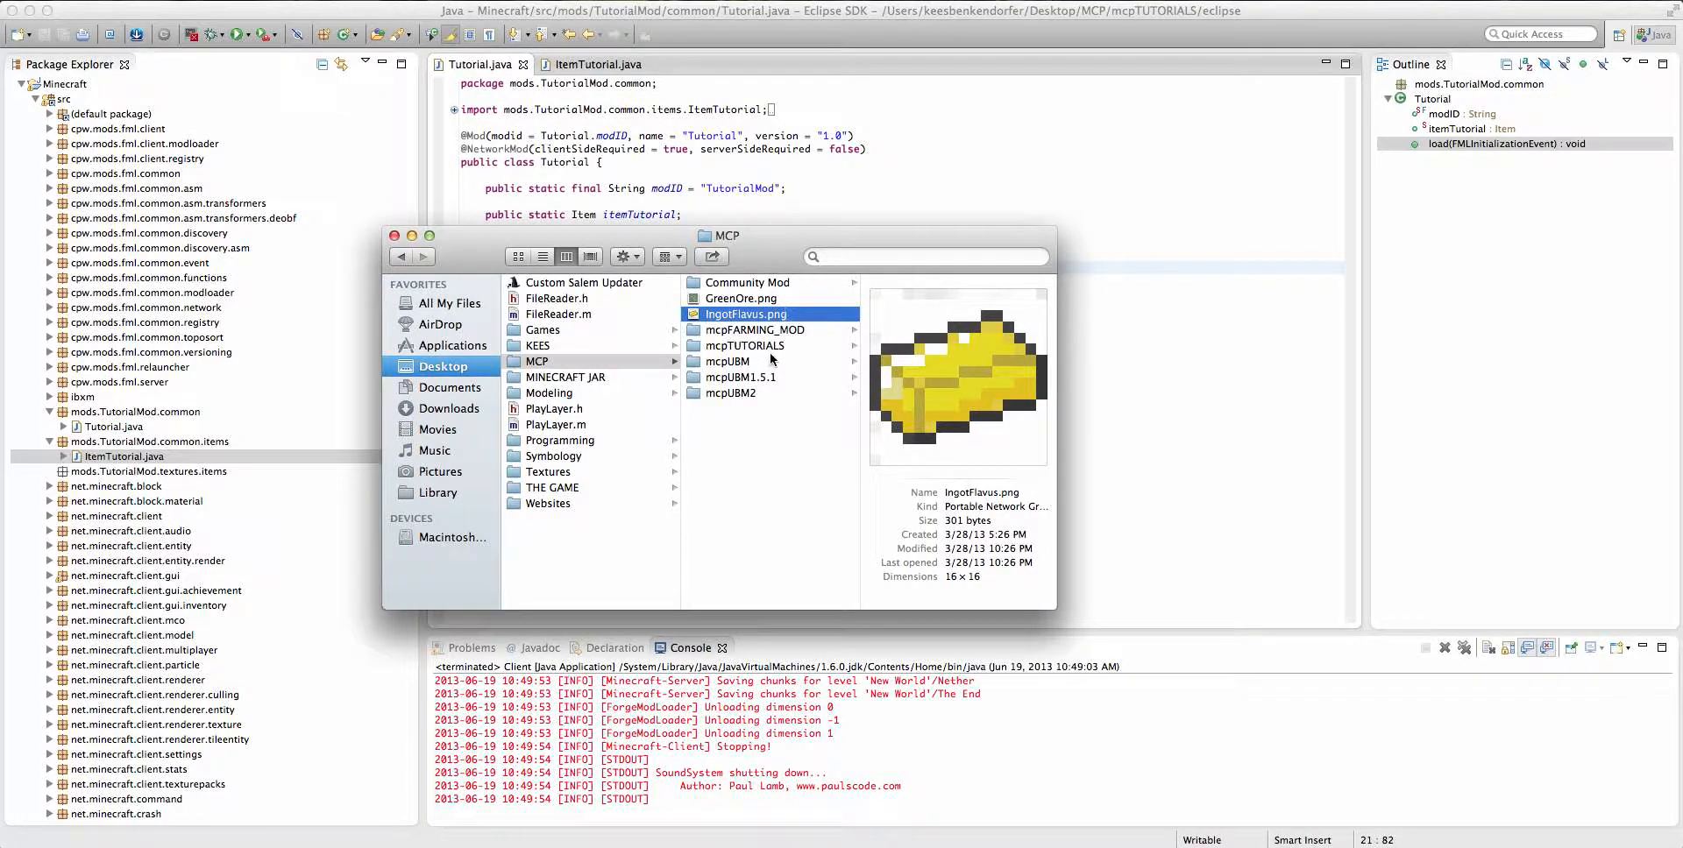
Copy IngotFlavus.png from MCP and paste it into TutorialMod/textures/items.
left_click(742, 345)
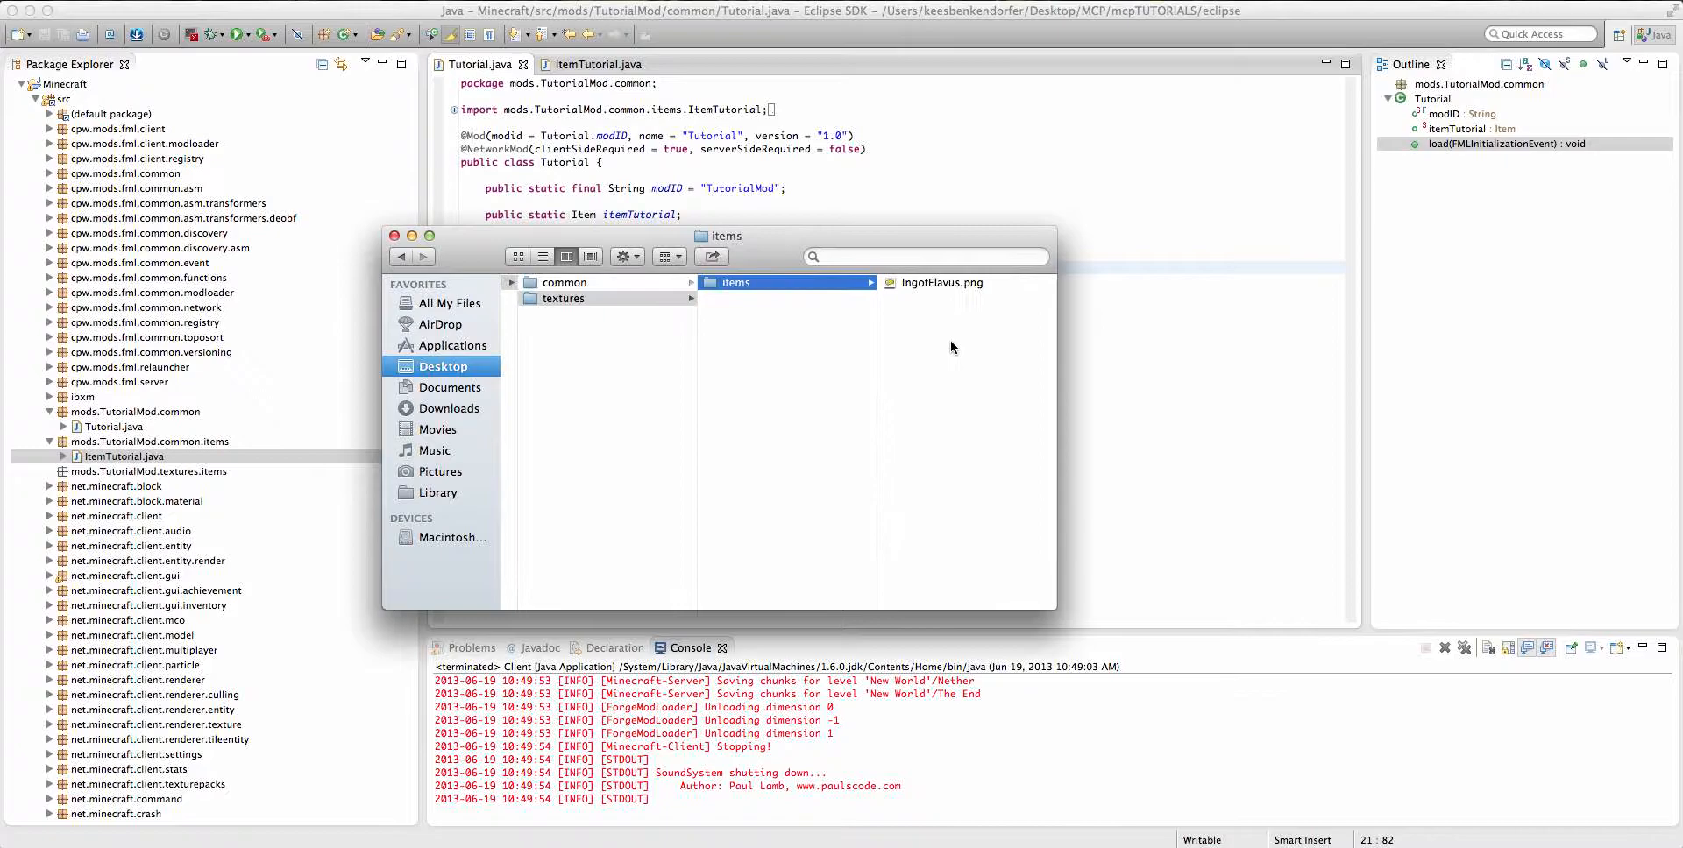
left_click(941, 282)
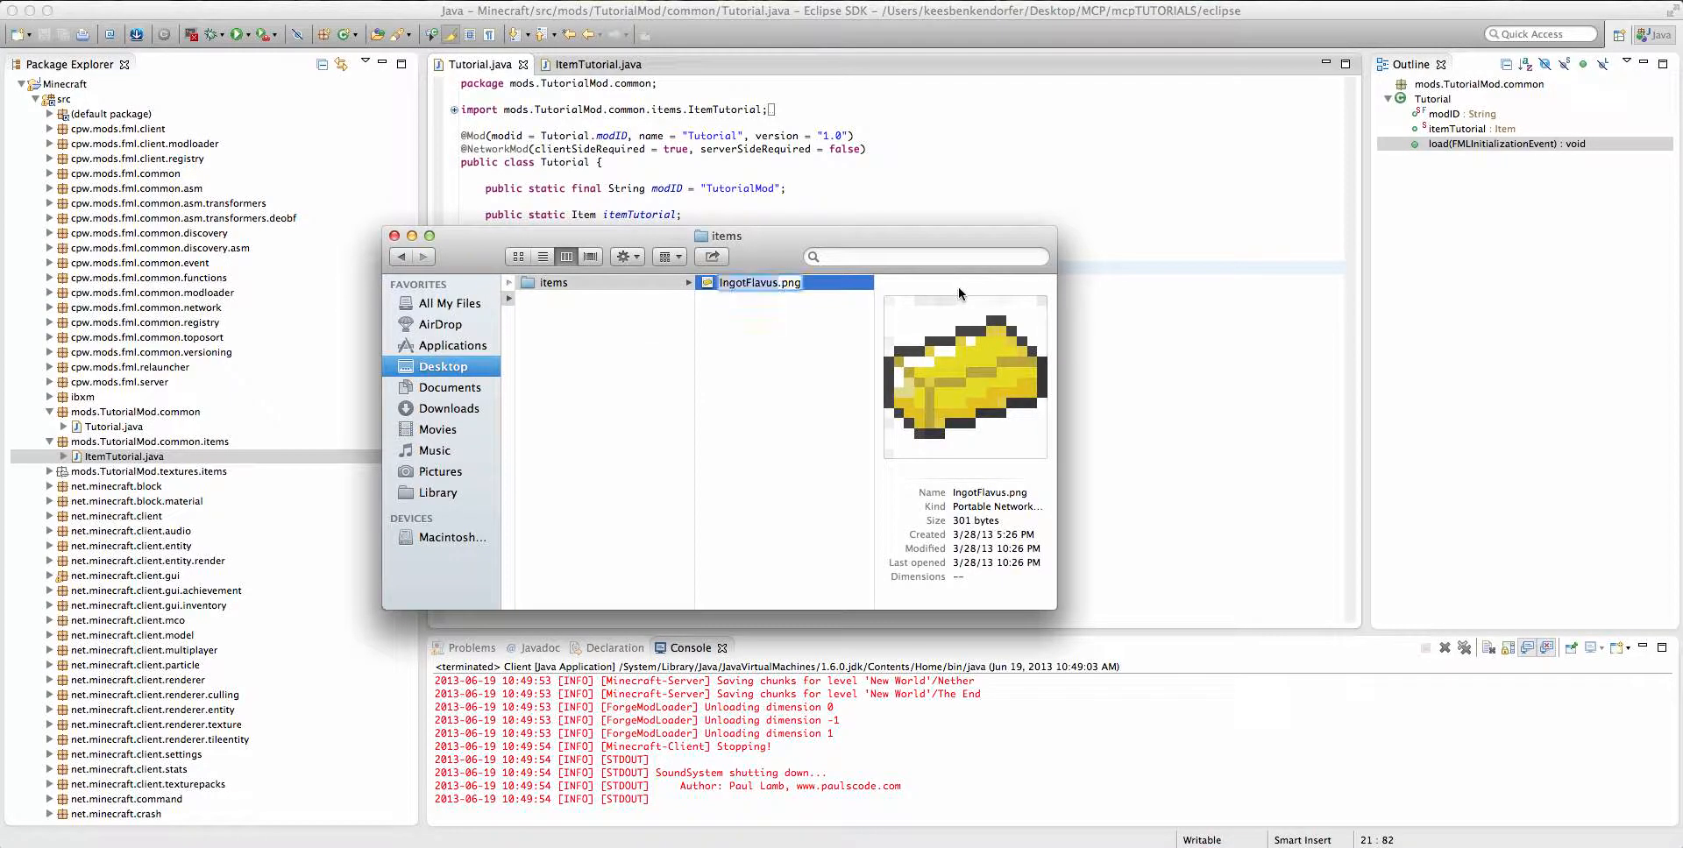
Copy 'itemtutorial' from setUnlocalizedName and rename the PNG to item.itemtutorial.png.
left_click(395, 236)
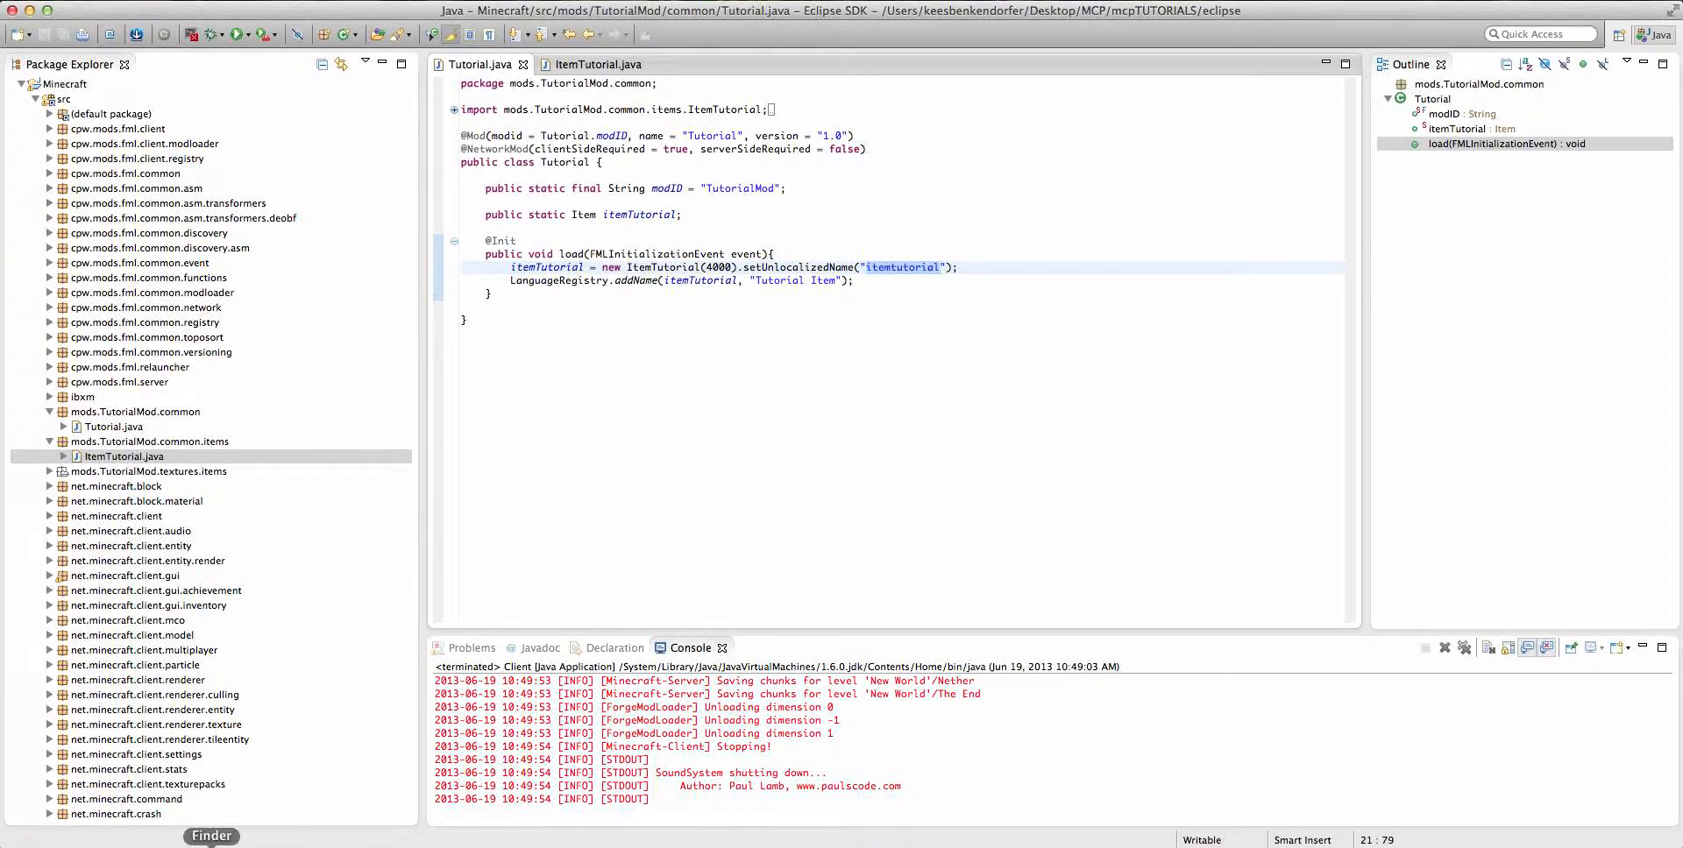
left_click(212, 836)
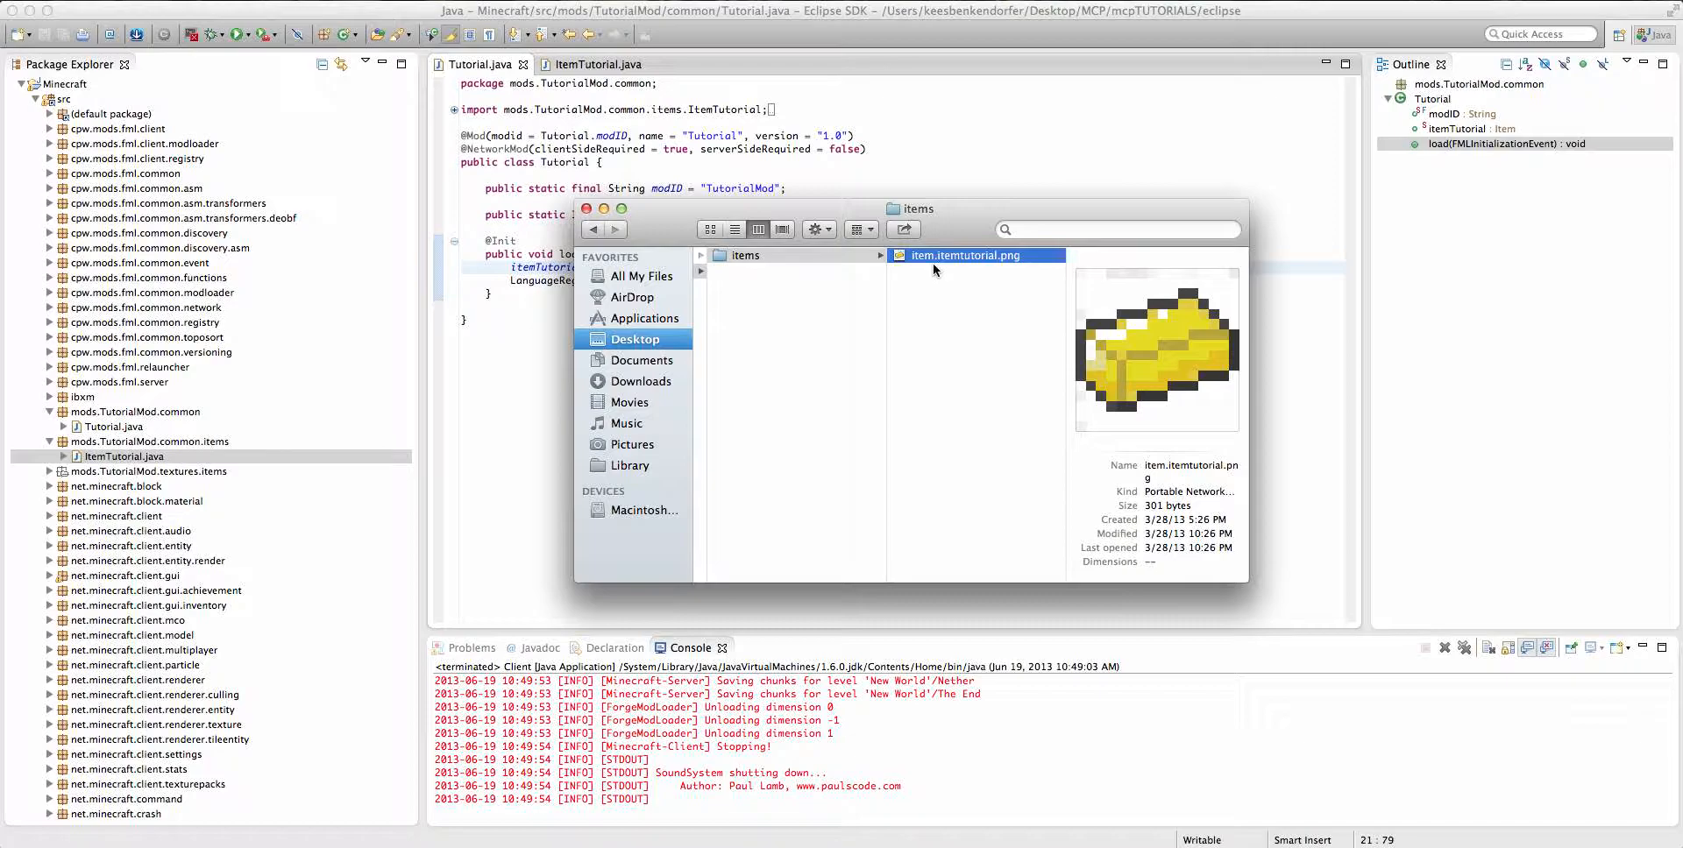
mouse_move(952, 29)
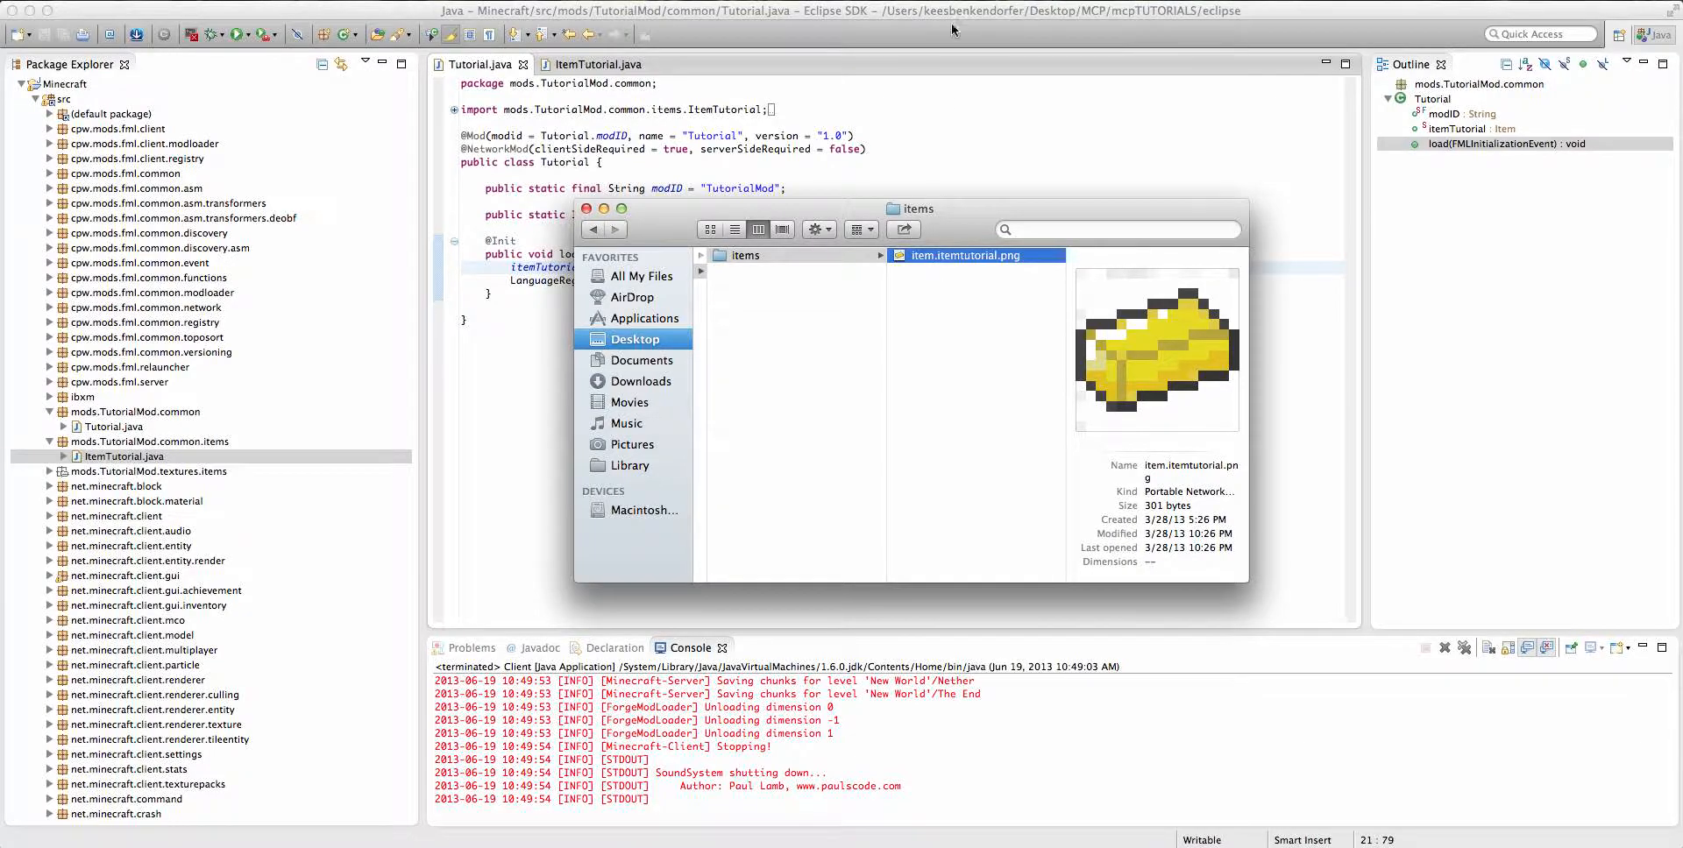
mouse_move(956, 167)
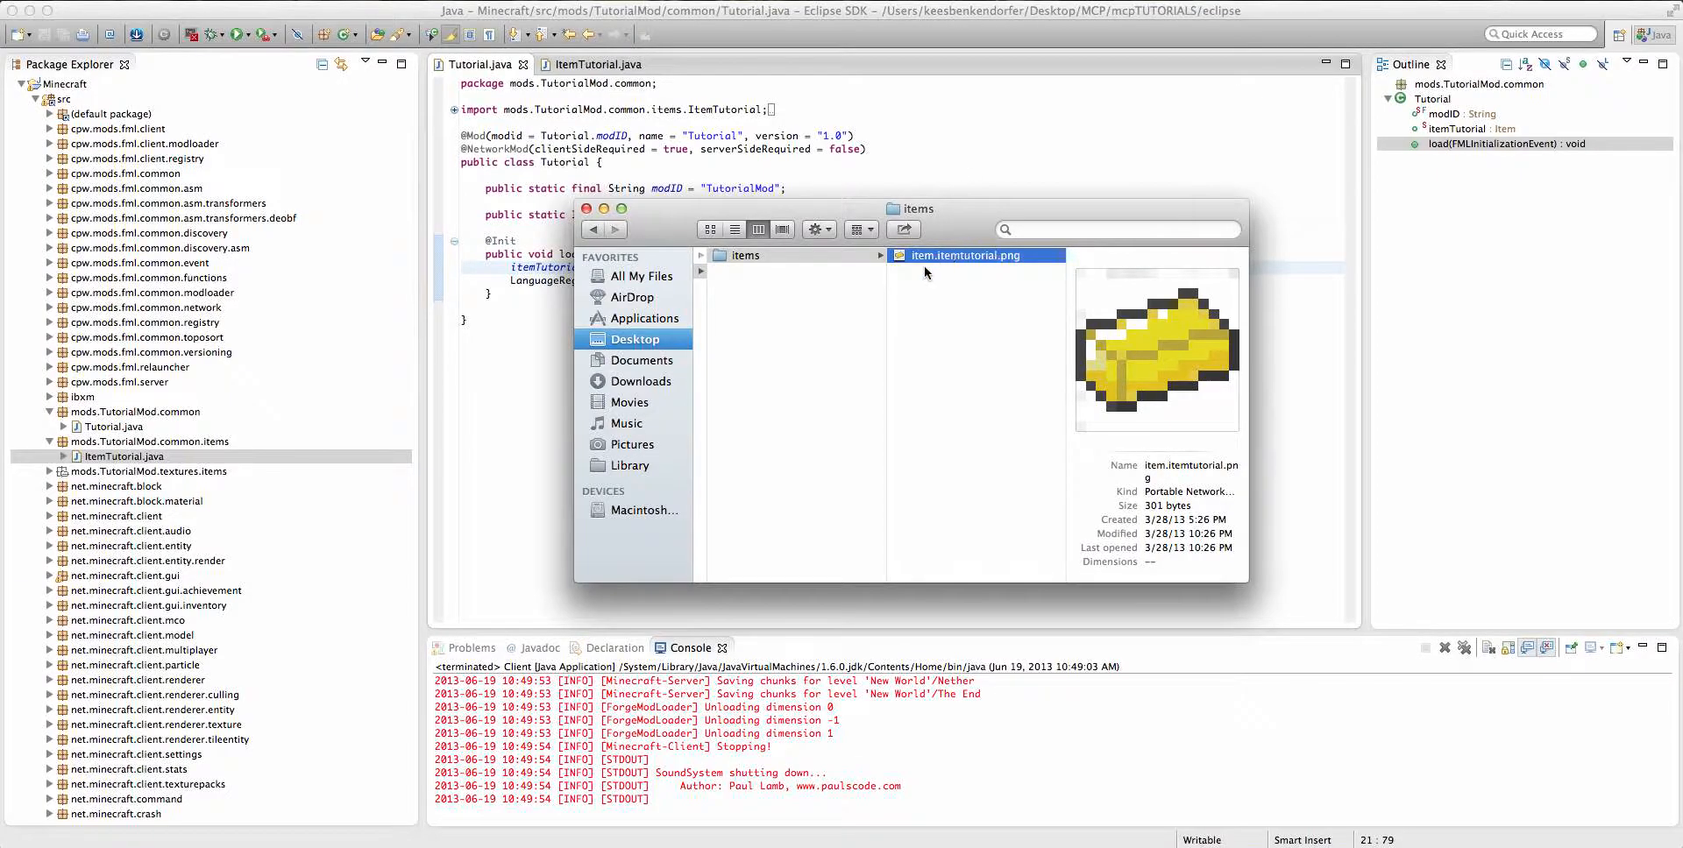
mouse_move(1007, 148)
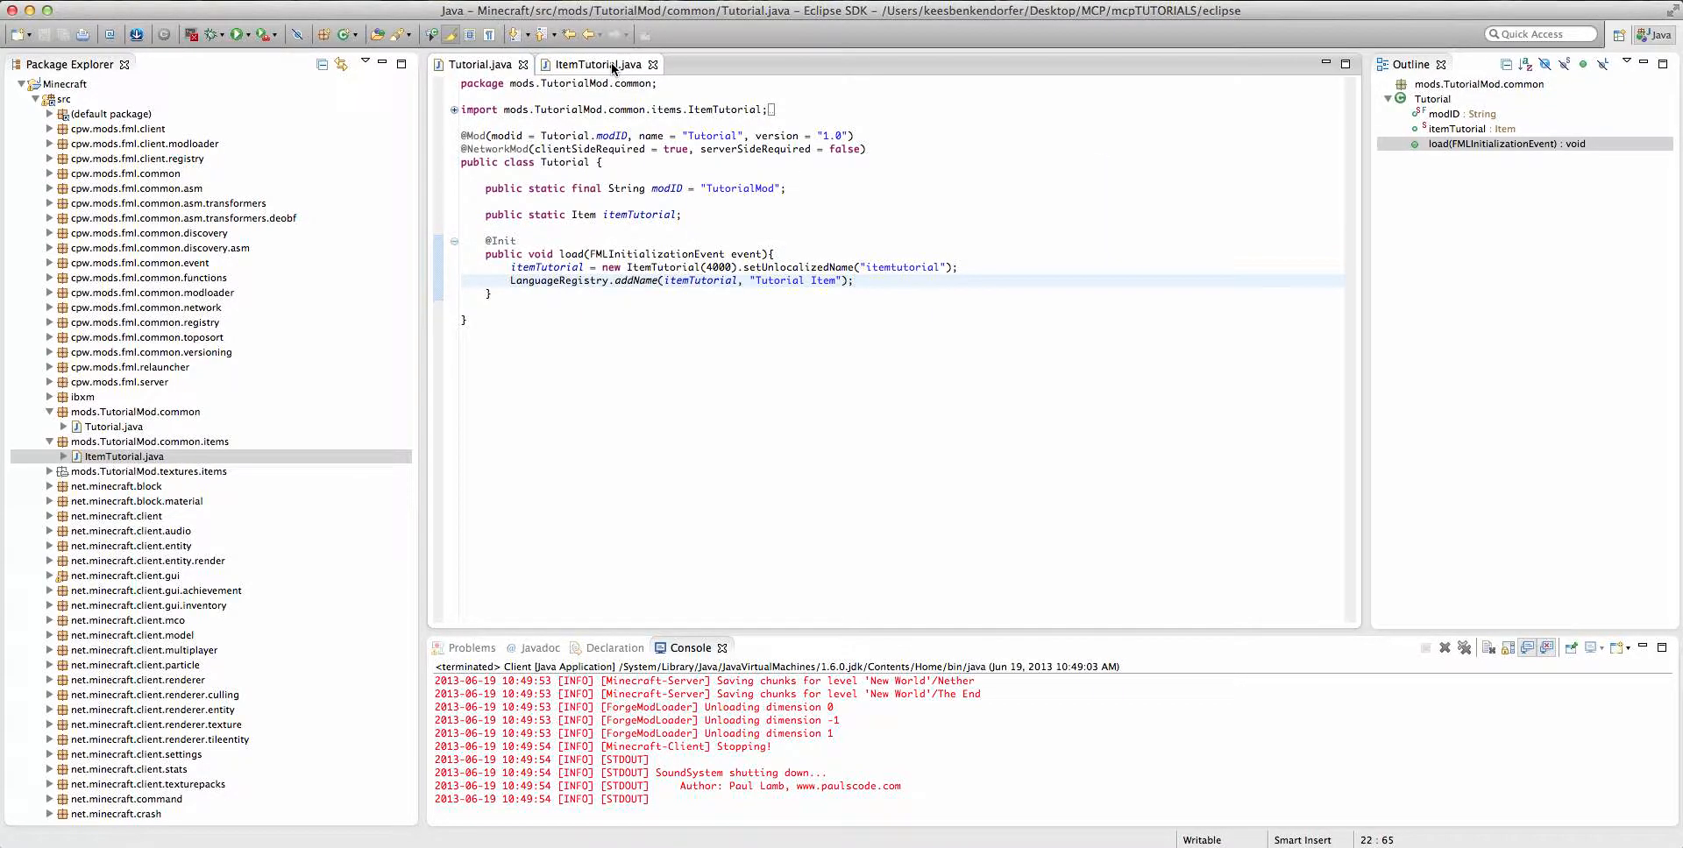
left_click(596, 64)
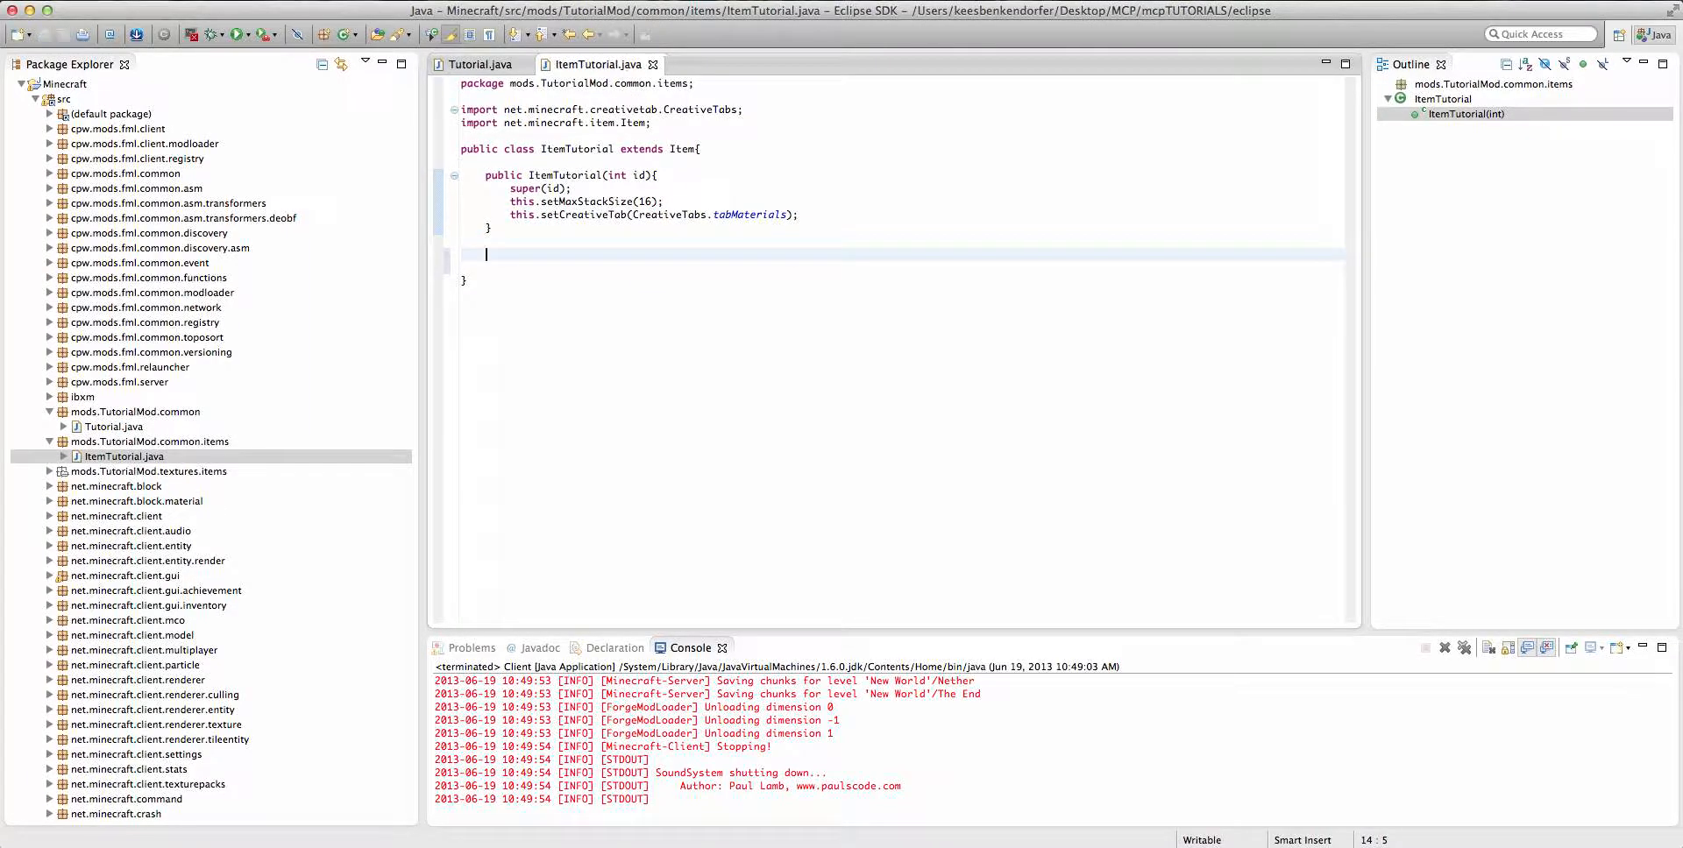
type("@")
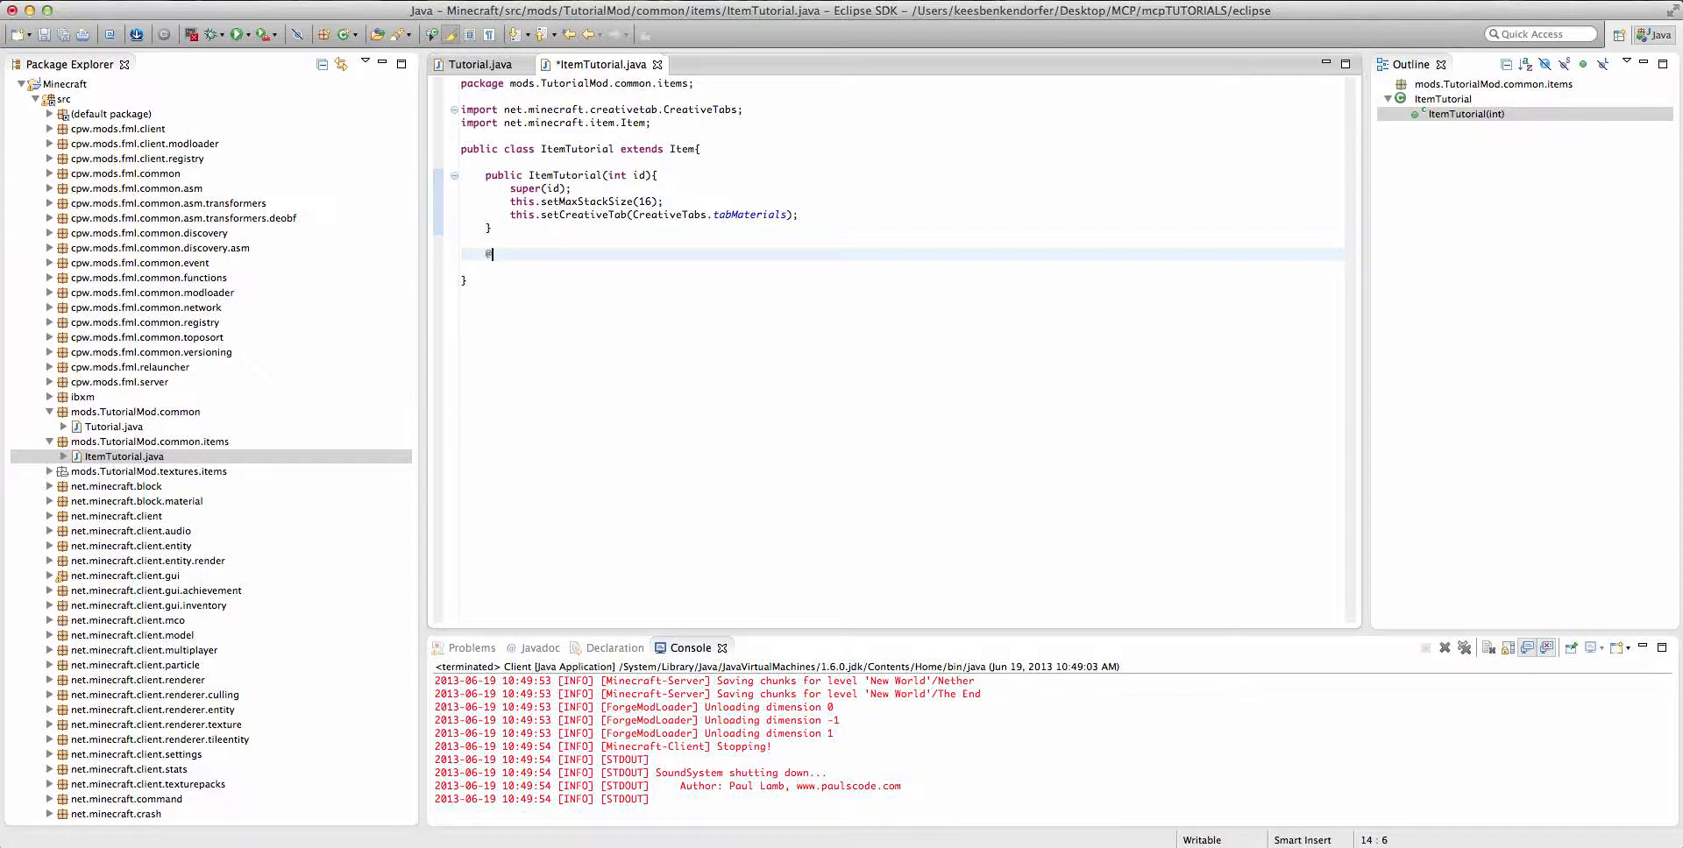
type("@SideOnly()")
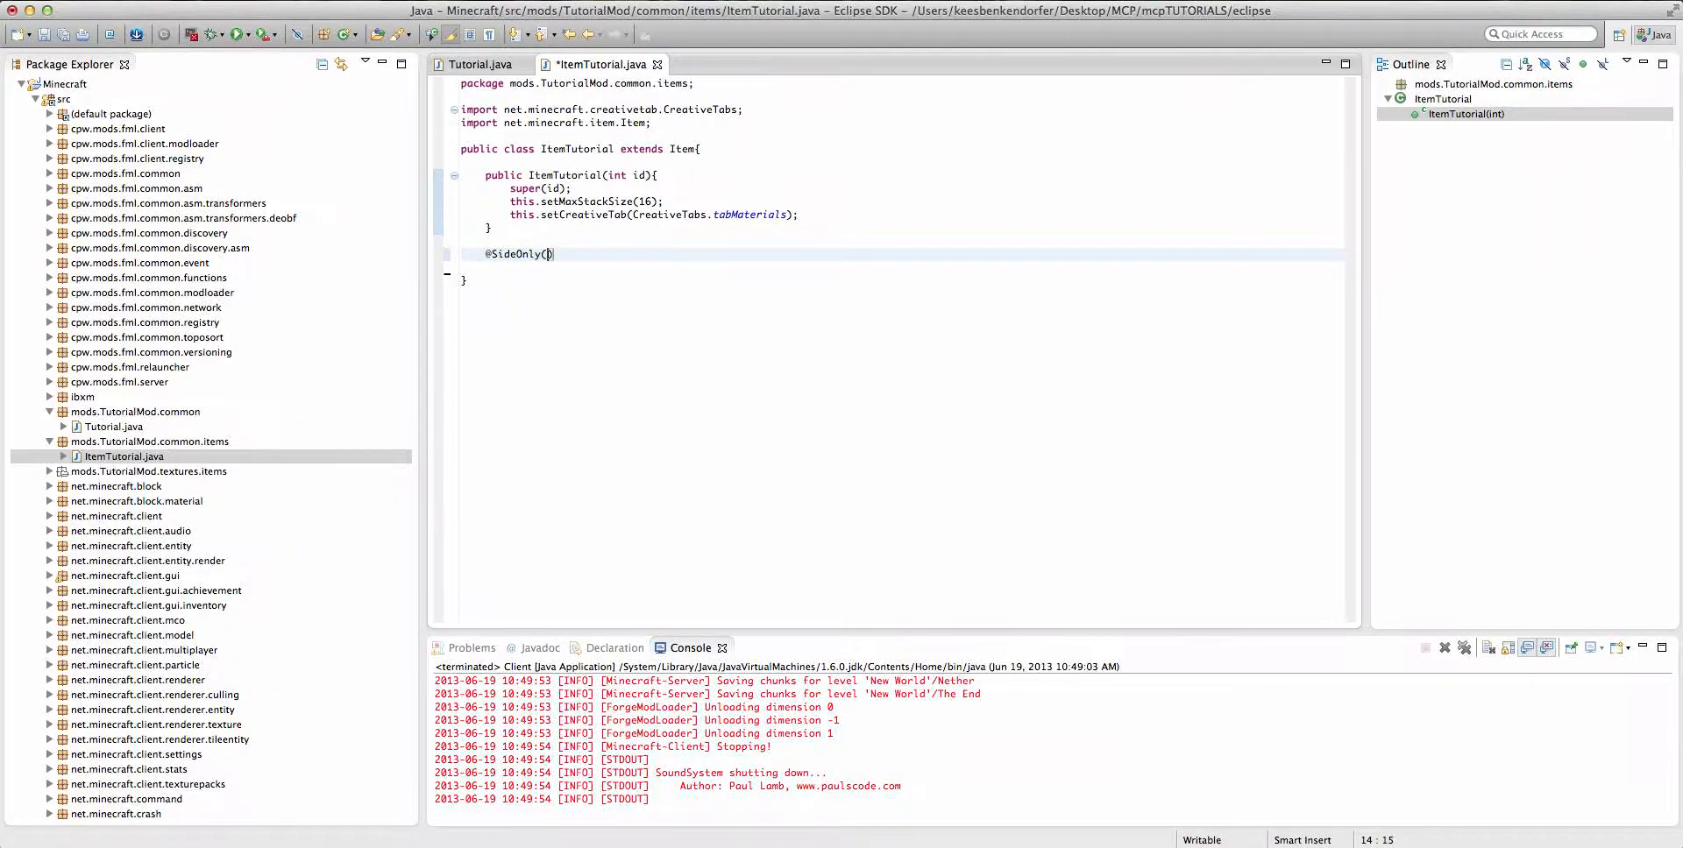
type("Side.CLIENT")
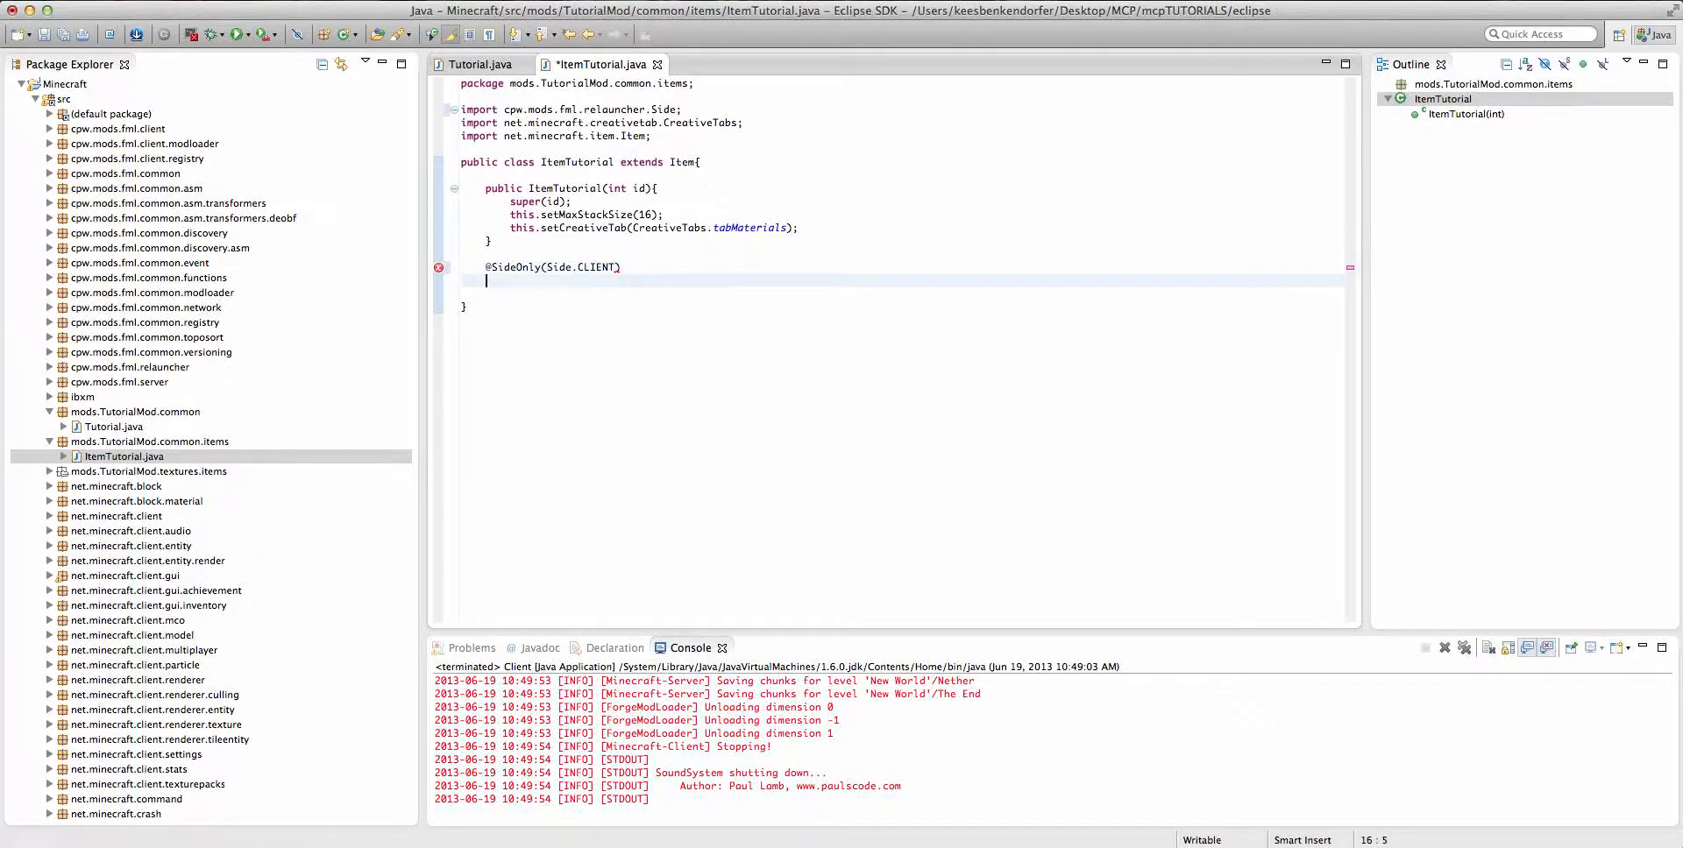
type("public v")
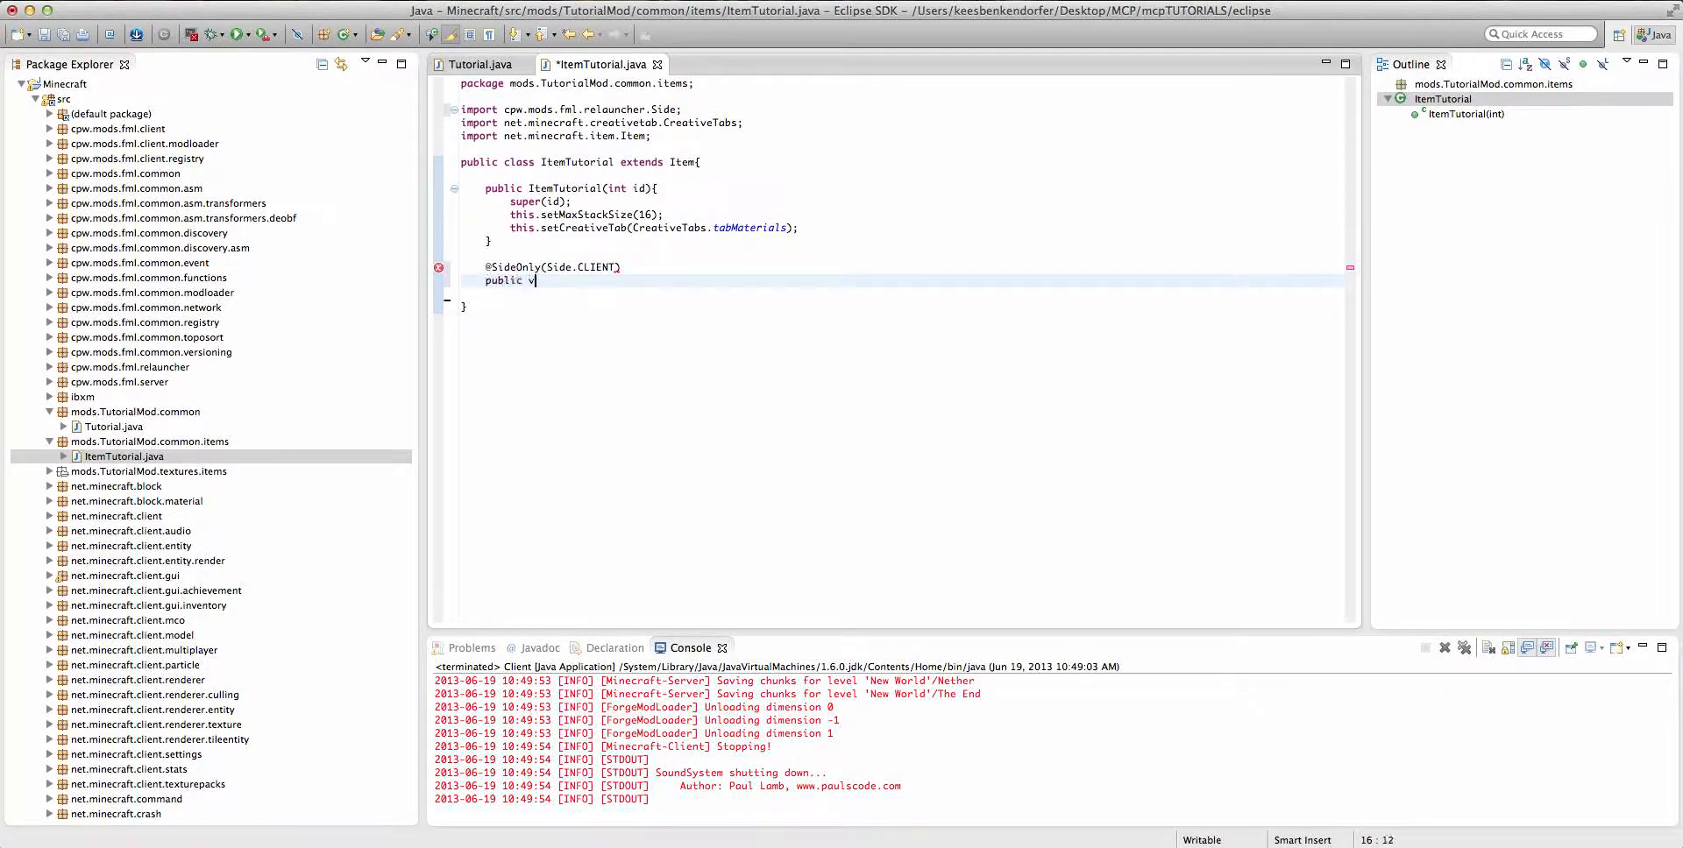
type("oid regisste")
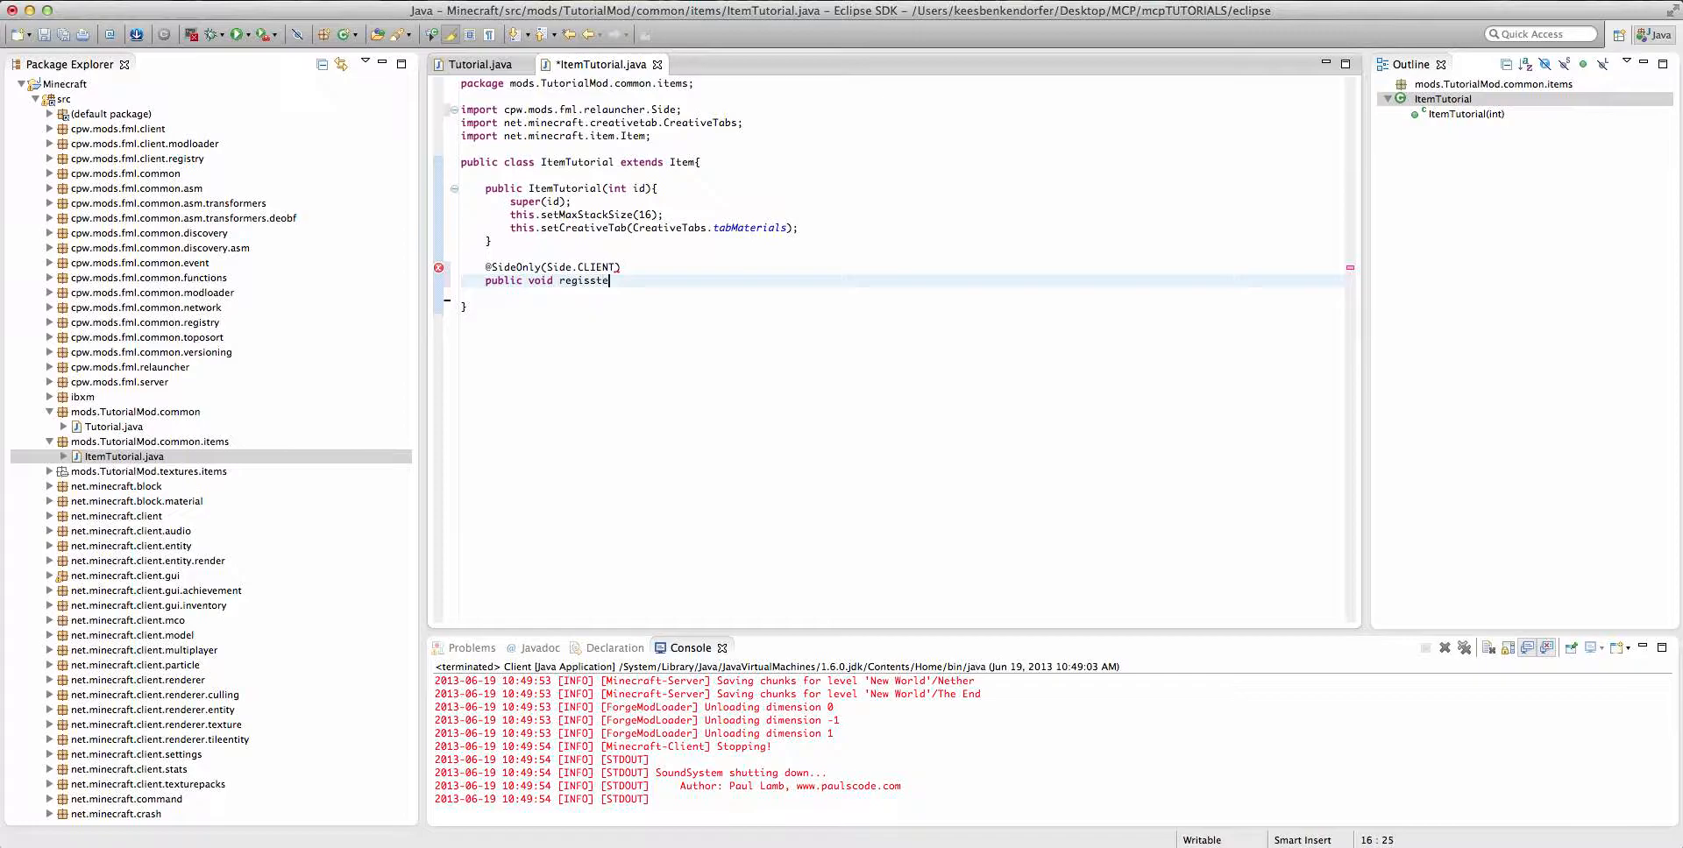
type("rIcons")
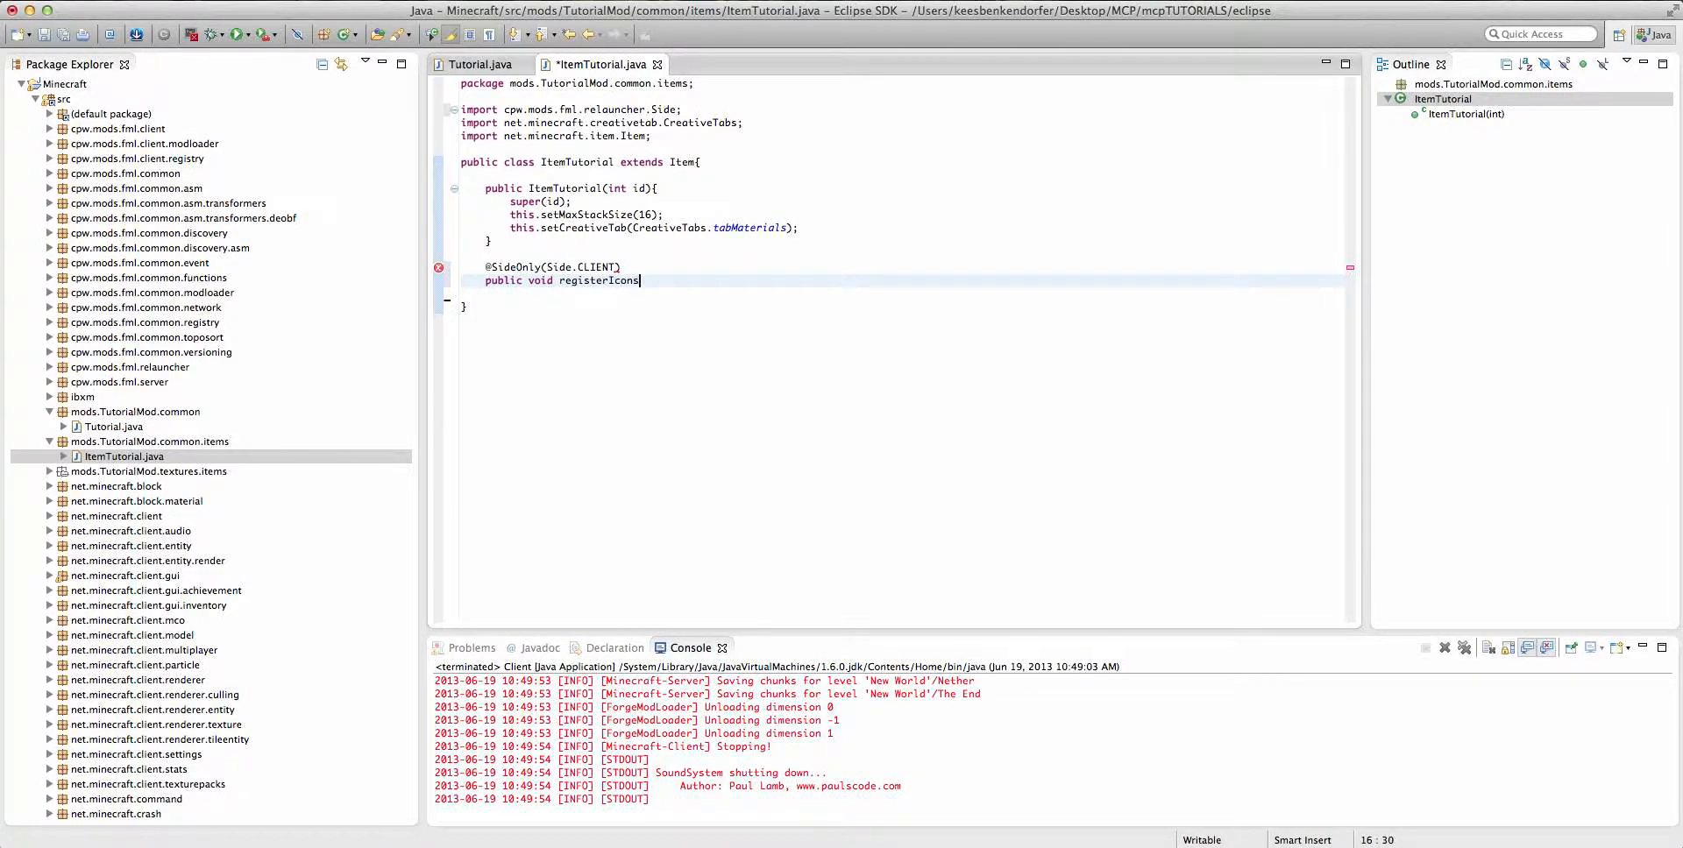
type("(IconRegister r")
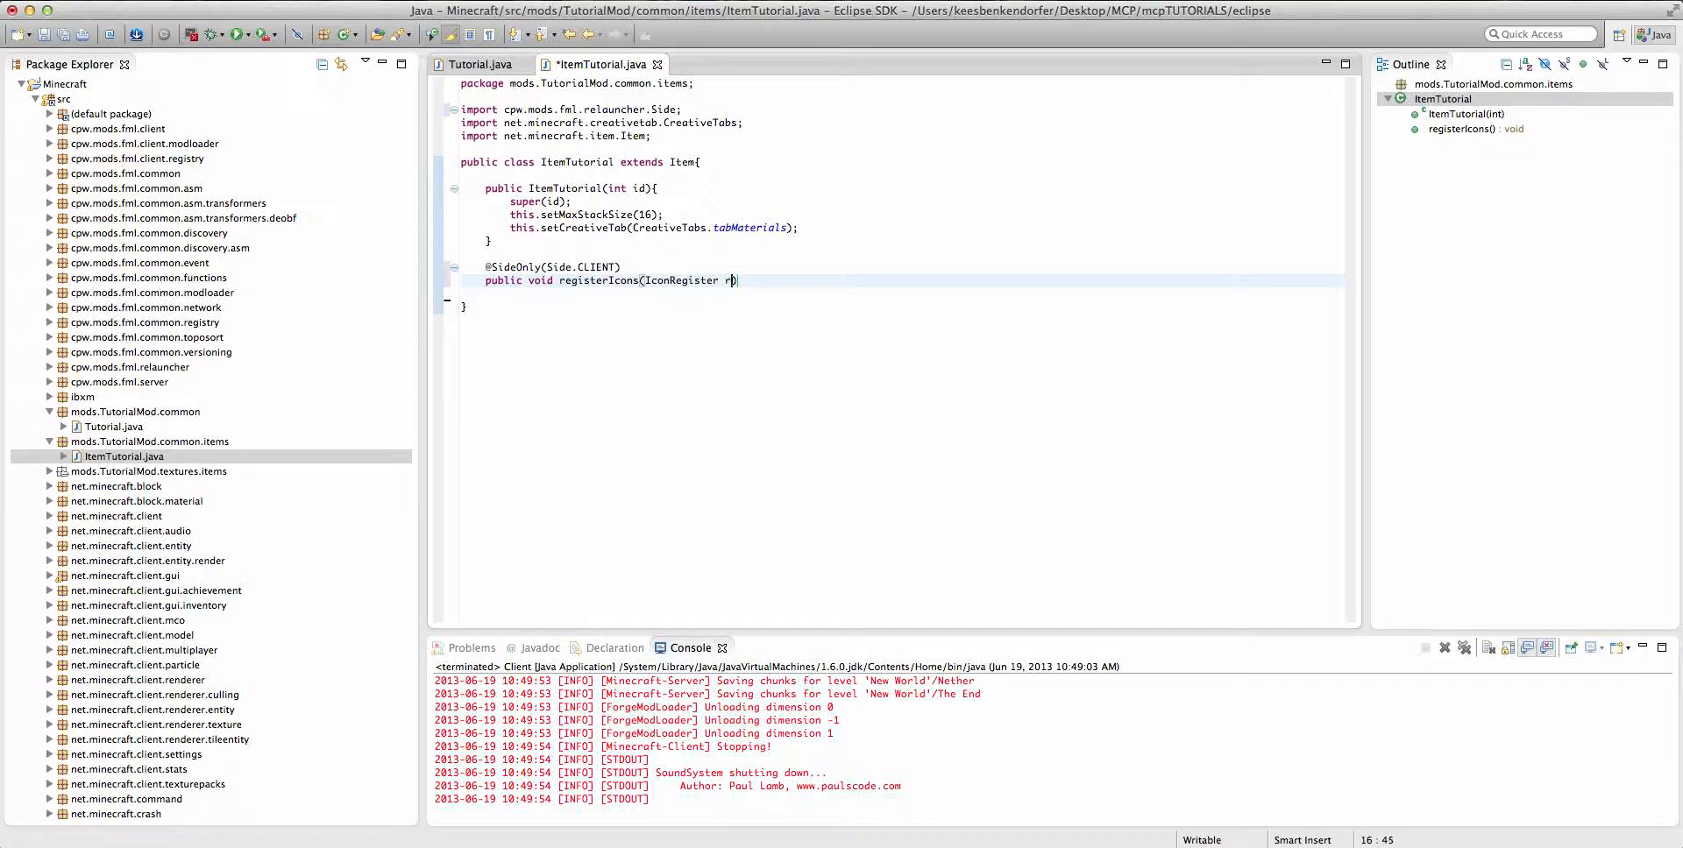
type("eg){")
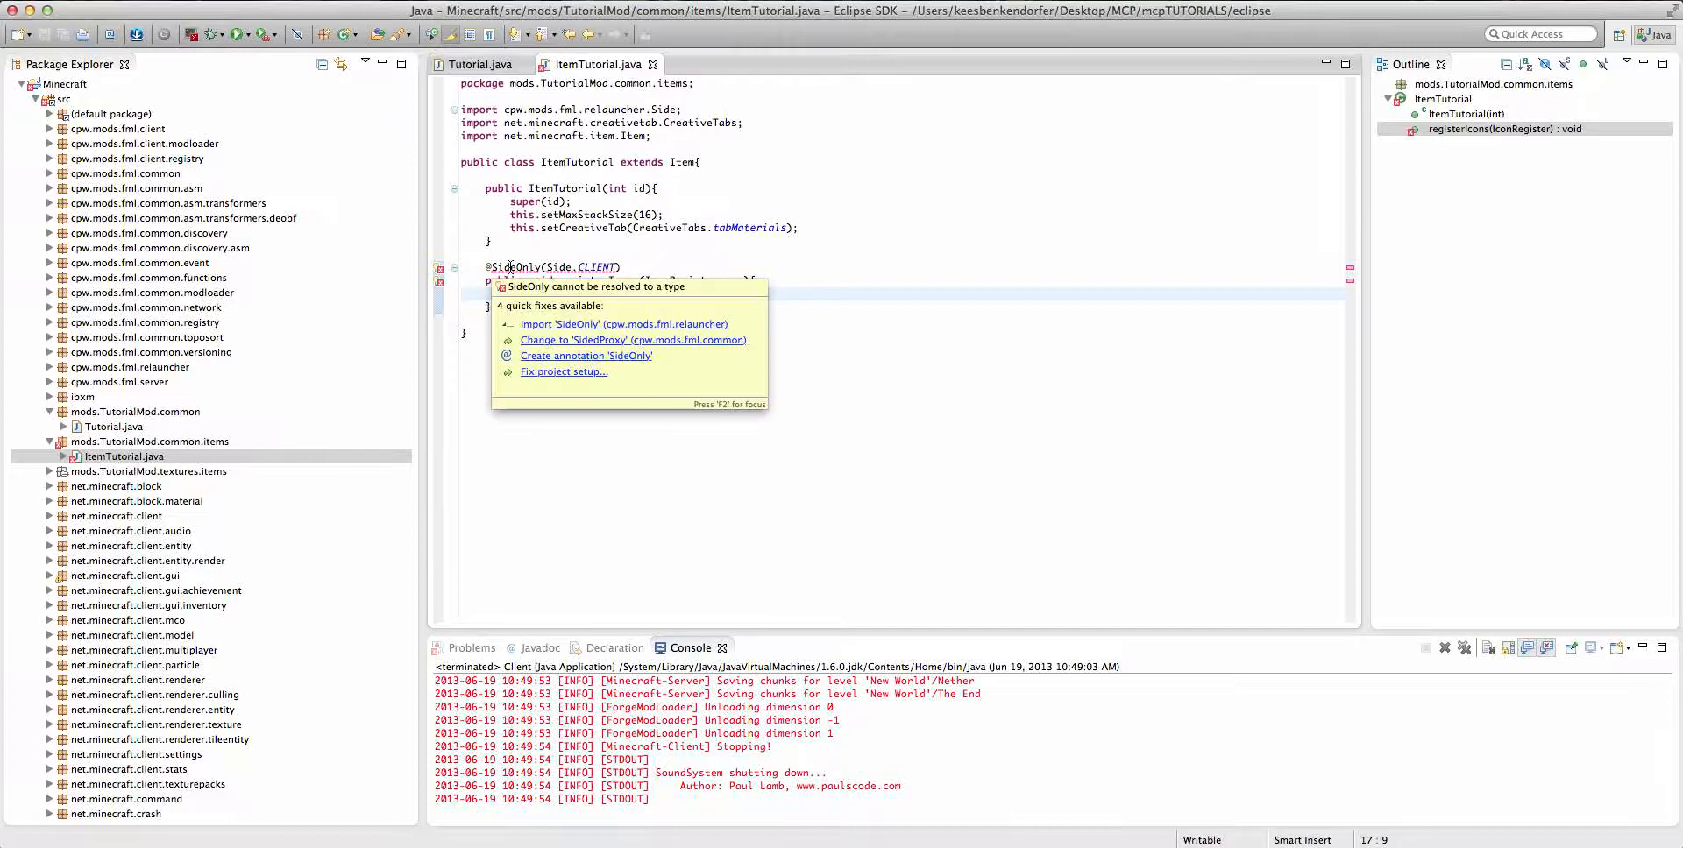
Quick-fix import SideOnly from cpw.mods.fml.relauncher, resolving IconRegister too.
left_click(622, 325)
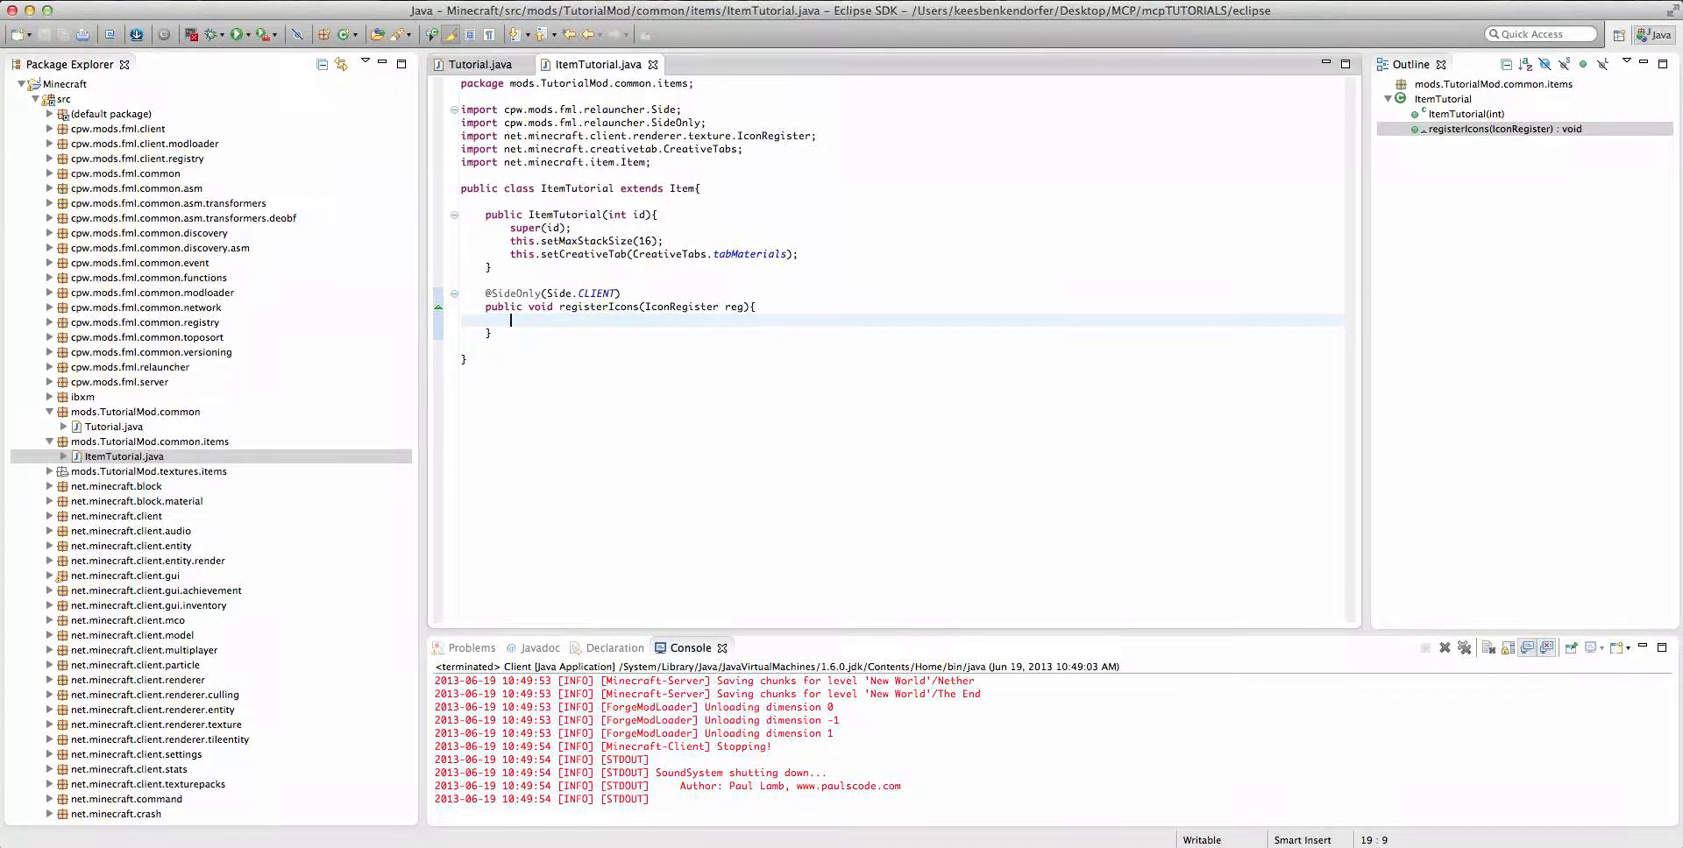
Set this.itemIcon = reg.registerIcon(Tutorial.modID + ":" + this.getUnlocalizedName()).
type("this.i")
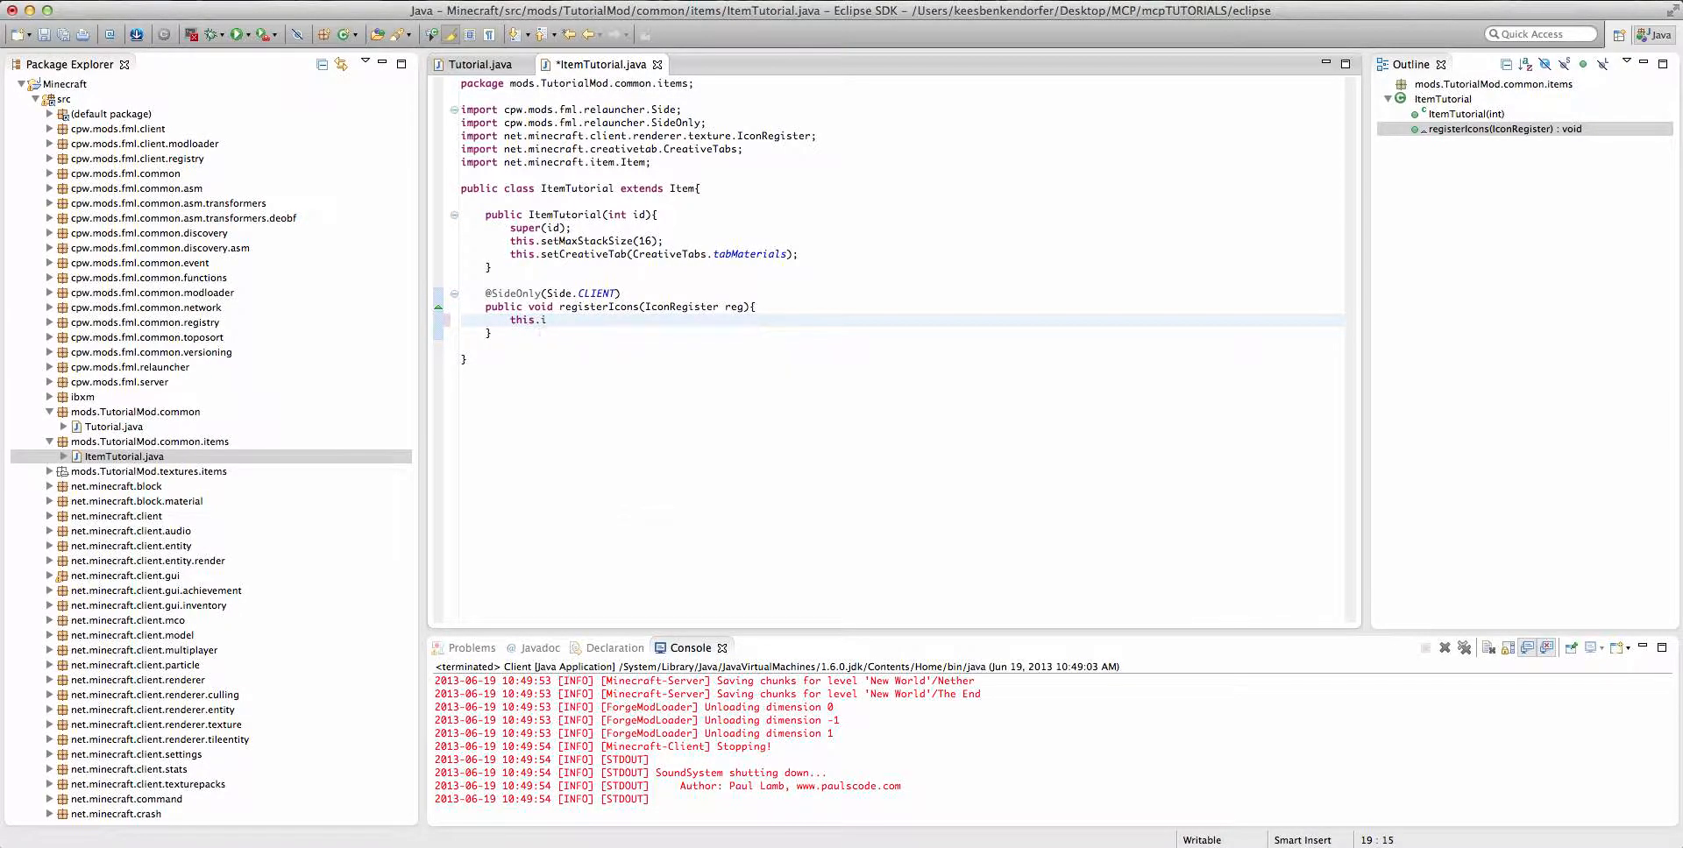
type("temIcon =")
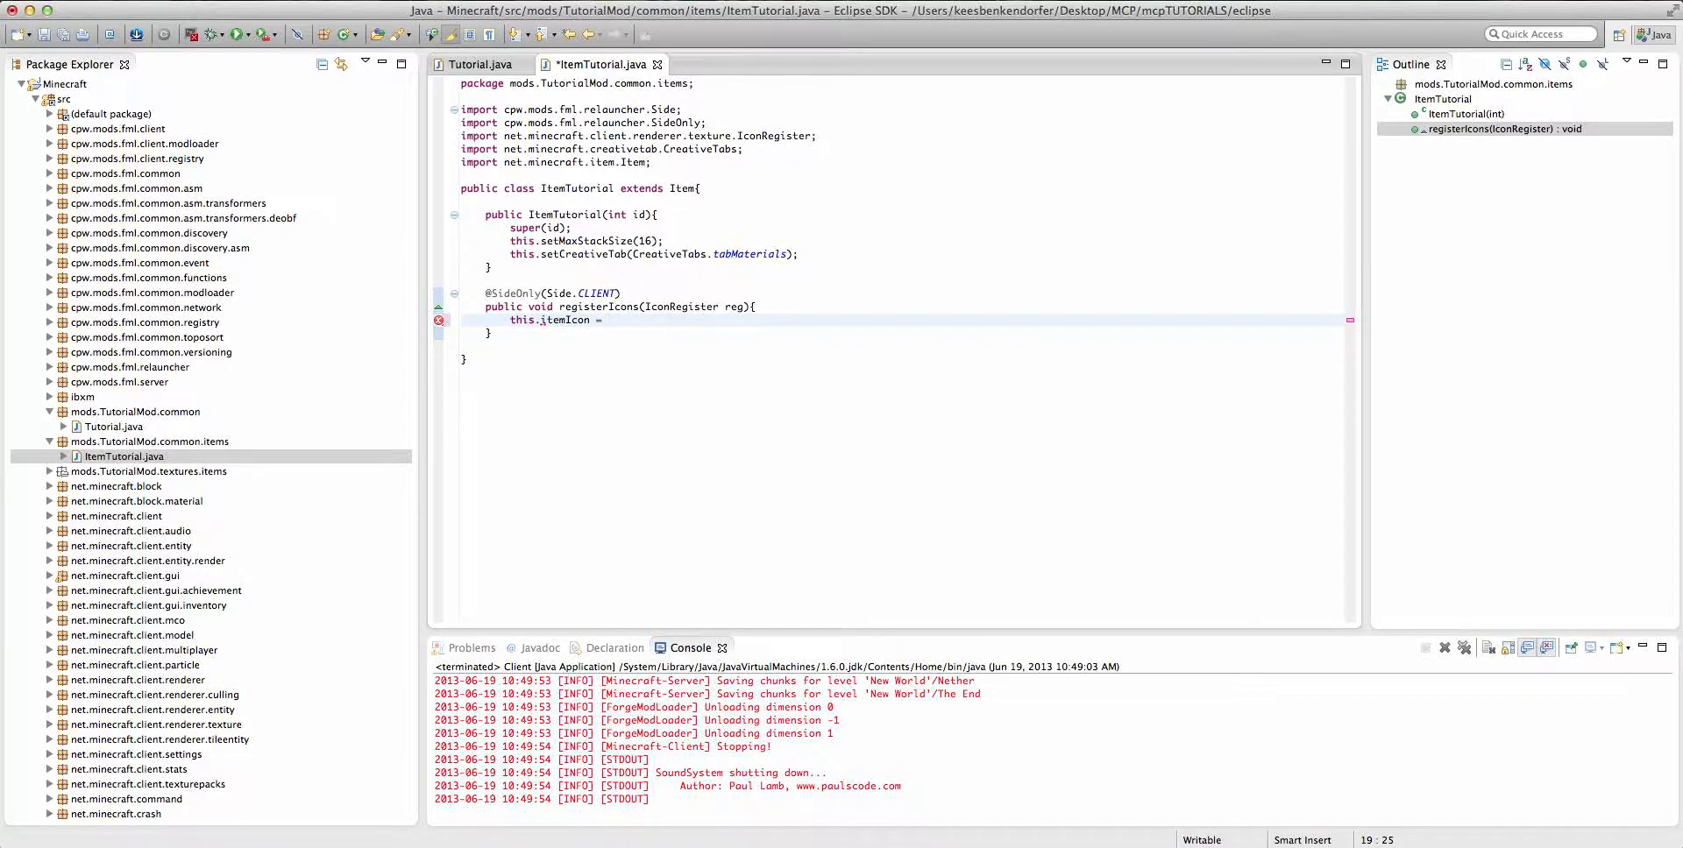
type("reg.registerIcon(s")
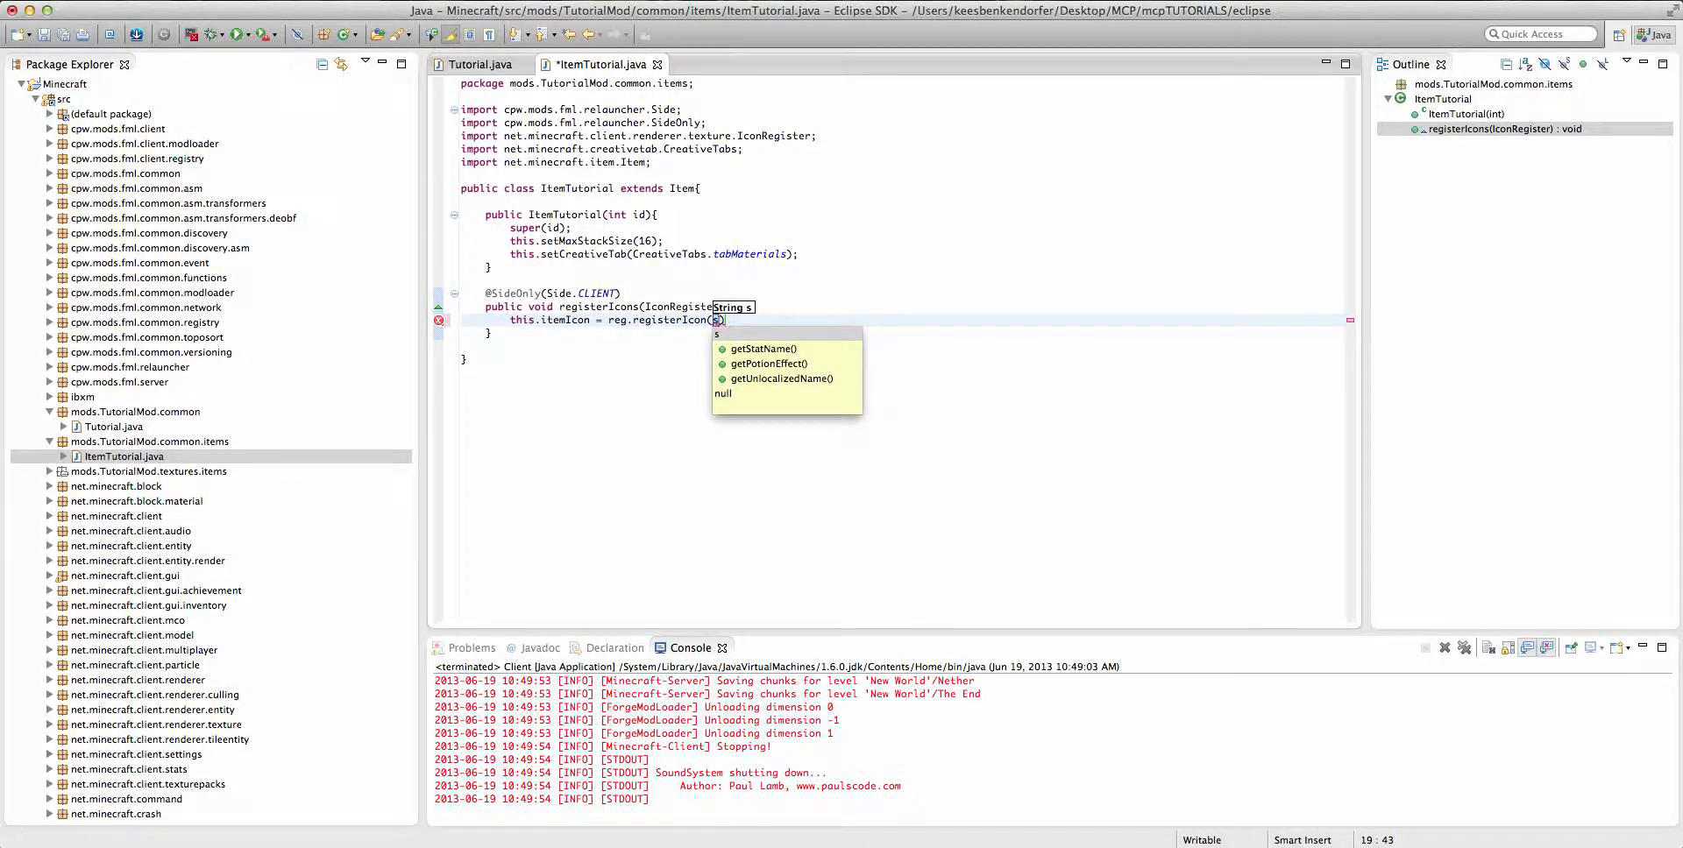
type("Tutorial.modID")
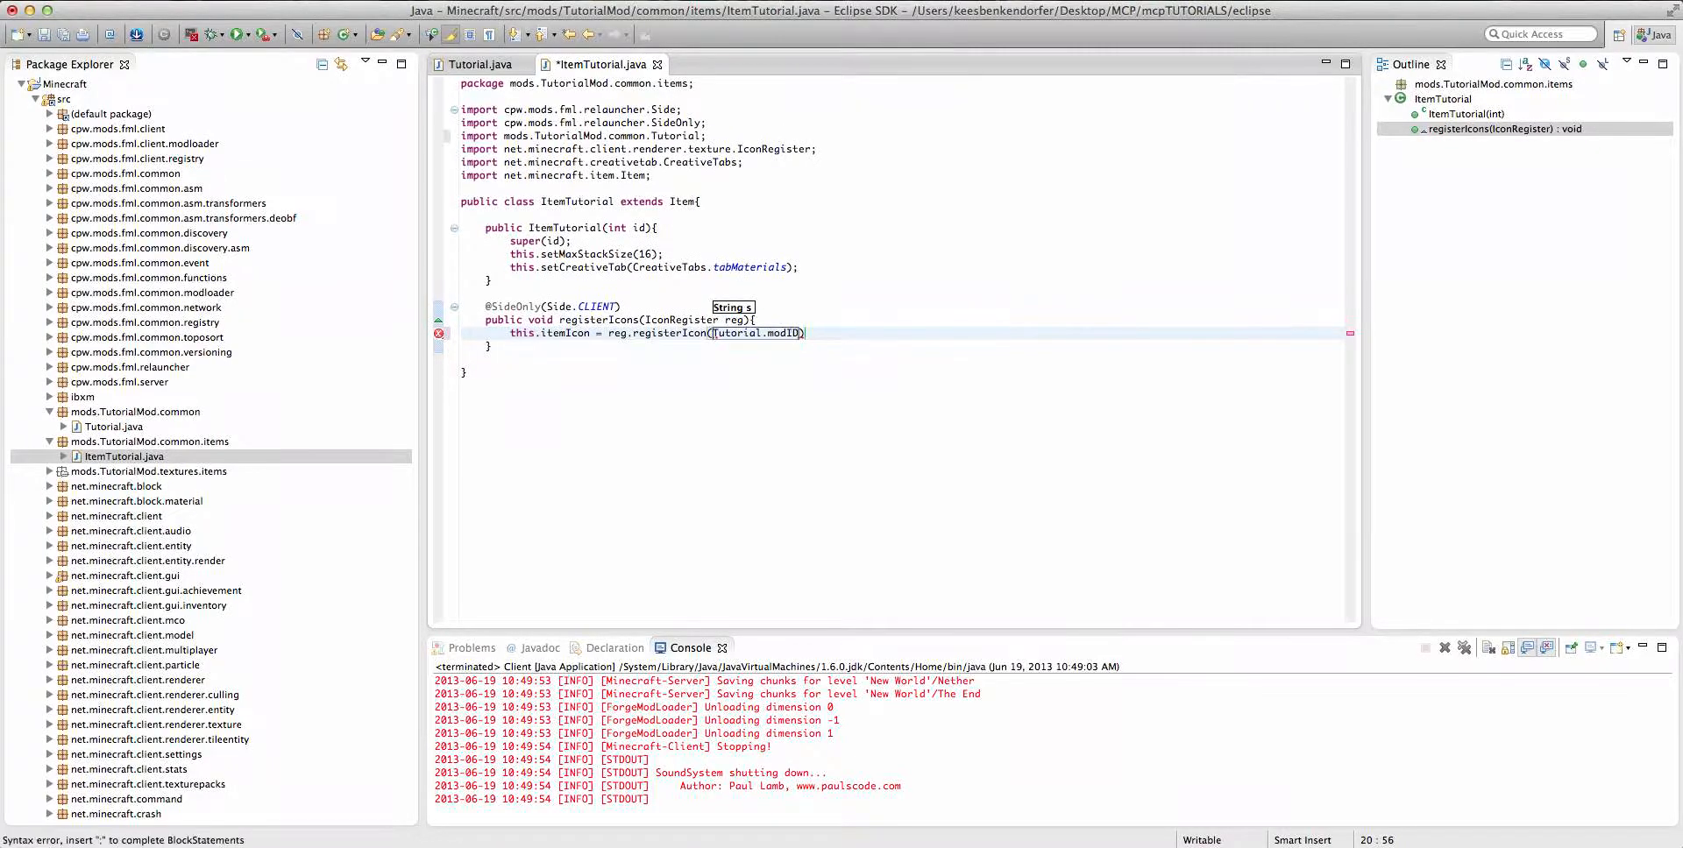
type("+ \":\" + t")
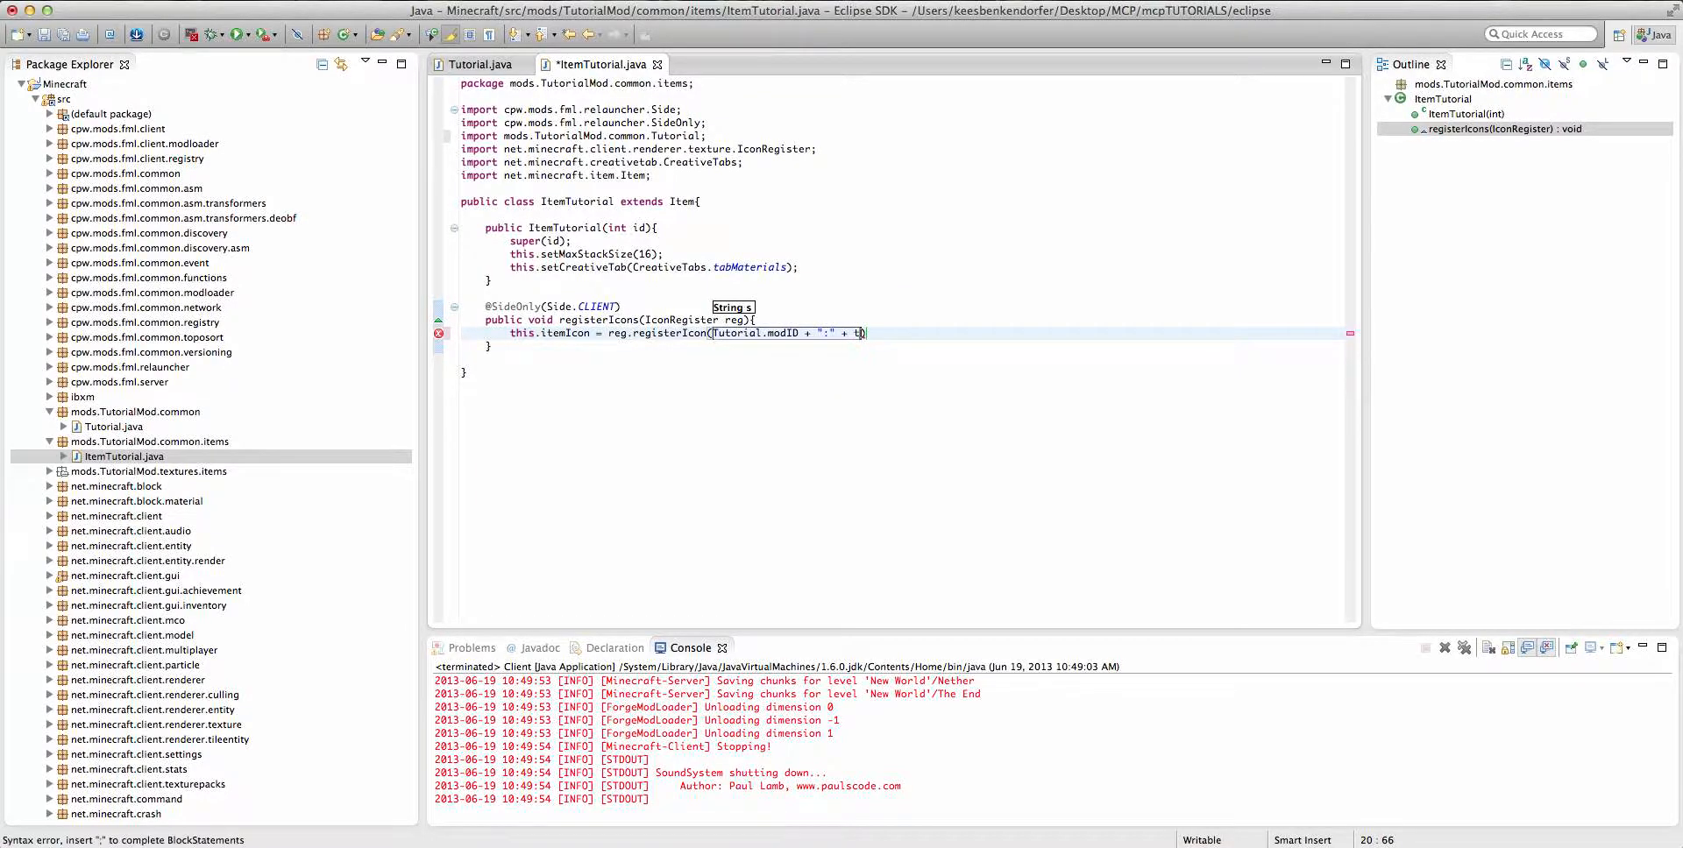
type("his.getUnlocalizedName());")
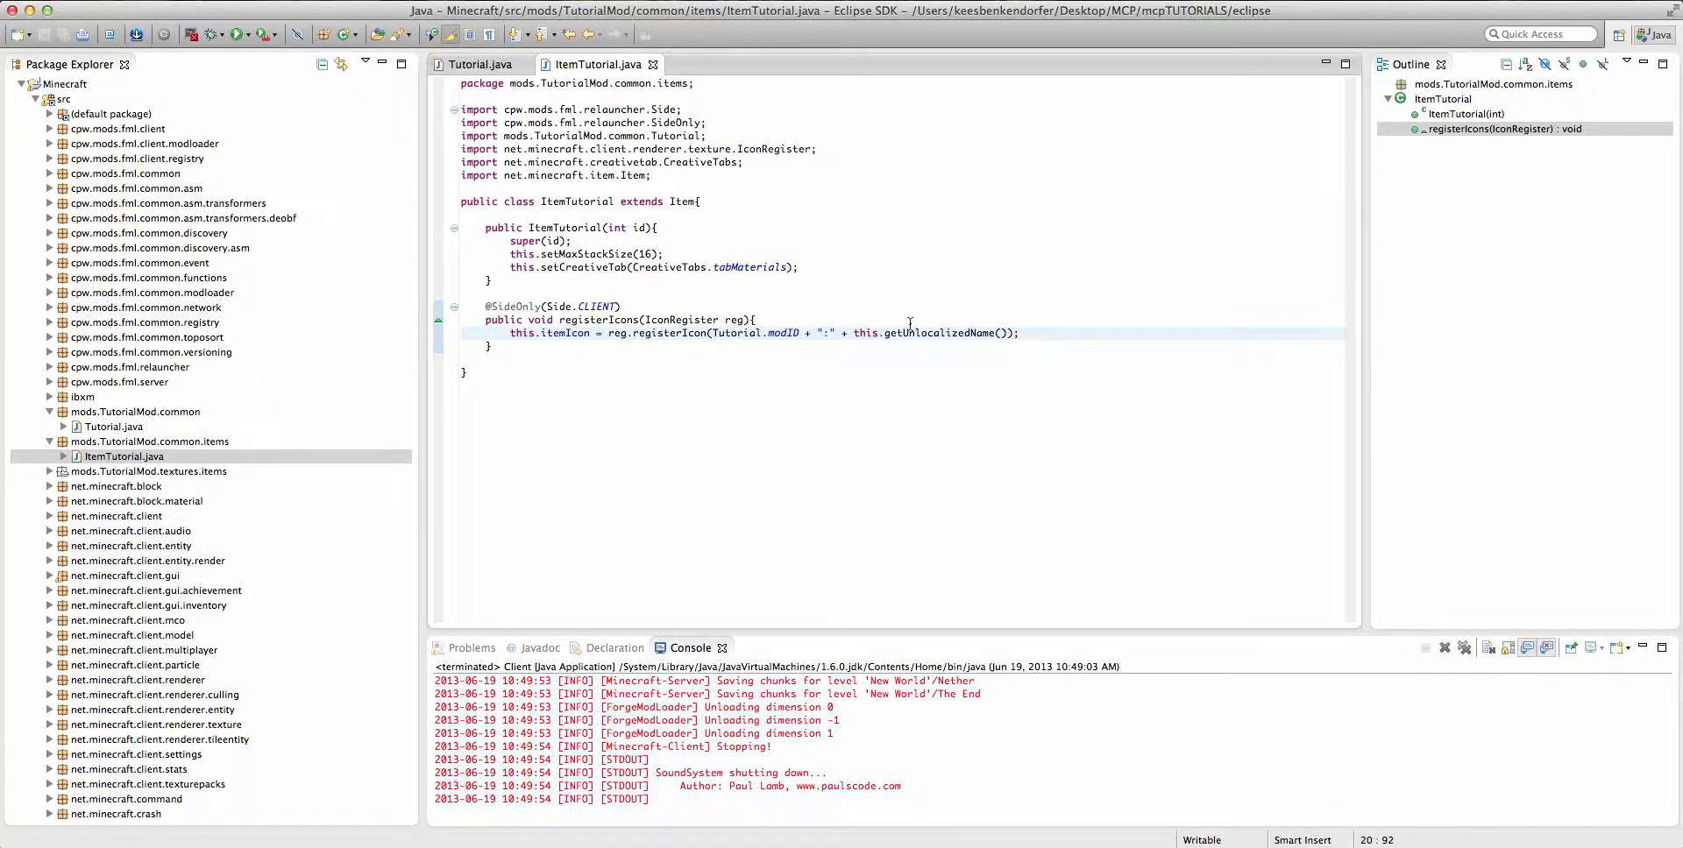
key("Return")
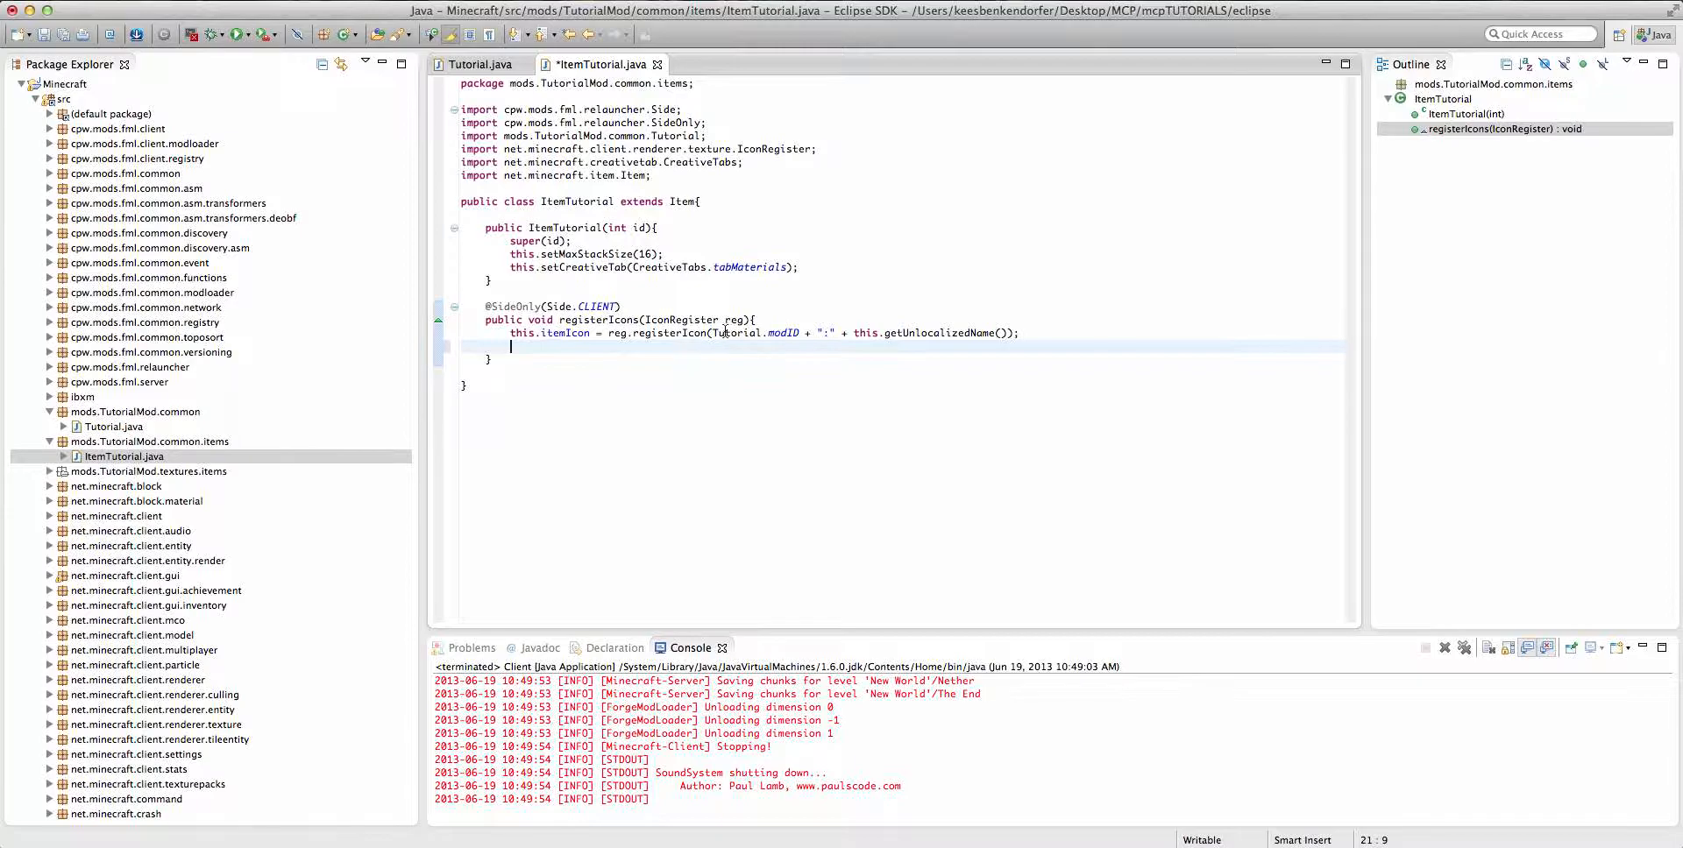
mouse_move(741, 334)
type("\"\"")
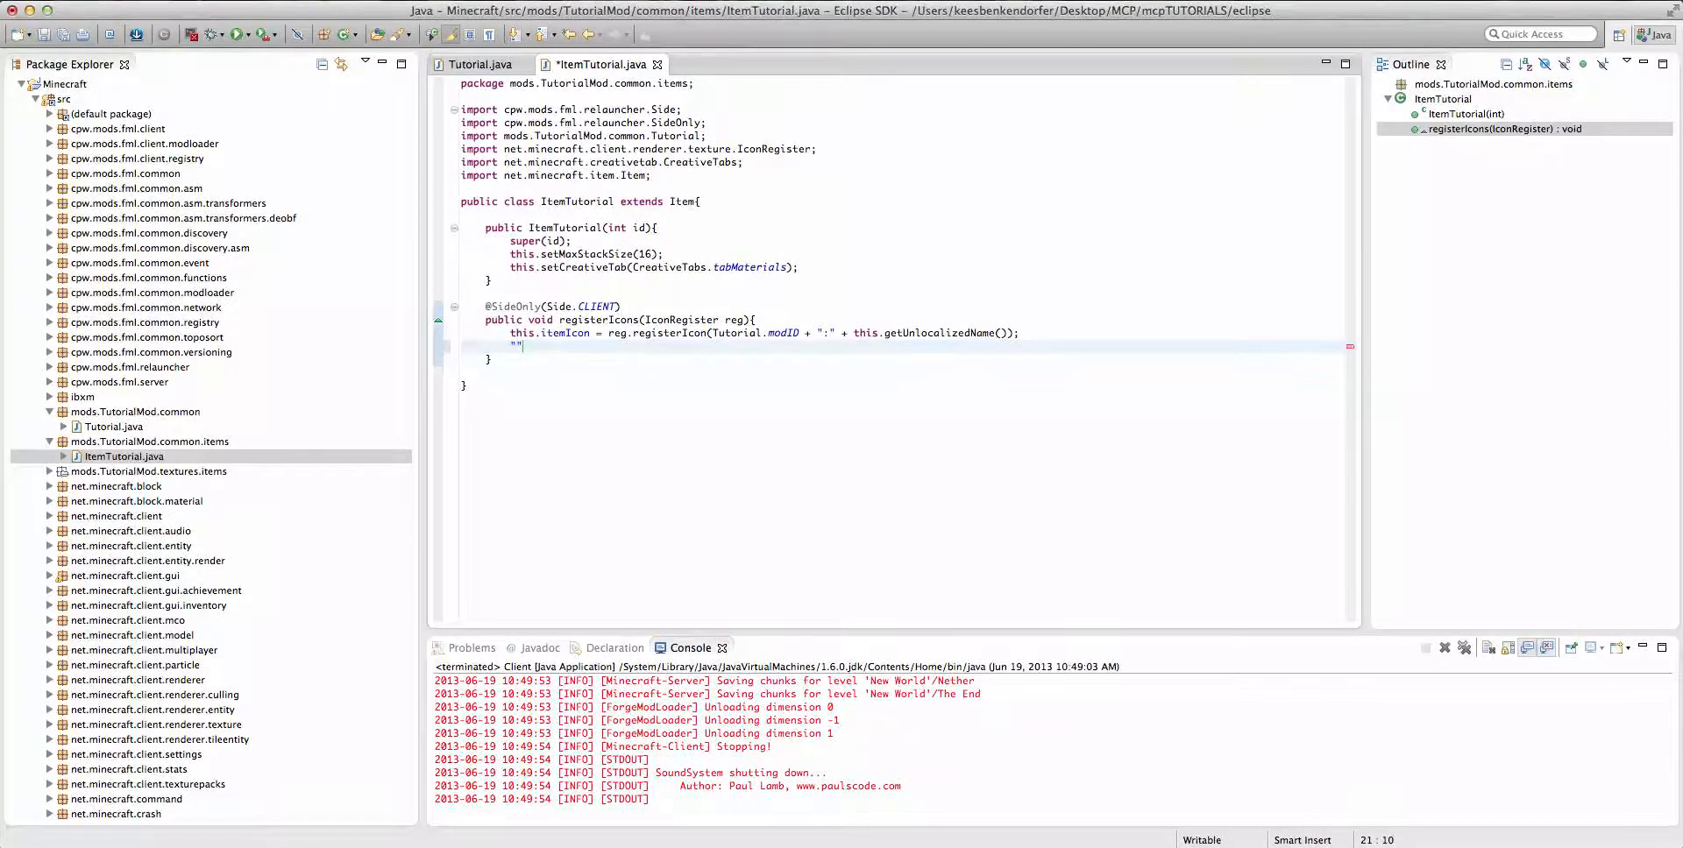
Check modID in Tutorial.java, then type a "TutorialMod:" note in ItemTutorial.
left_click(482, 64)
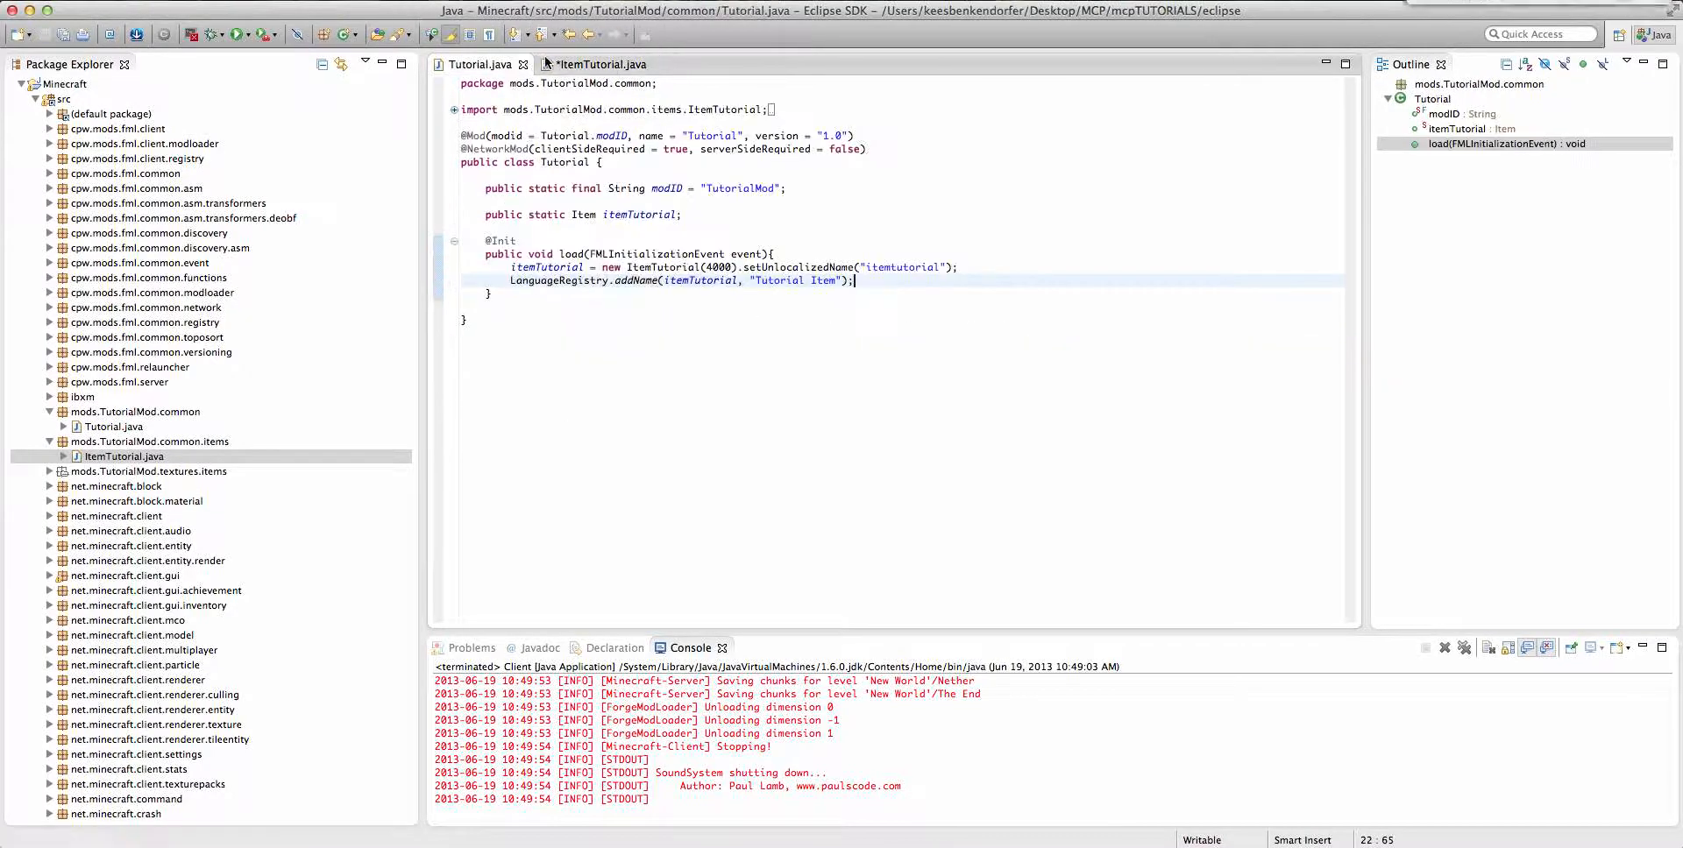
left_click(601, 64)
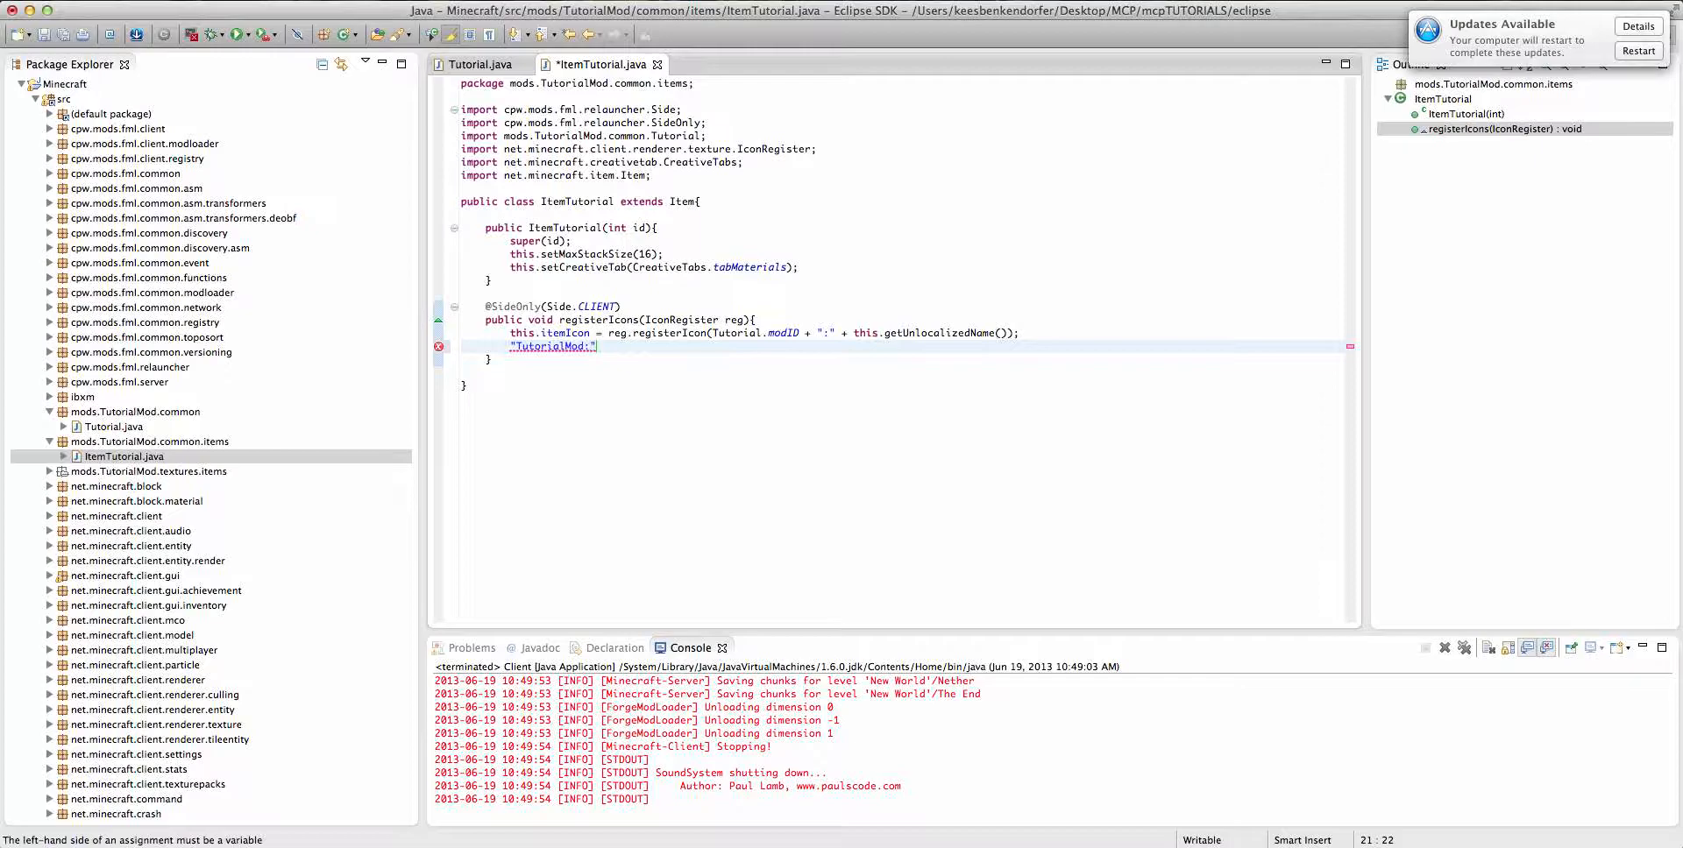
type("it")
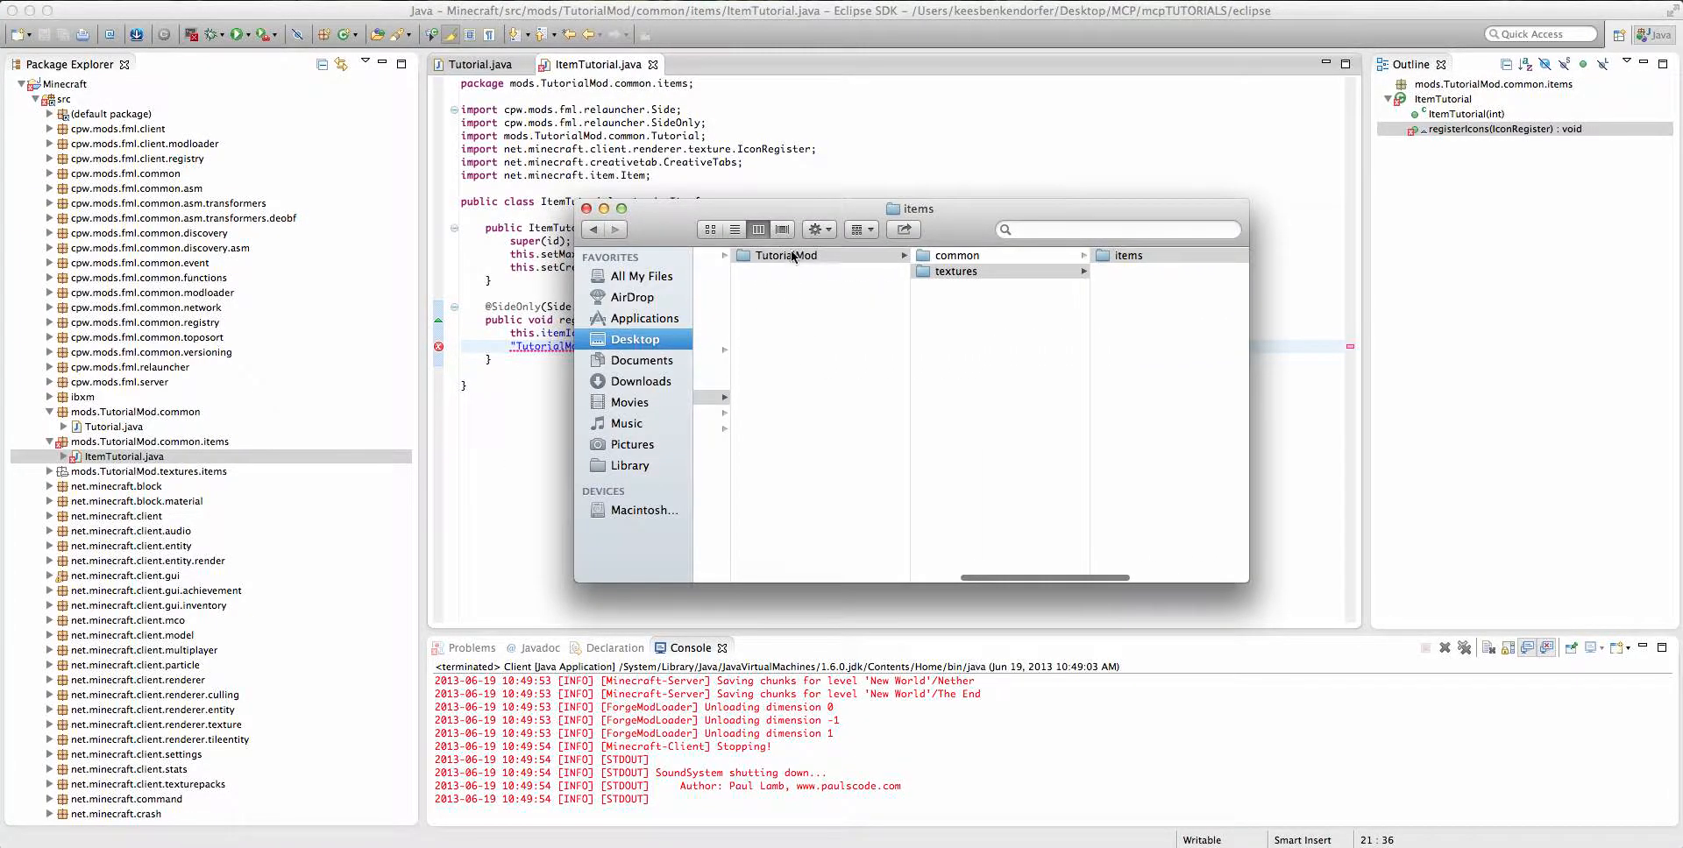
Preview item.itemtutorial.png in TutorialMod/textures/items and confirm its exact name.
left_click(787, 255)
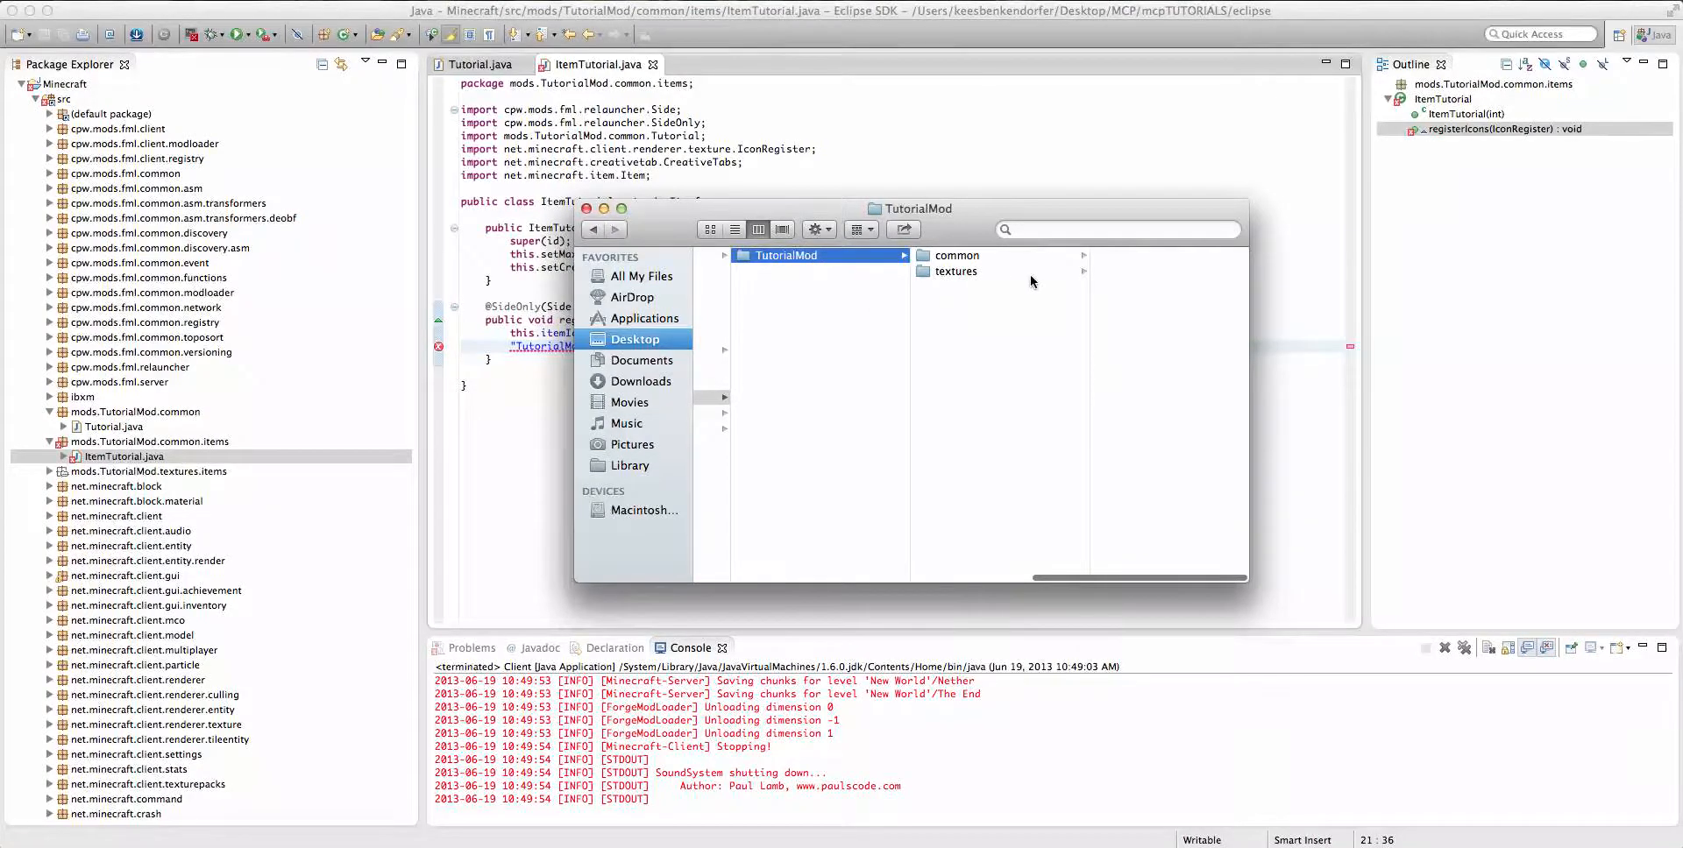
left_click(926, 255)
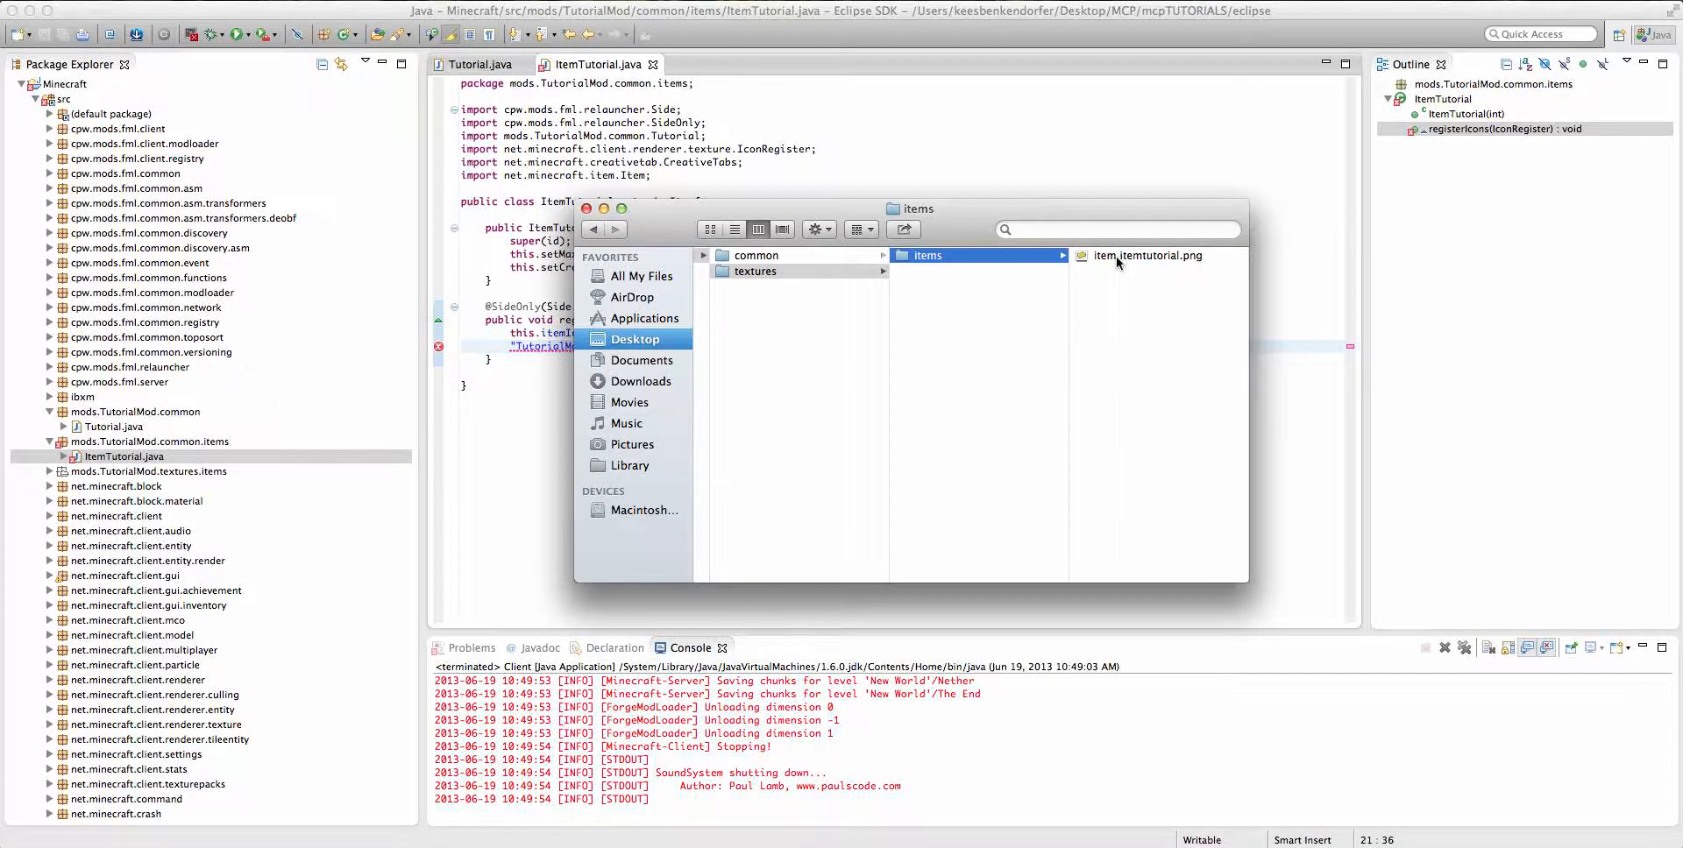
left_click(1146, 255)
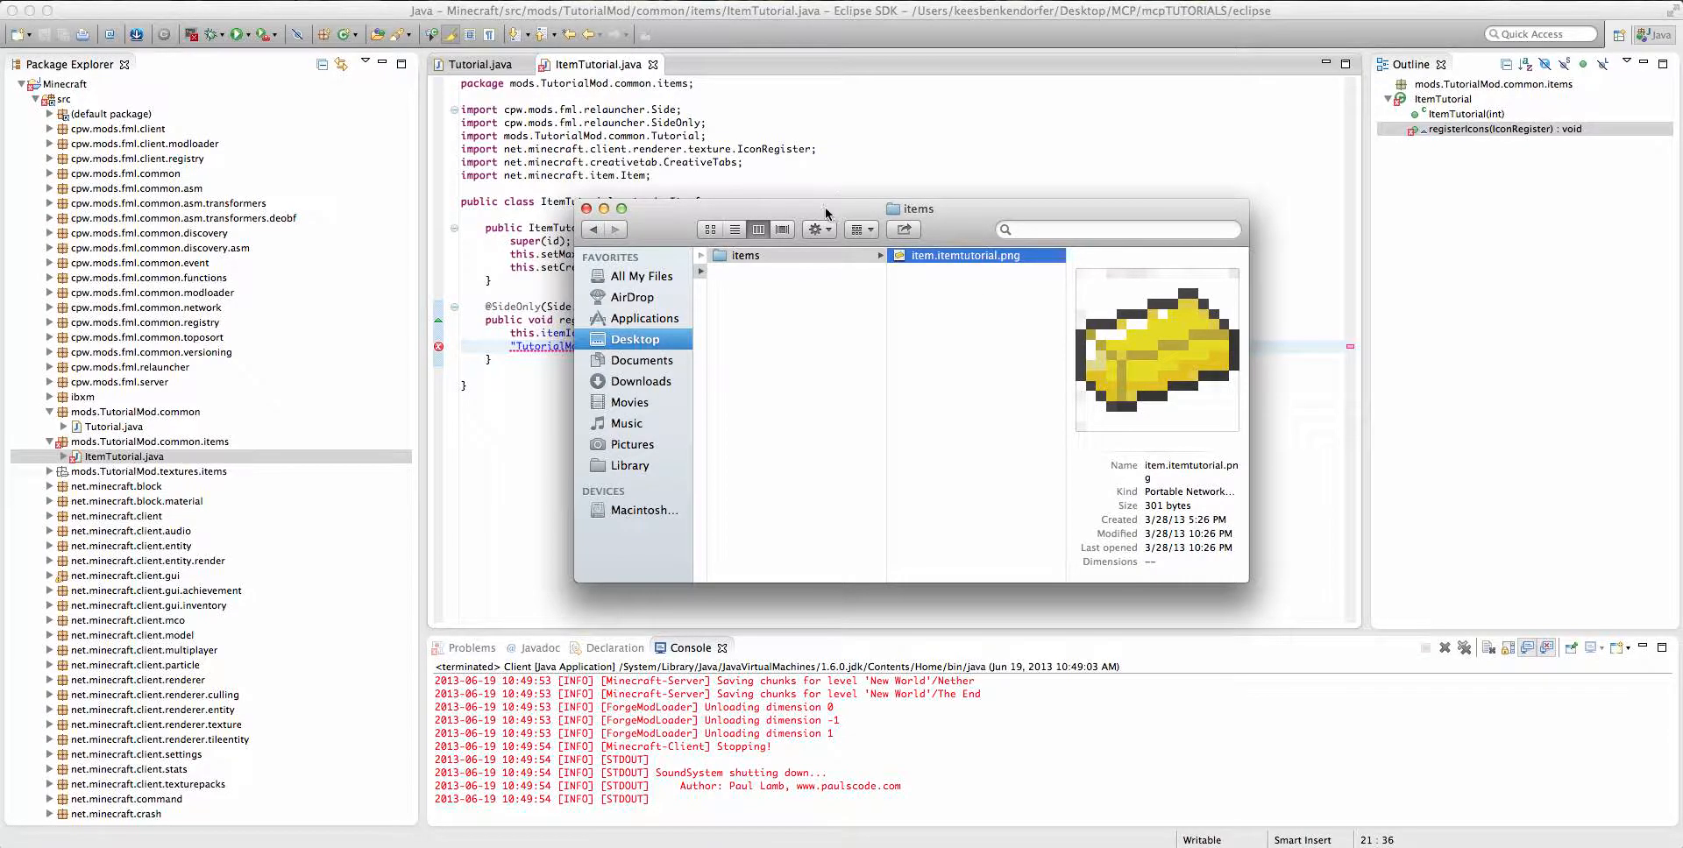
mouse_move(938, 293)
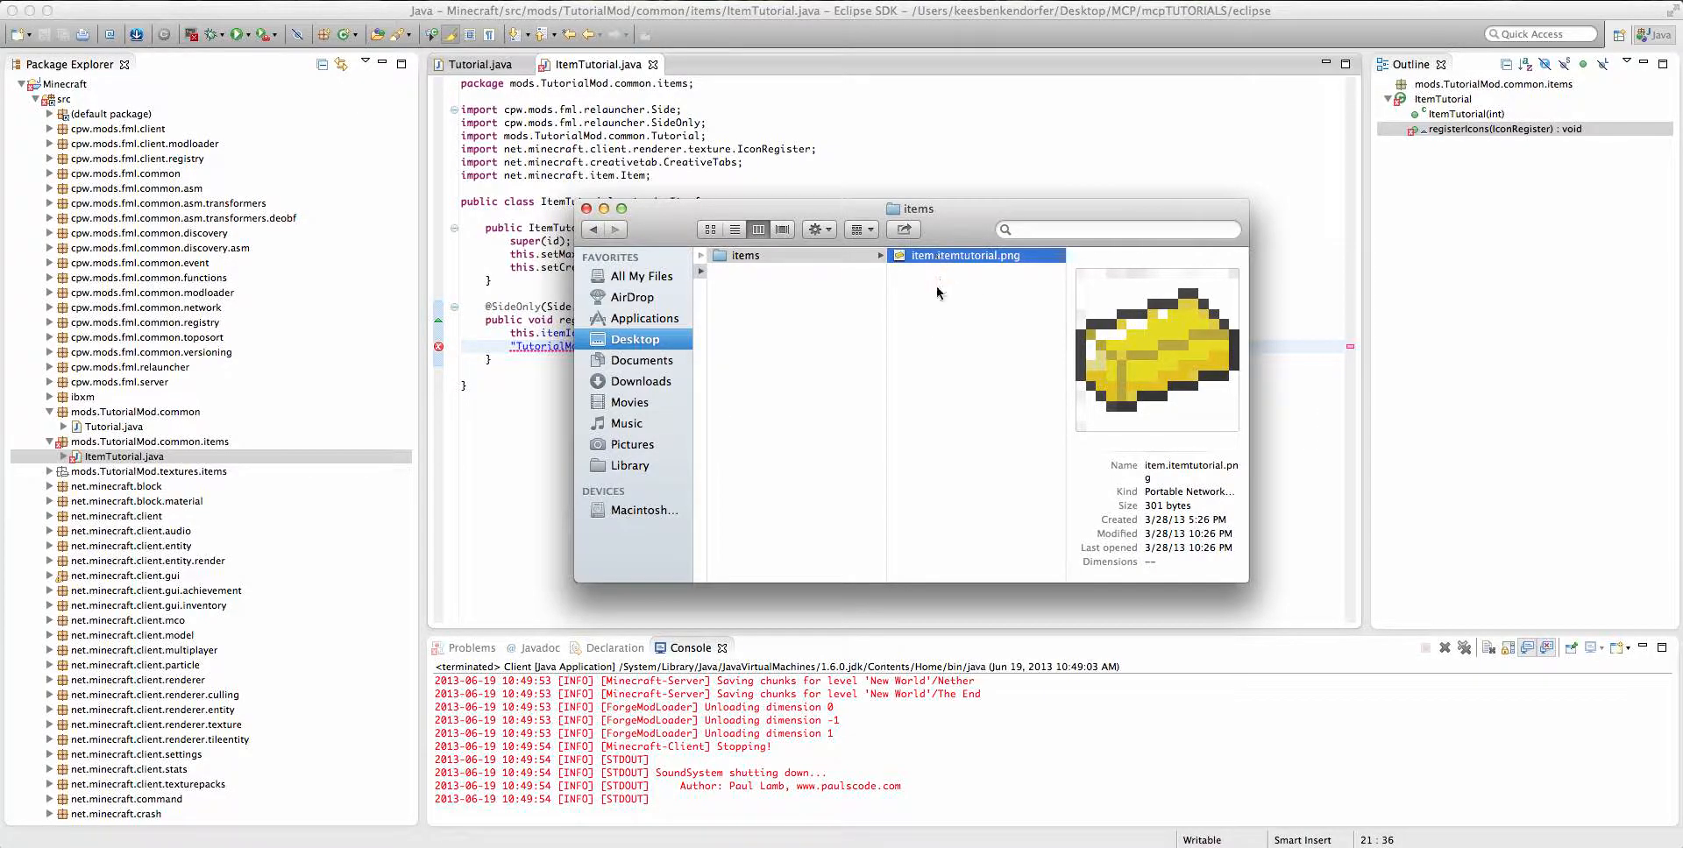
mouse_move(937, 274)
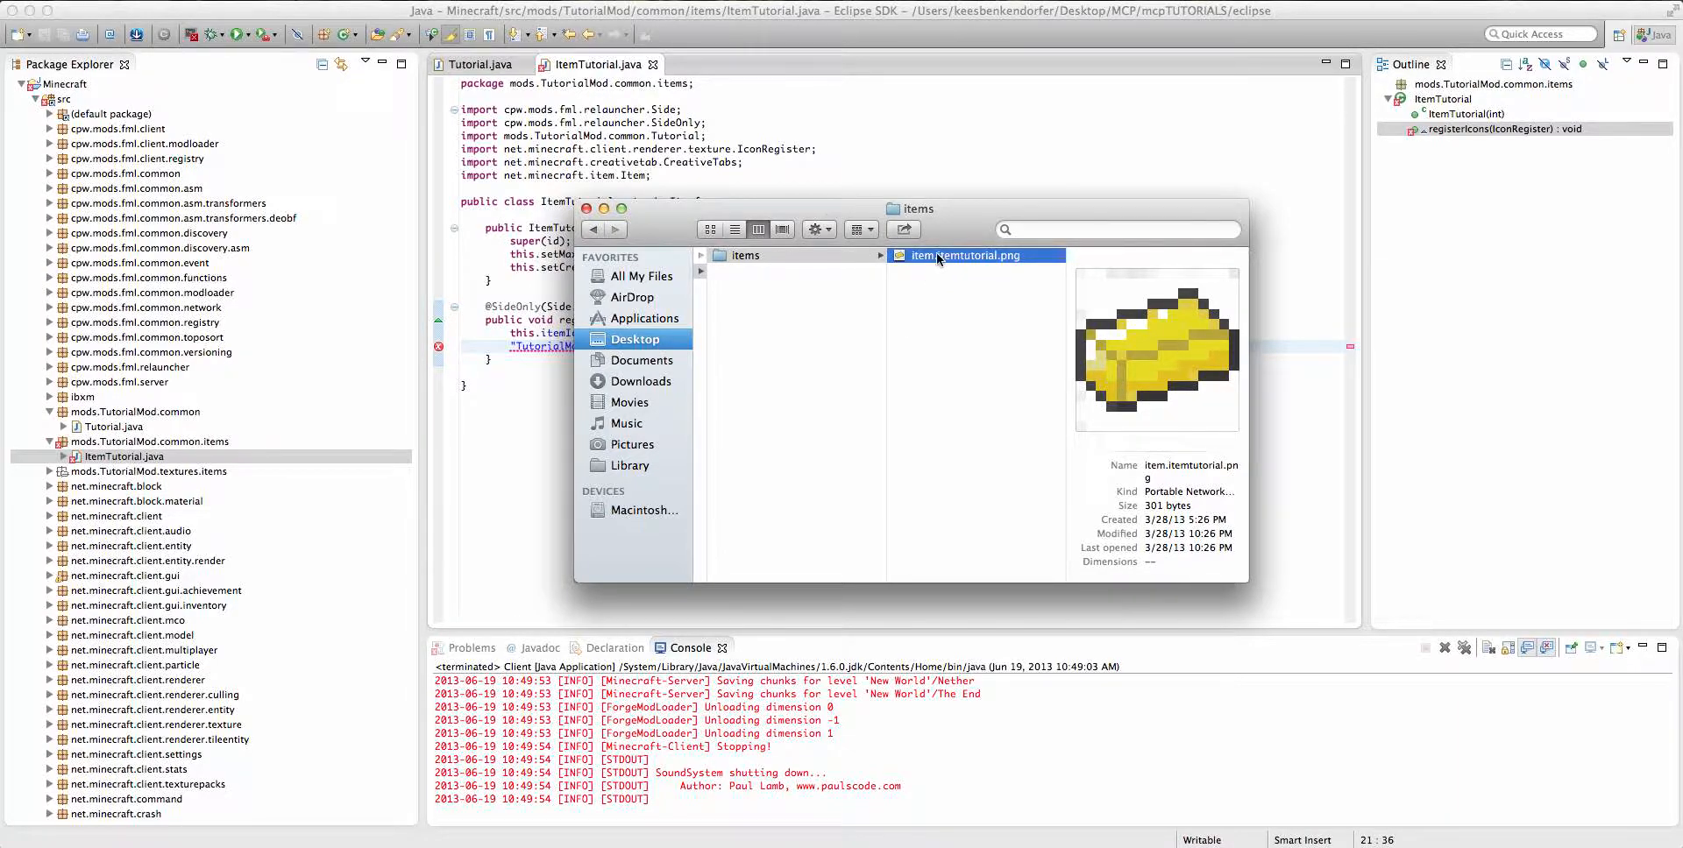
left_click(588, 207)
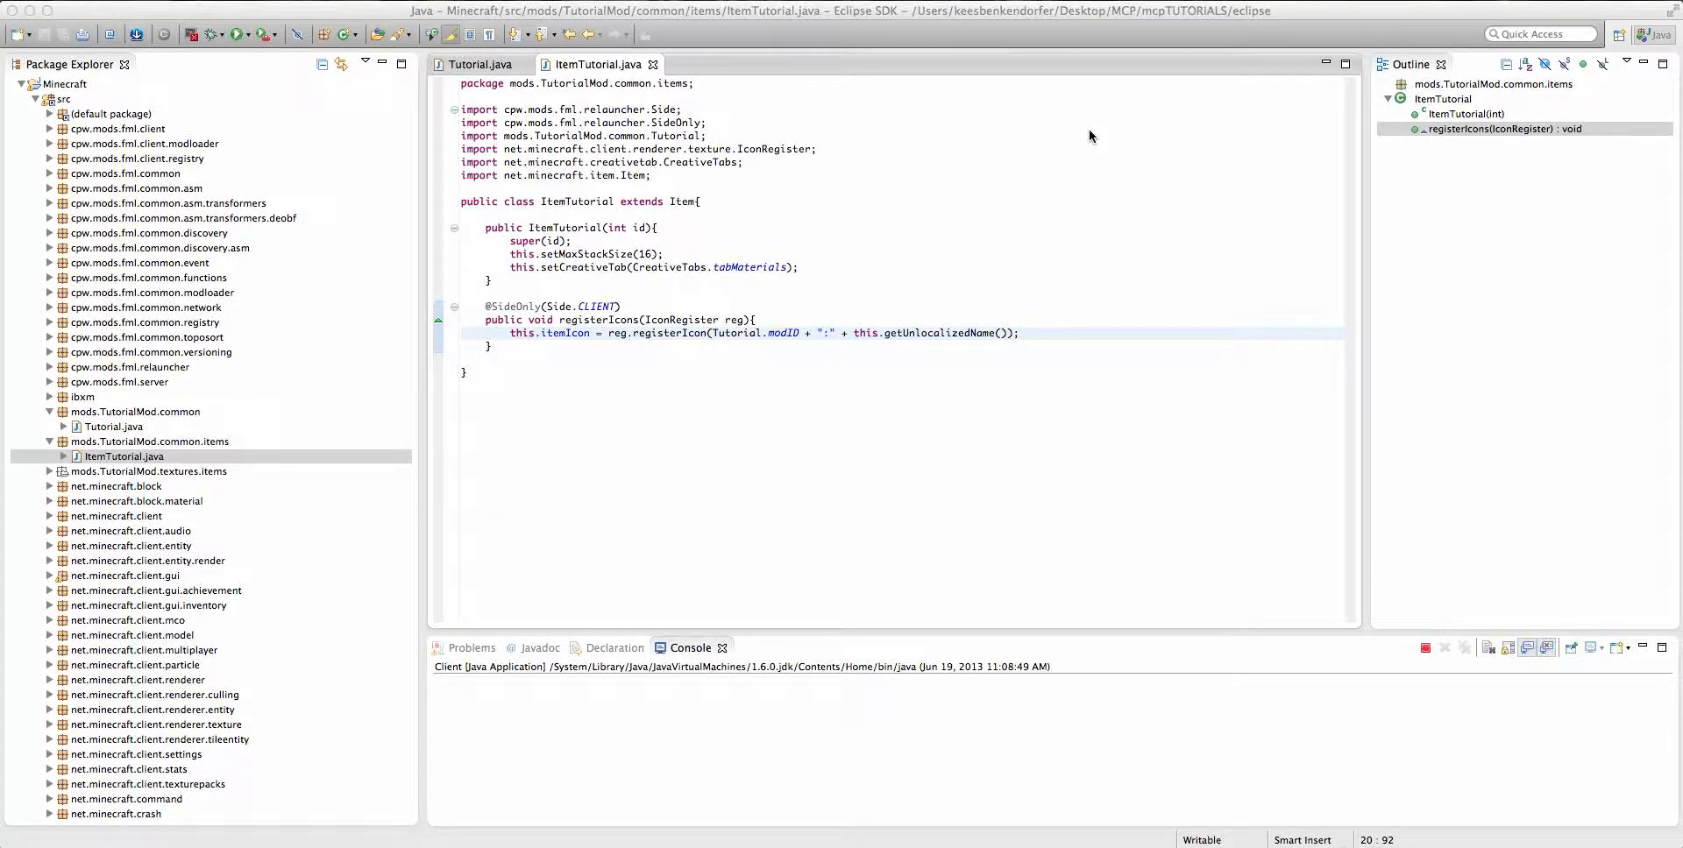
Switch to the launching Minecraft client and wait for its Select World screen.
left_click(231, 34)
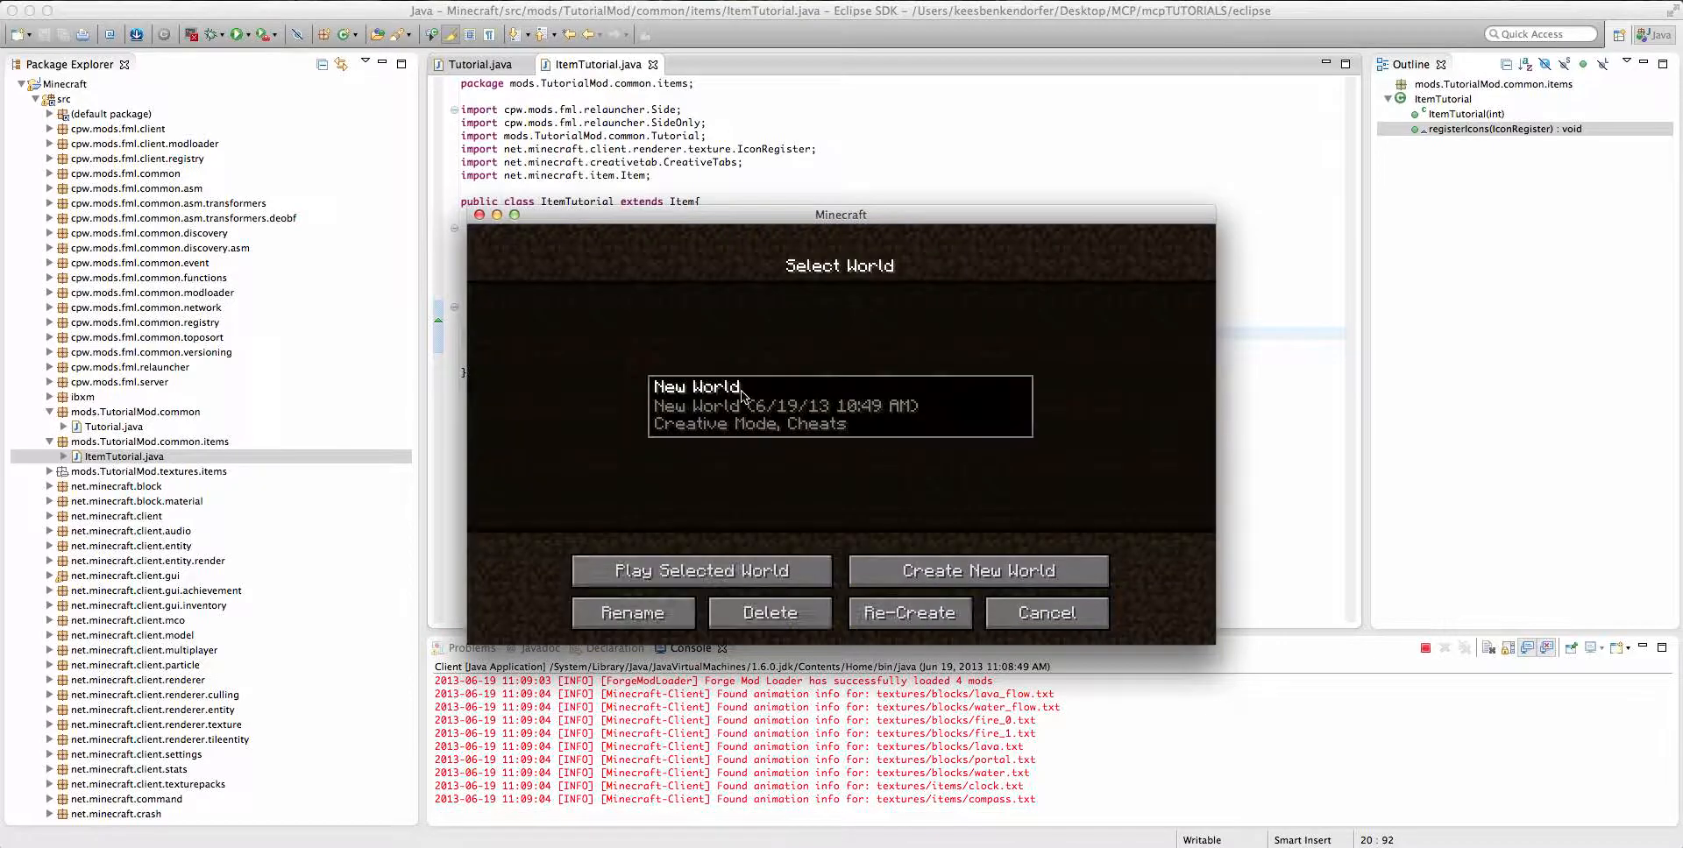
Load New World, check the yellow ingot Tutorial Item in the inventory, then save and quit.
left_click(698, 570)
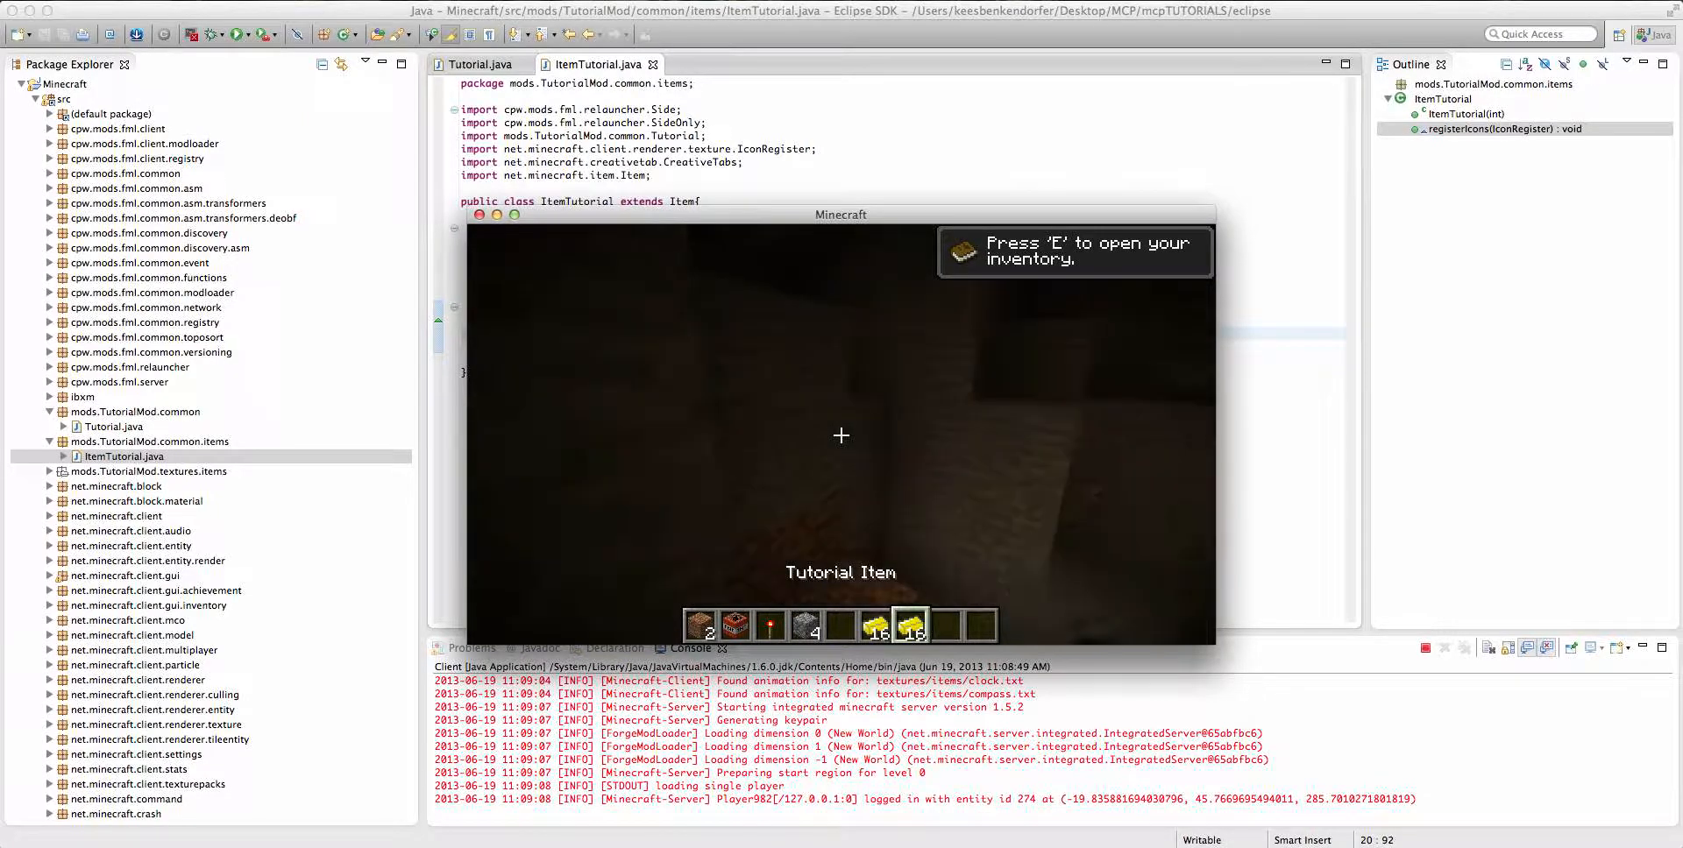
key("e")
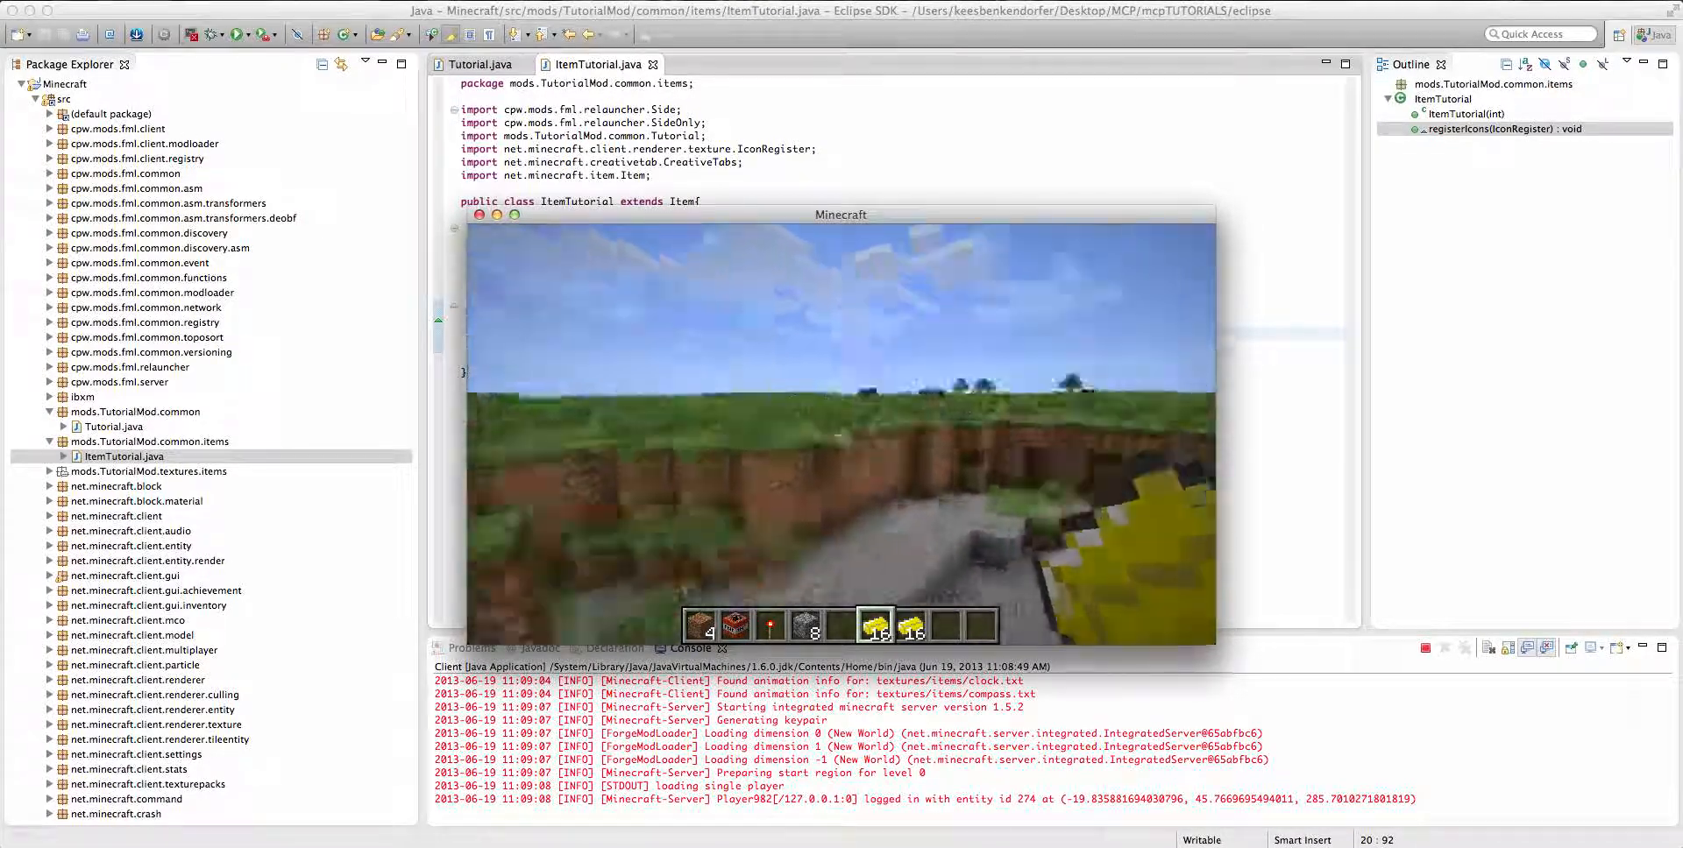
key("Escape")
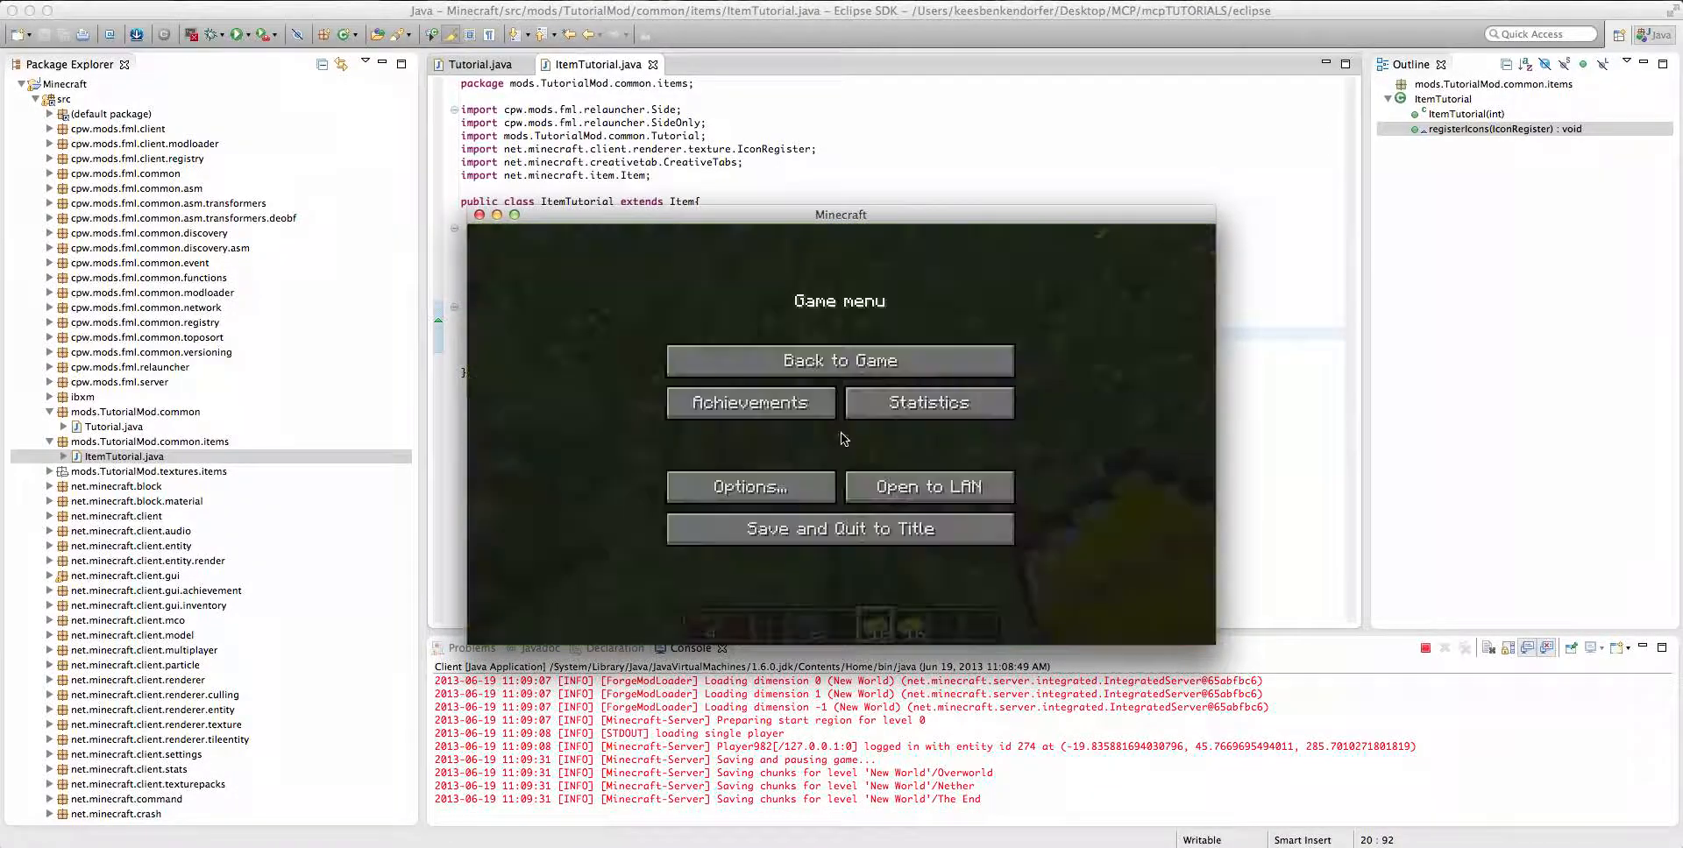
left_click(839, 528)
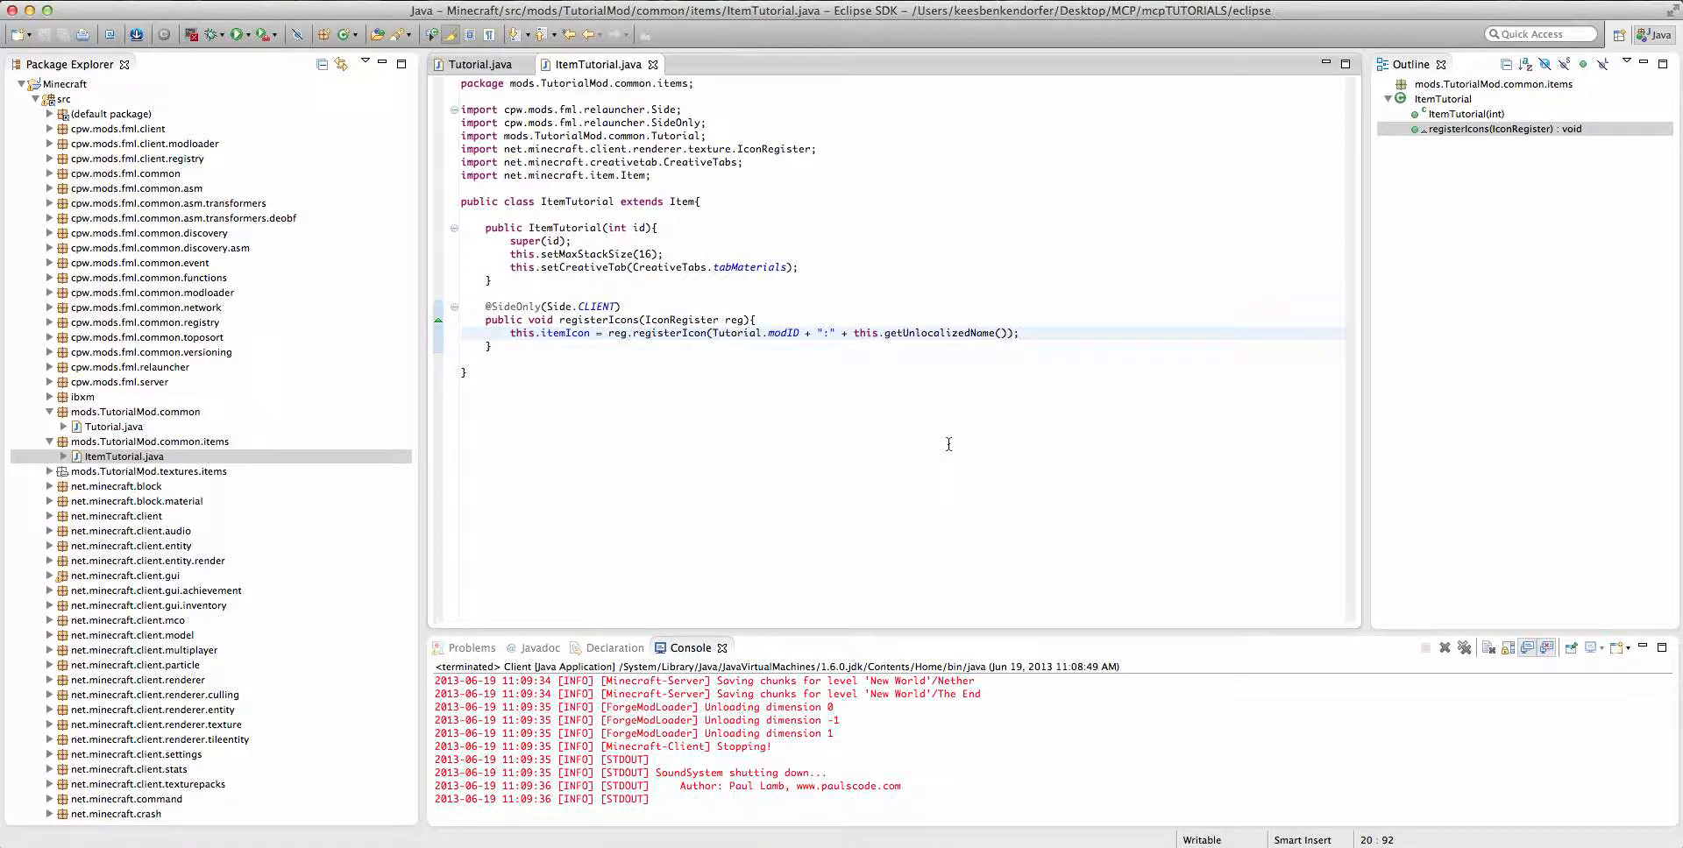
left_click(1017, 332)
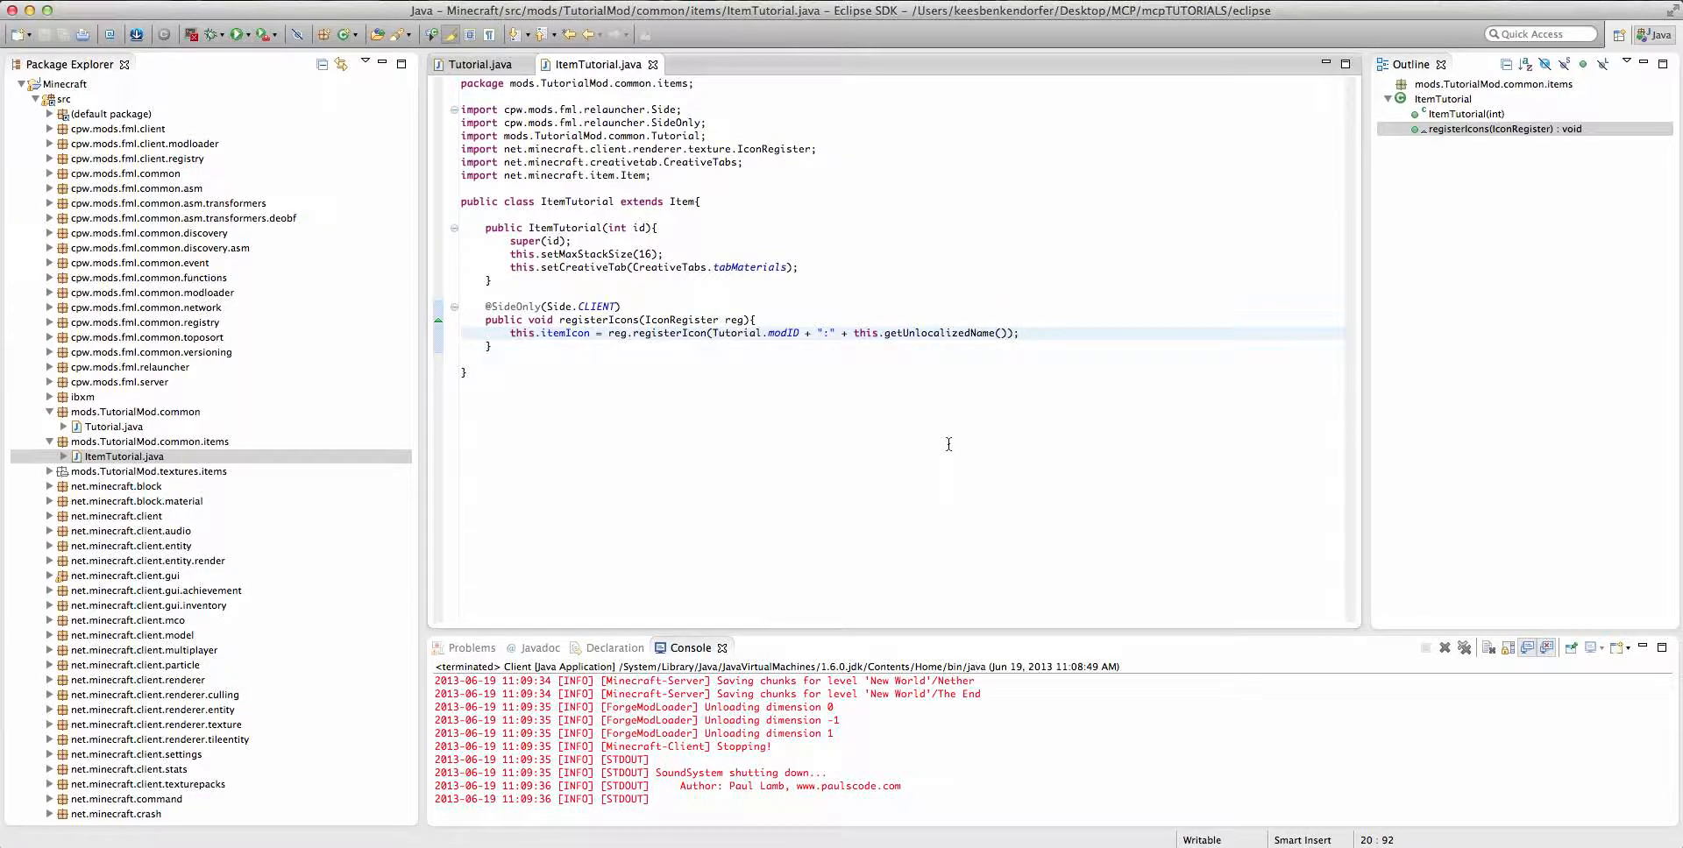
mouse_move(1658, 842)
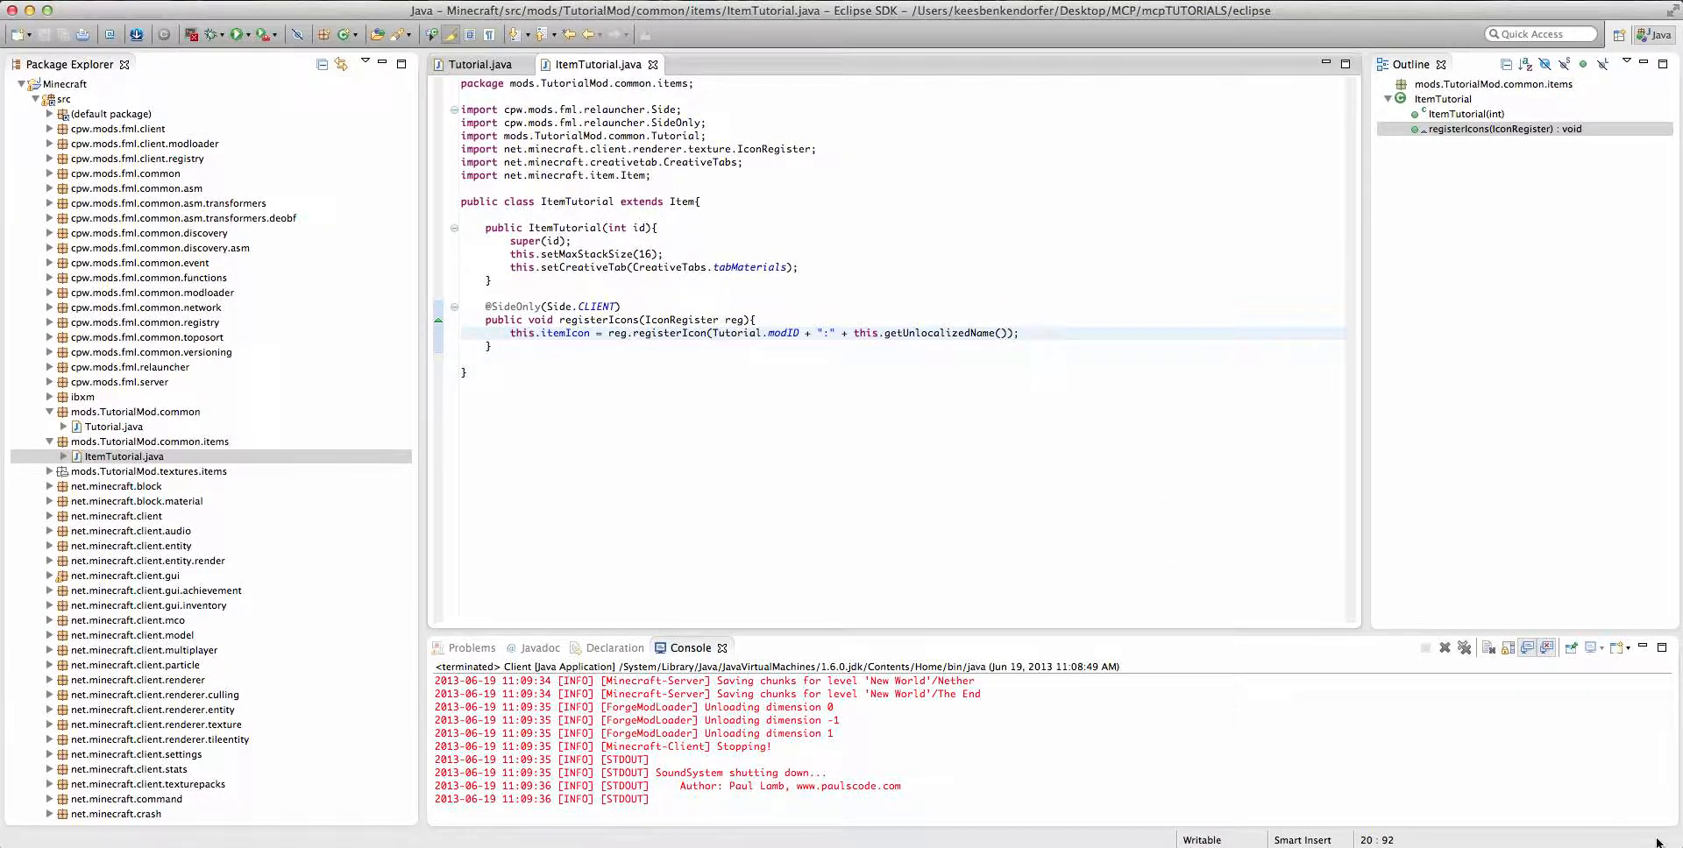